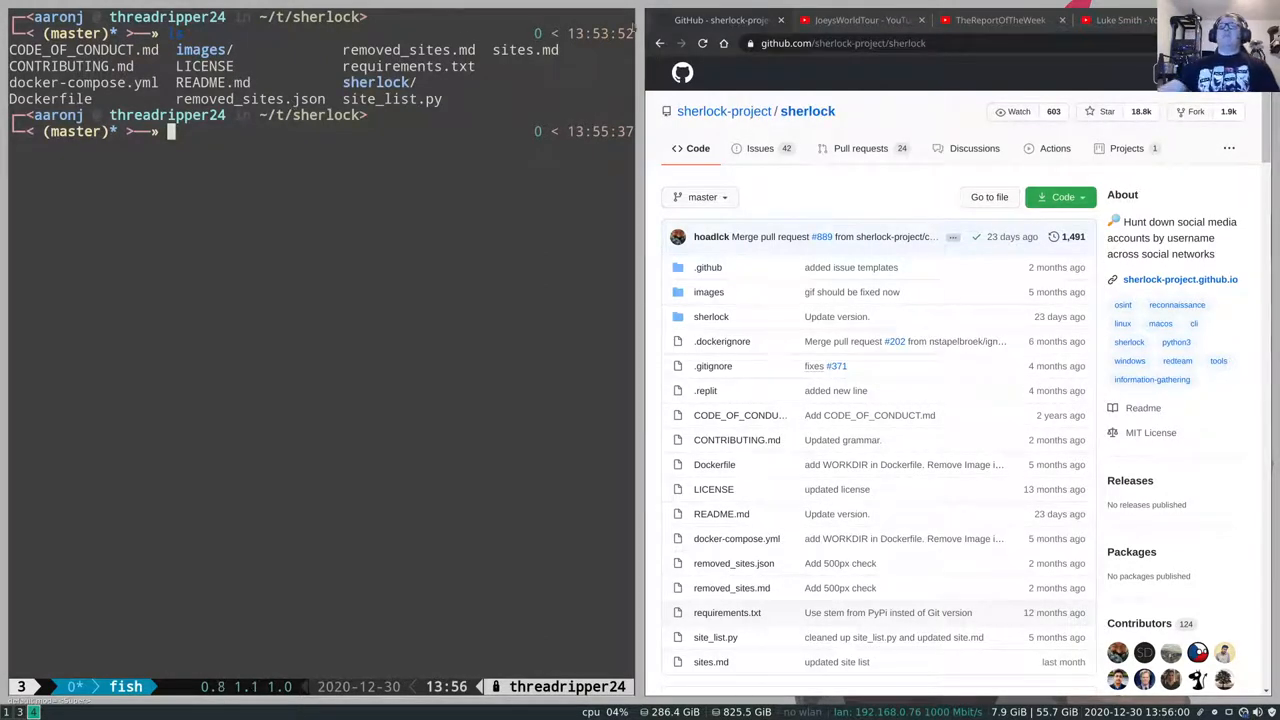
- View requirements.txt in Vim, stepping through the Python dependencies line by line
{"action": "scroll", "scroll_direction": "down", "scroll_amount": 3}
{"action": "type", "text": "--user"}
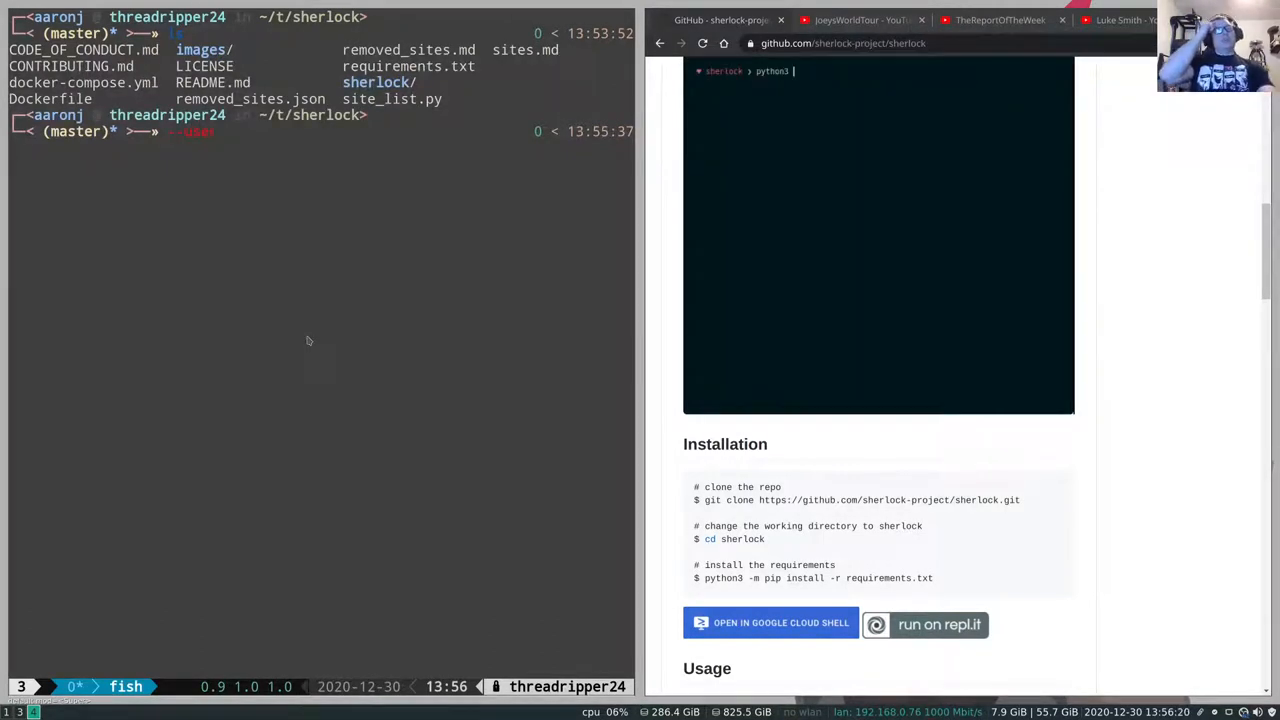
{"action": "type", "text": "sherlock.py username"}
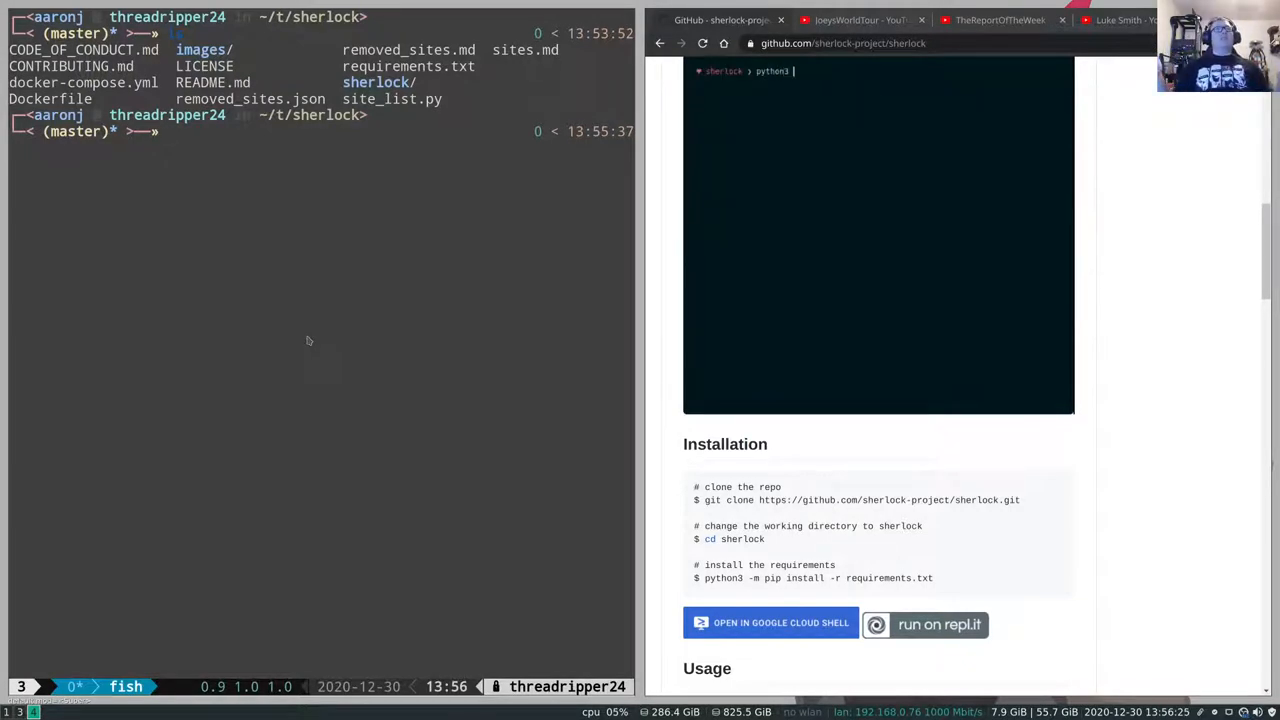
{"action": "type", "text": "sherlock.py username"}
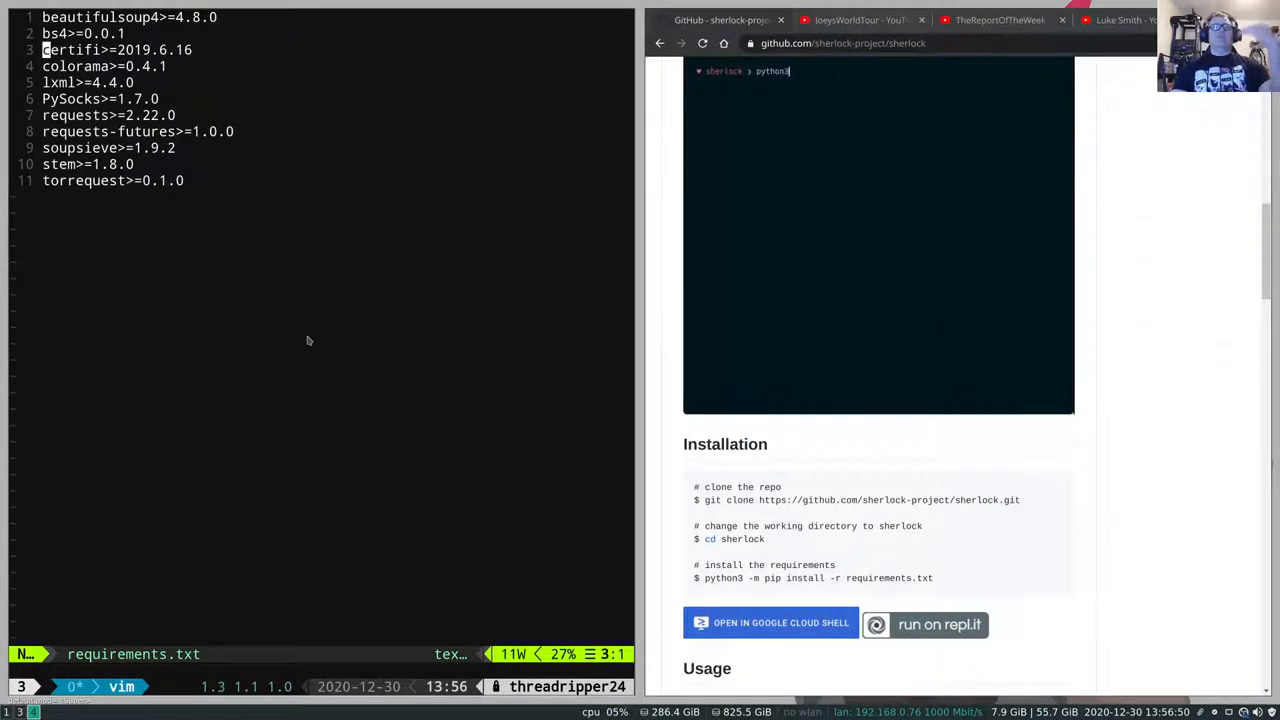
{"action": "type", "text": "sherlock.py userna"}
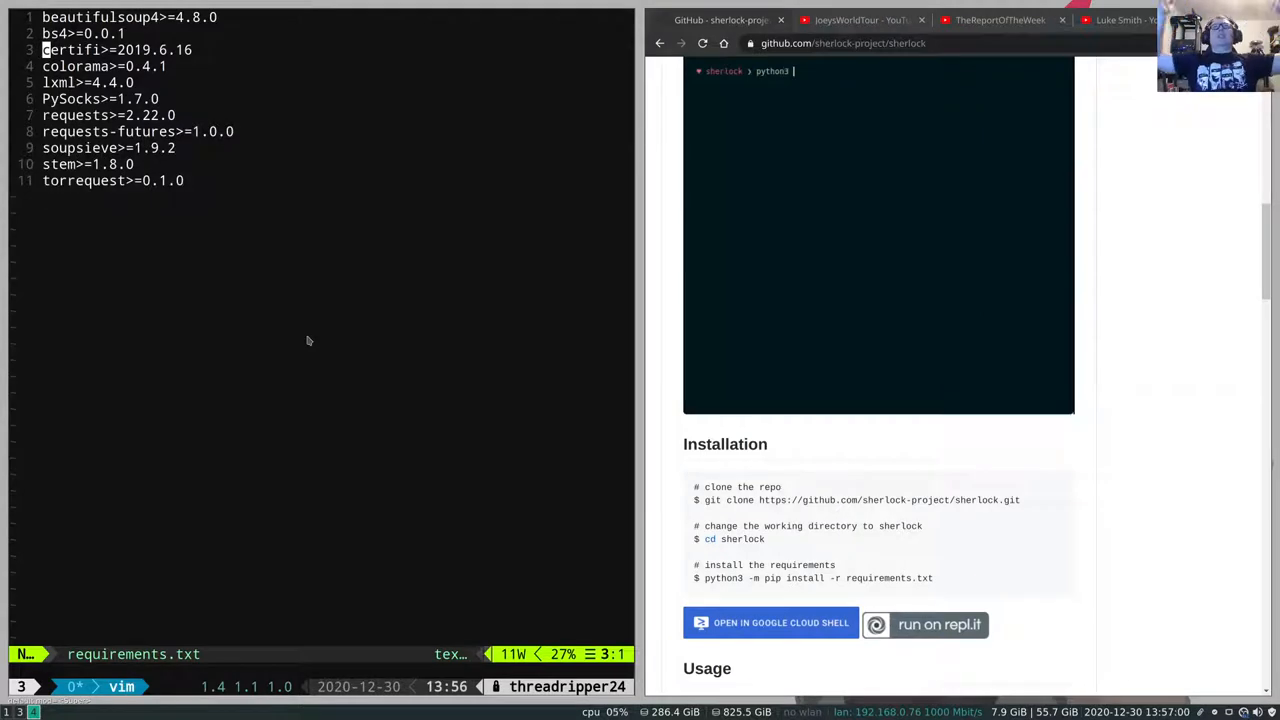
{"action": "type", "text": "sherlock.py username"}
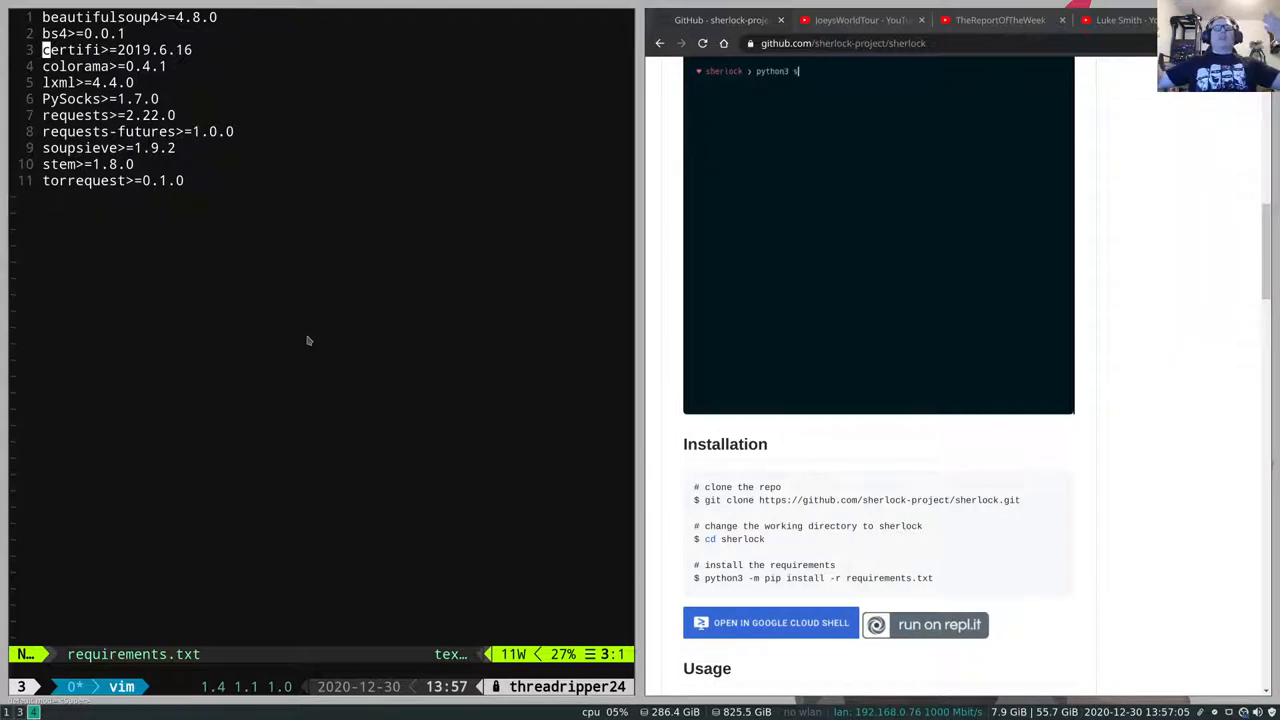
{"action": "type", "text": "herlock.py username"}
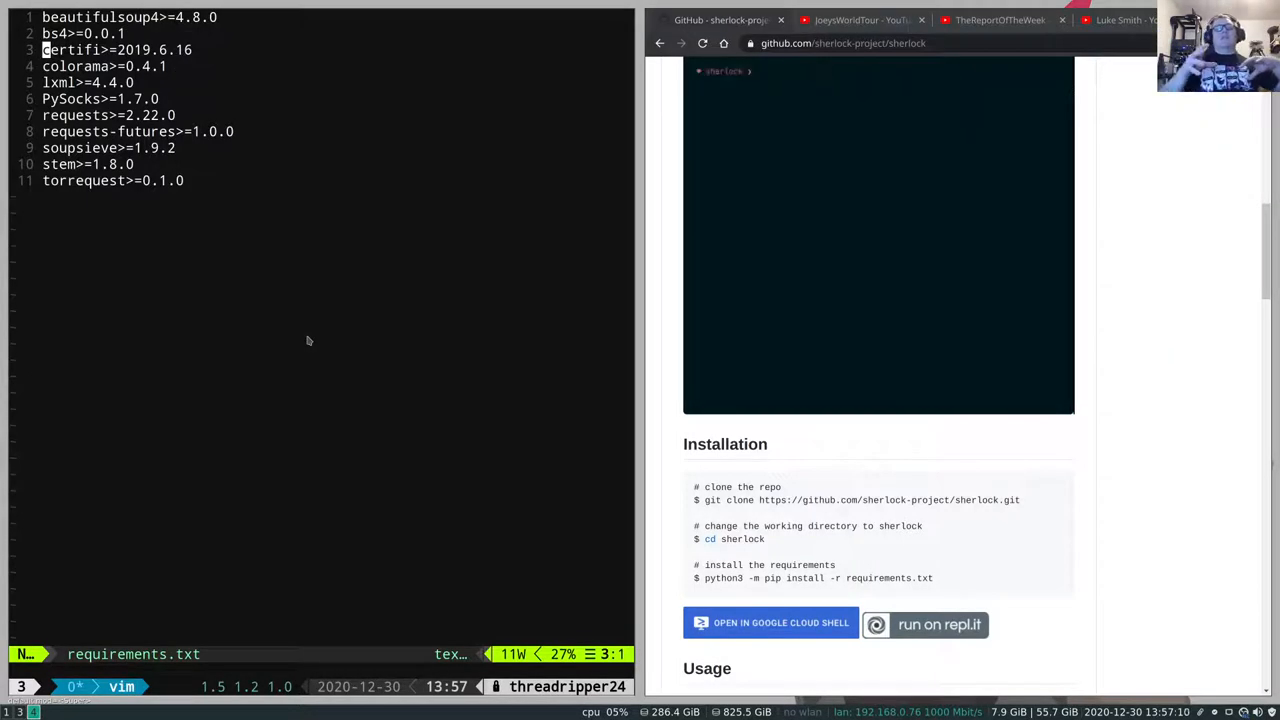
{"action": "type", "text": "python3 sherlock.py"}
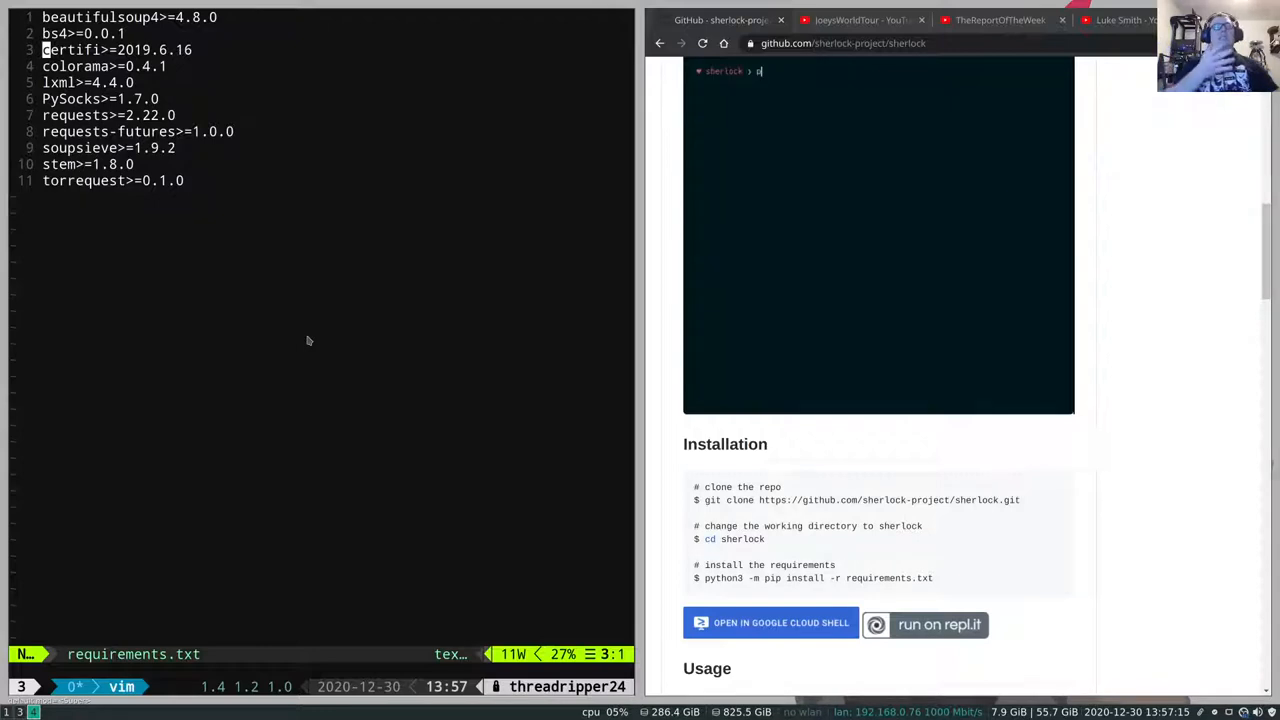
{"action": "type", "text": "python3 sherlock.py"}
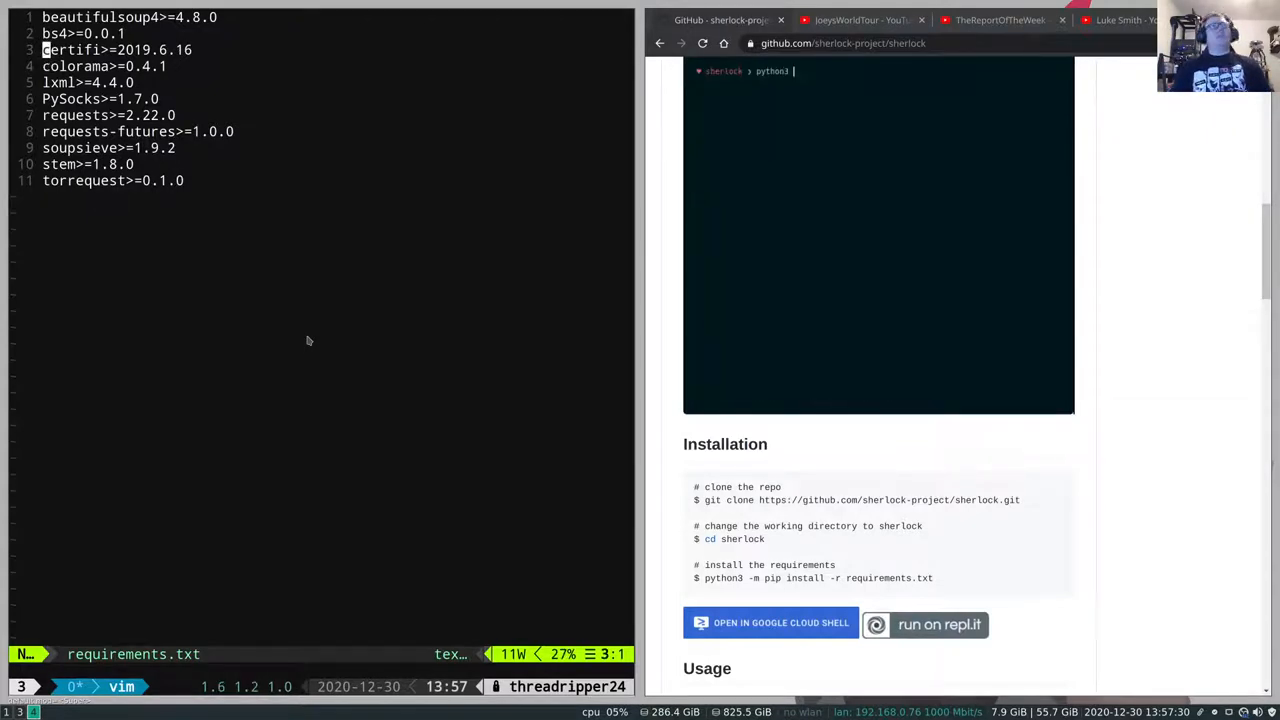
{"action": "type", "text": "sherlock.py userna"}
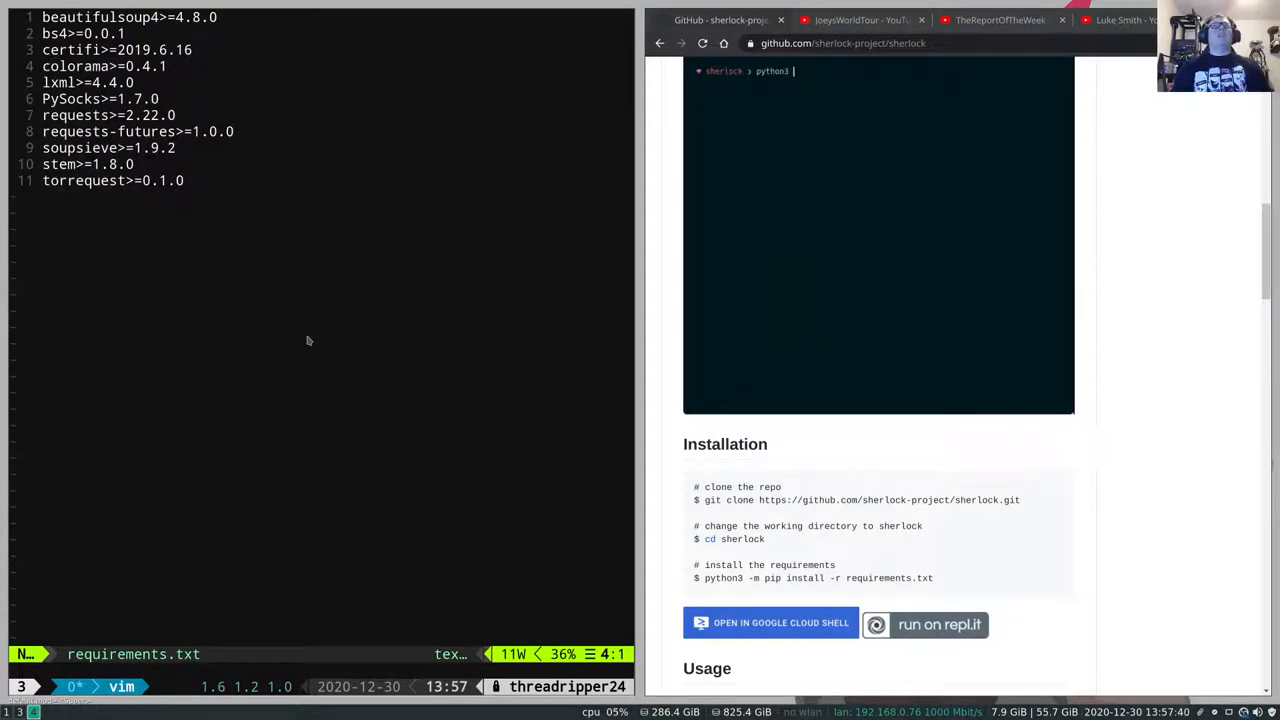
{"action": "type", "text": "sherlock.py username"}
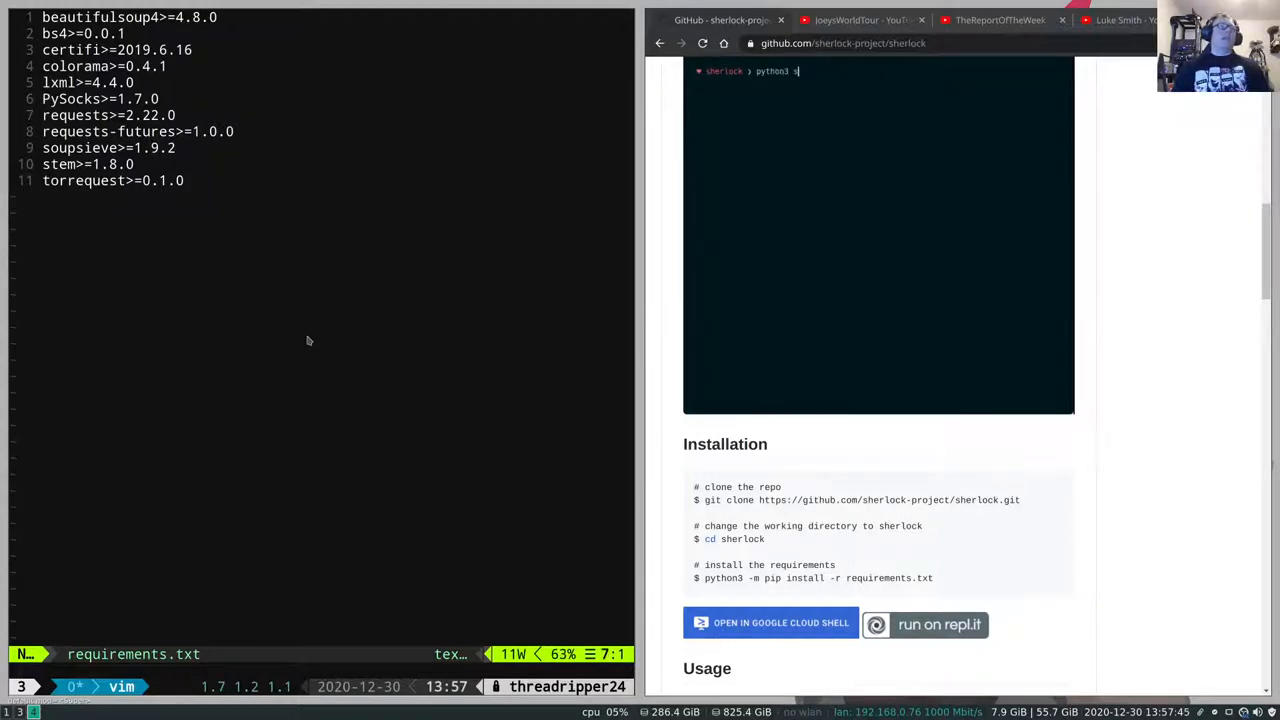
{"action": "type", "text": "herlock.py username"}
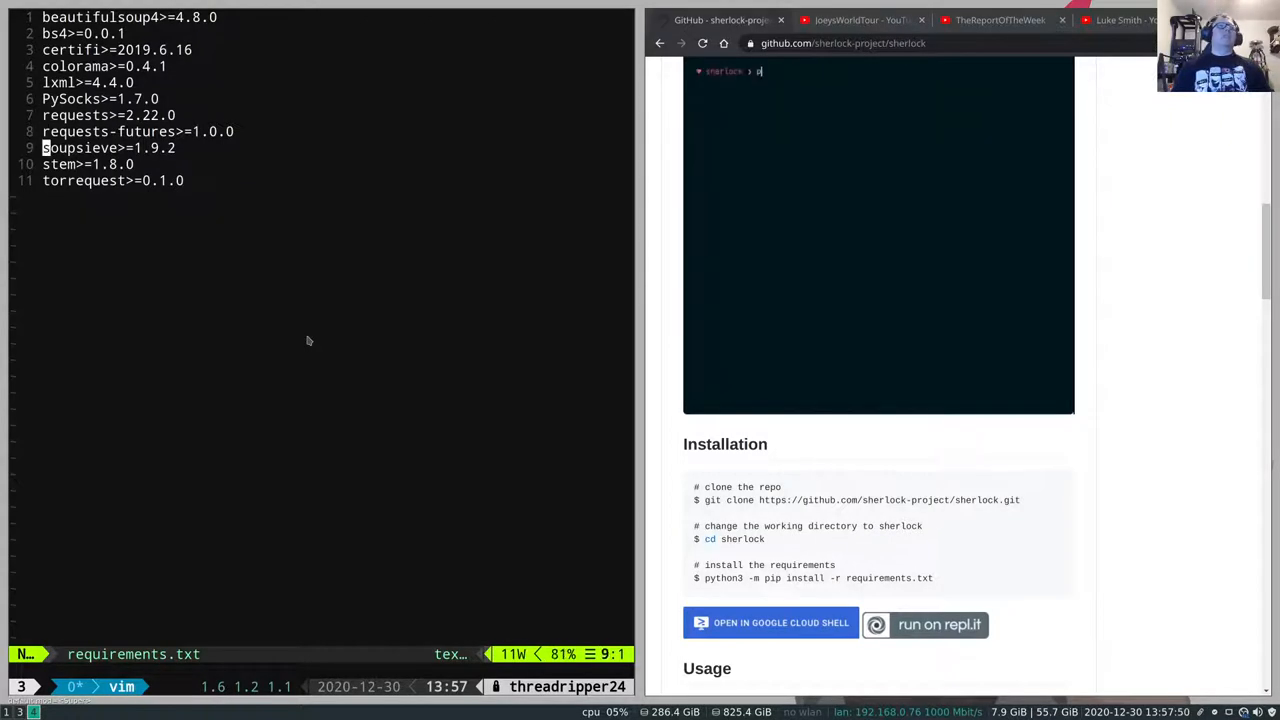
{"action": "type", "text": "ython3 sherlock.py"}
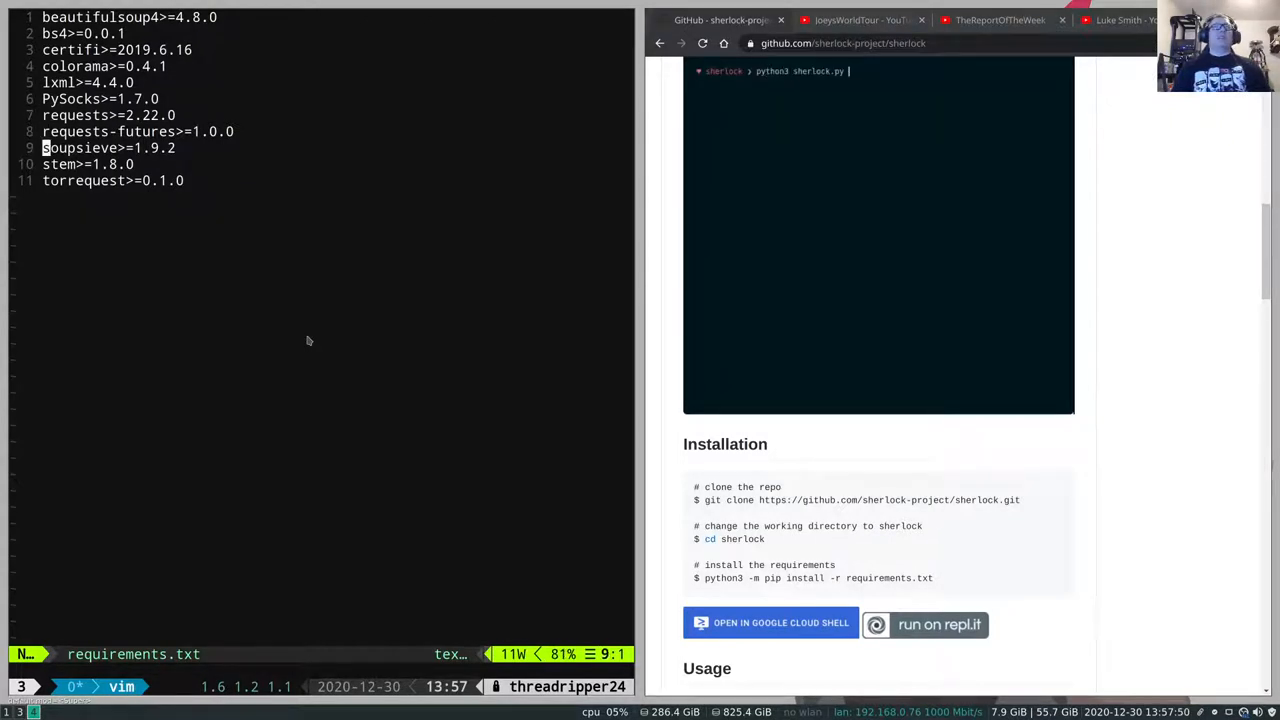
{"action": "type", "text": "username"}
{"action": "type", "text": "pip3 install -r requirem"}
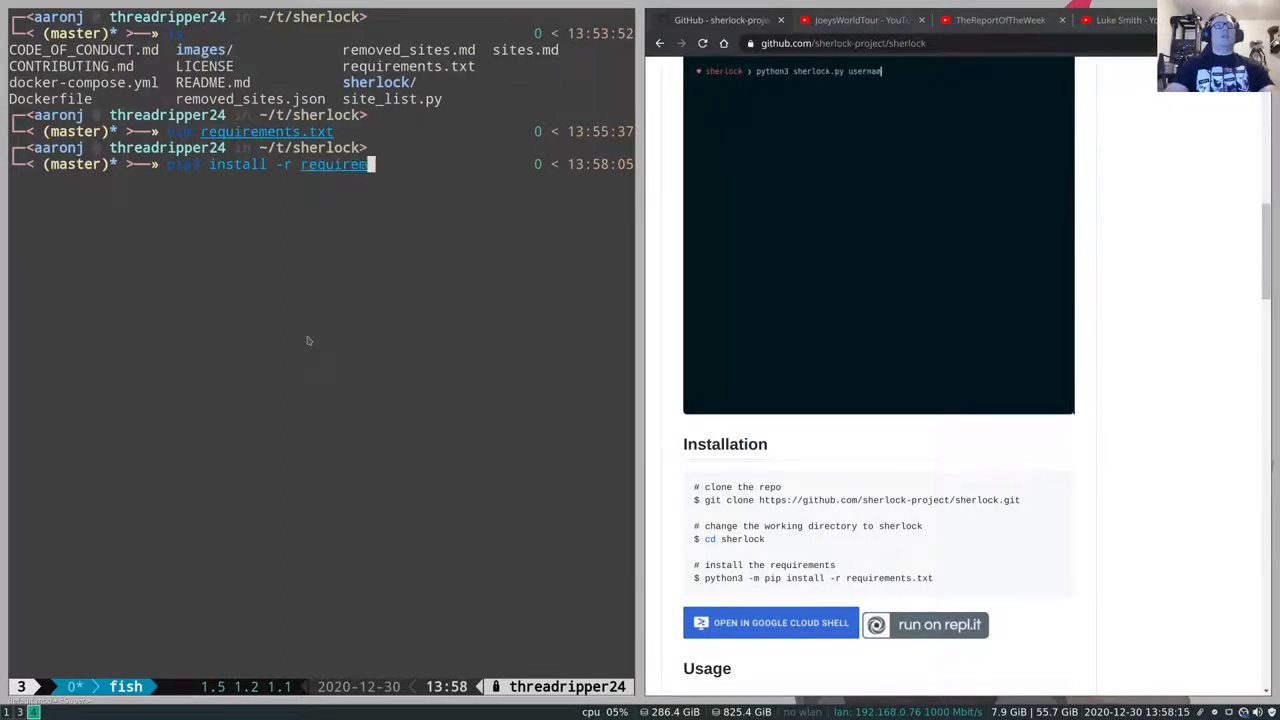
- Install the requirements with pip3 --user and move into the inner sherlock folder
{"action": "type", "text": "--user"}
{"action": "type", "text": "python3 -m sherlock"}
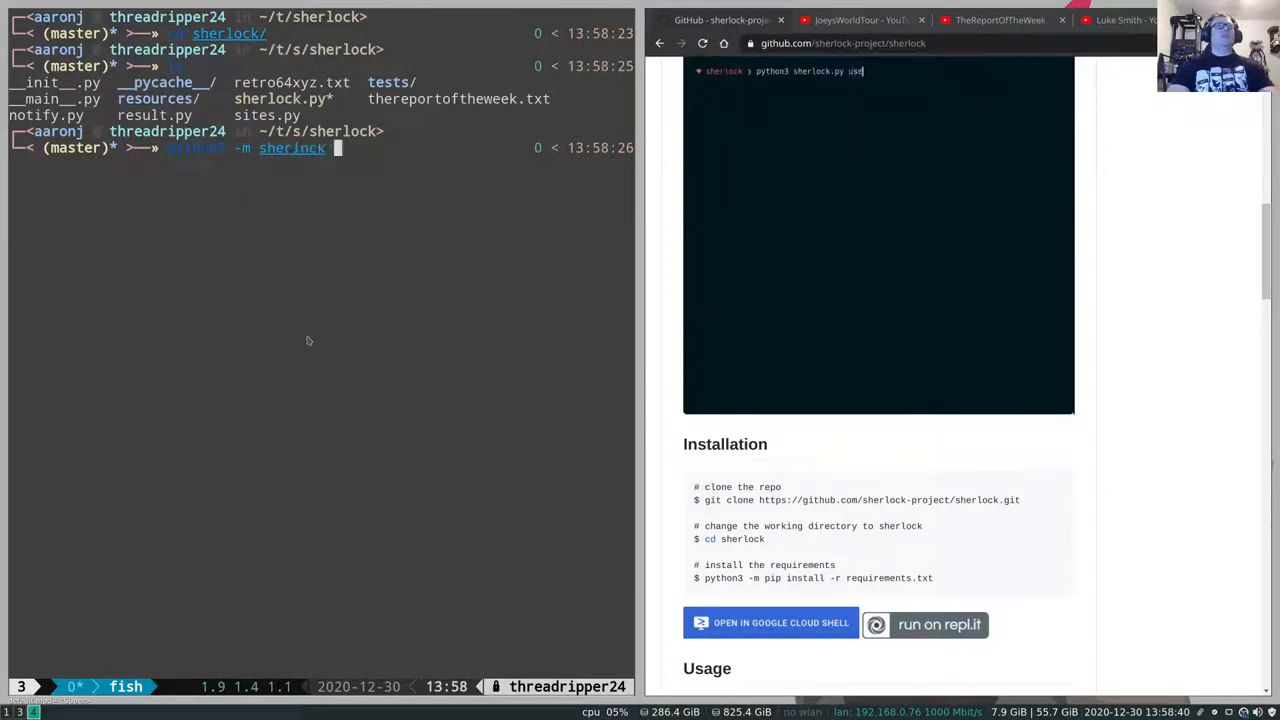
{"action": "type", "text": "--help"}
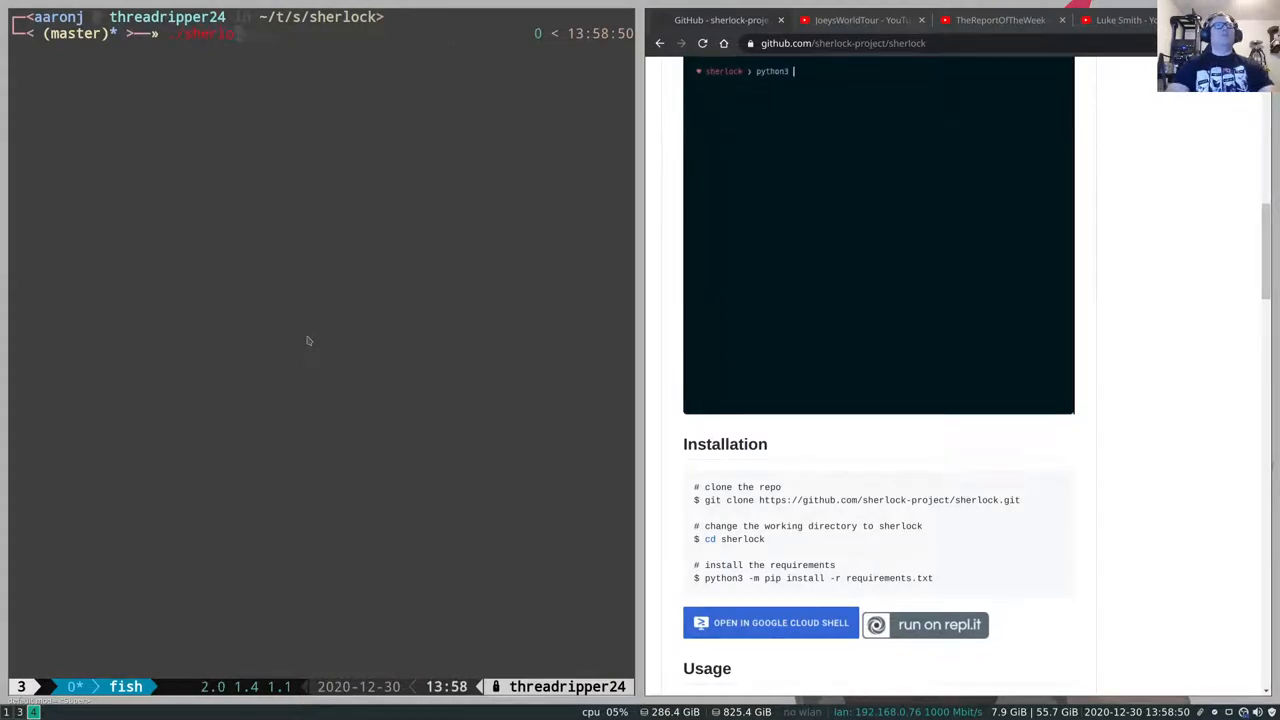
- Print ./sherlock.py --help usage, showing flags like --tor and --print-found
{"action": "type", "text": "sherlock.py username"}
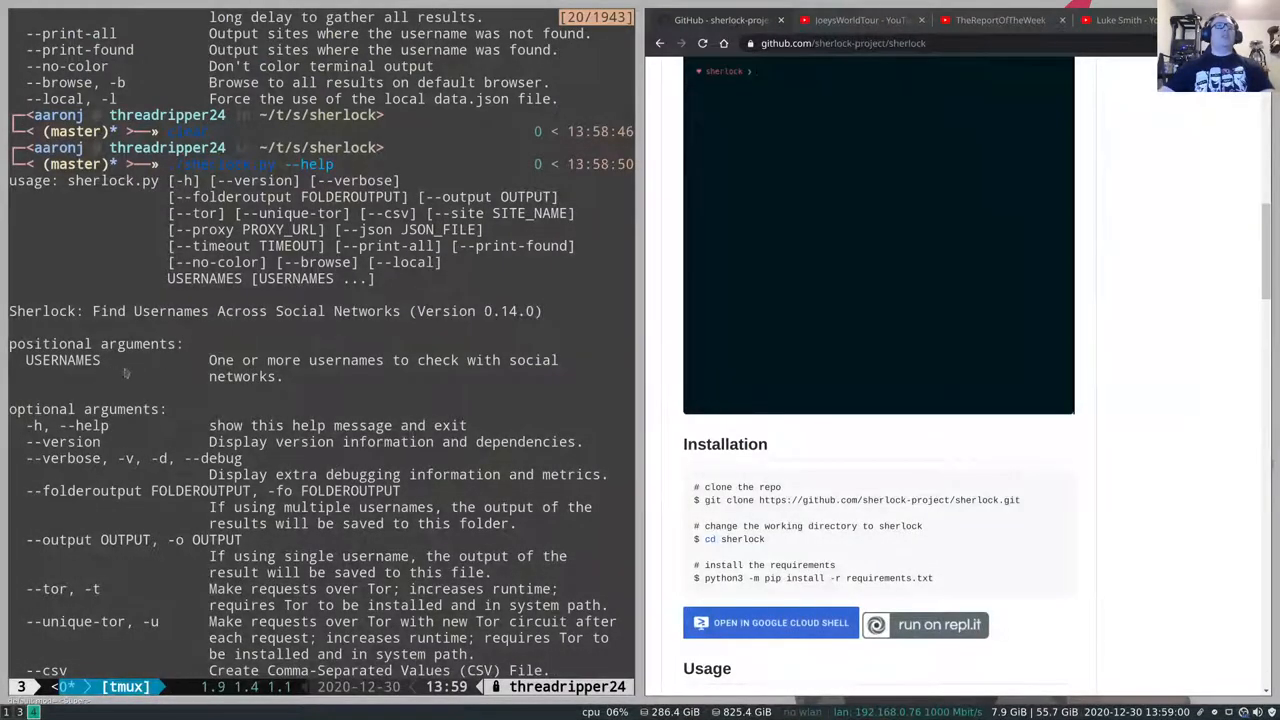
{"action": "type", "text": "python3 sherlock.py"}
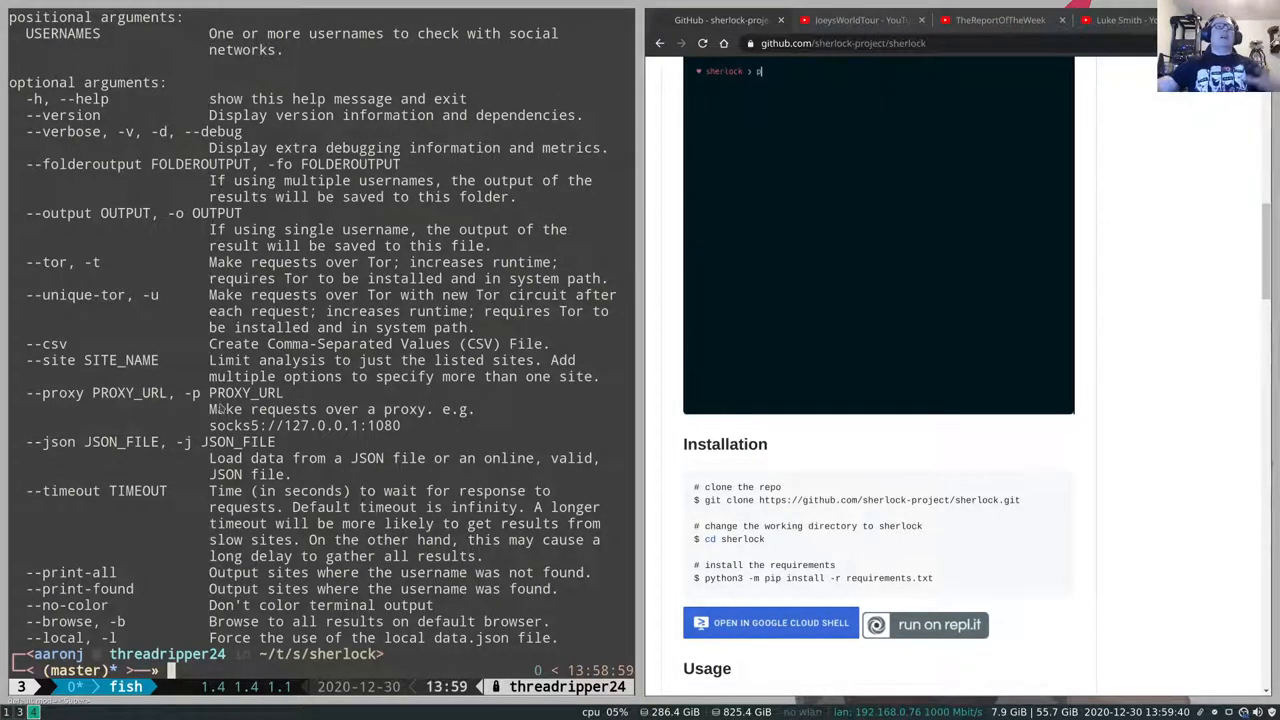
- Launch Tor Browser beside the terminal showing Sherlock's help output
{"action": "type", "text": "ython3 sherlock.py"}
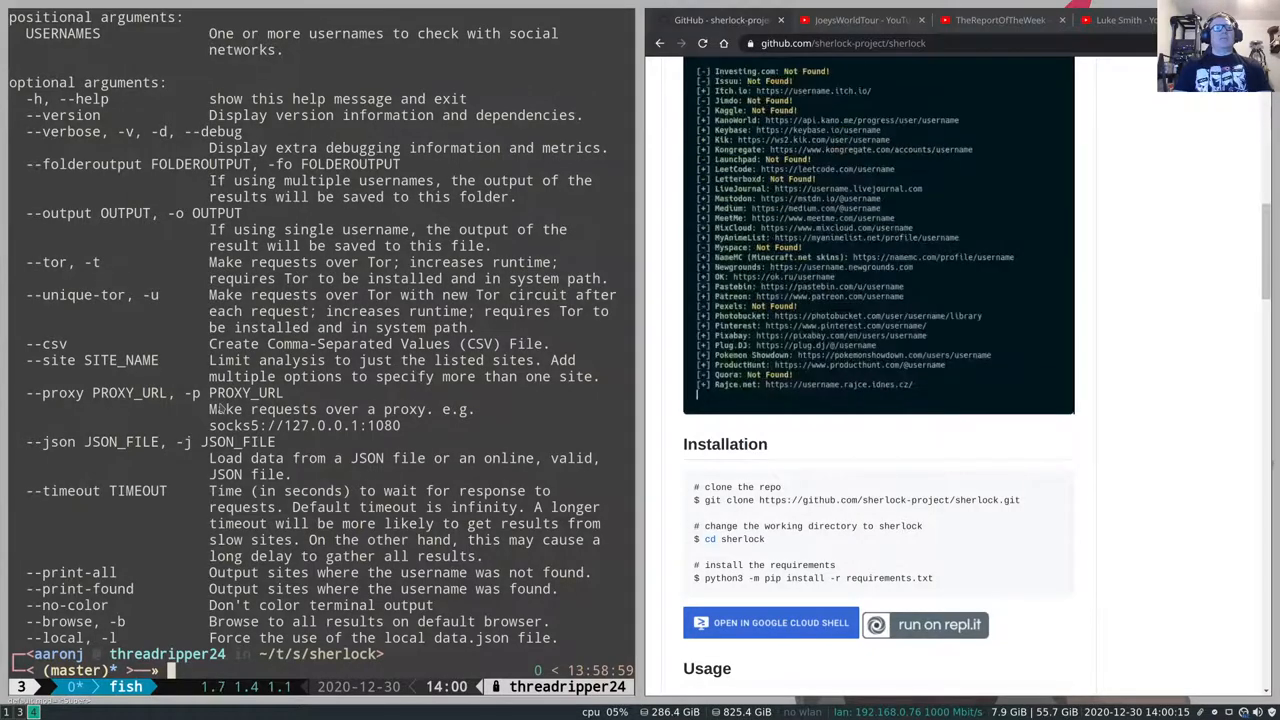
{"action": "type", "text": "python3 sh"}
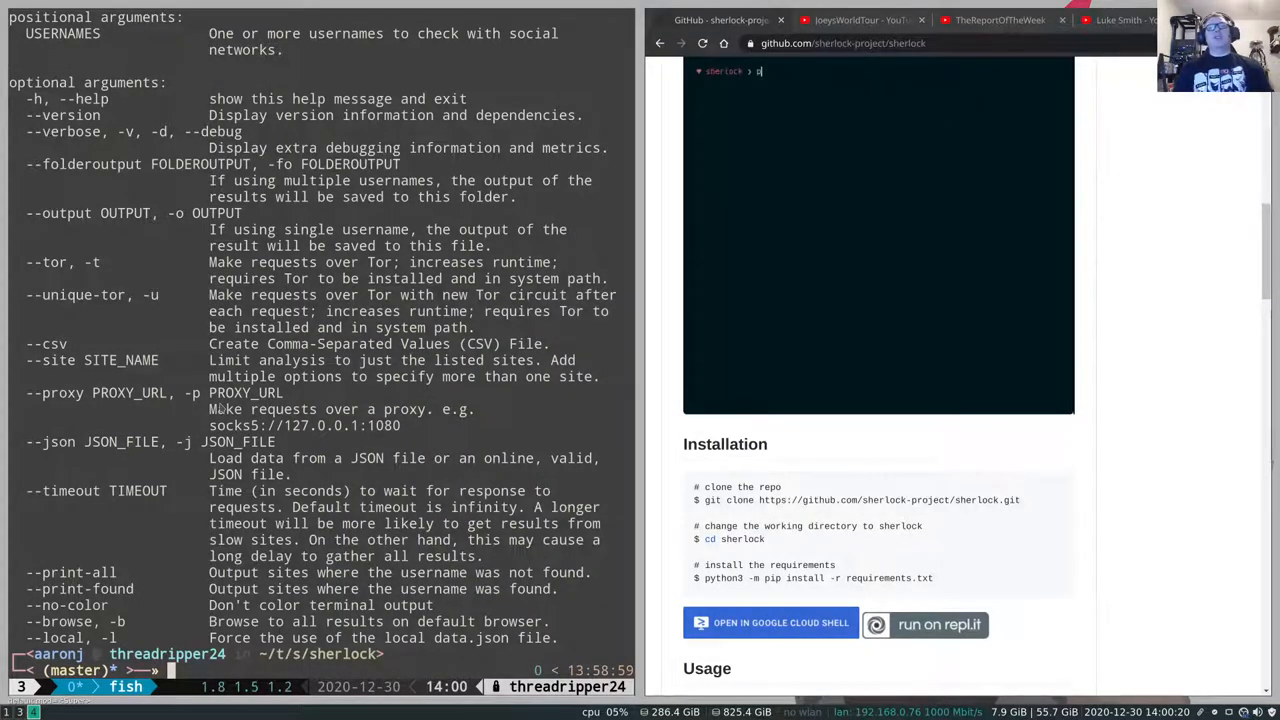
{"action": "type", "text": "python3 sherlock.py username"}
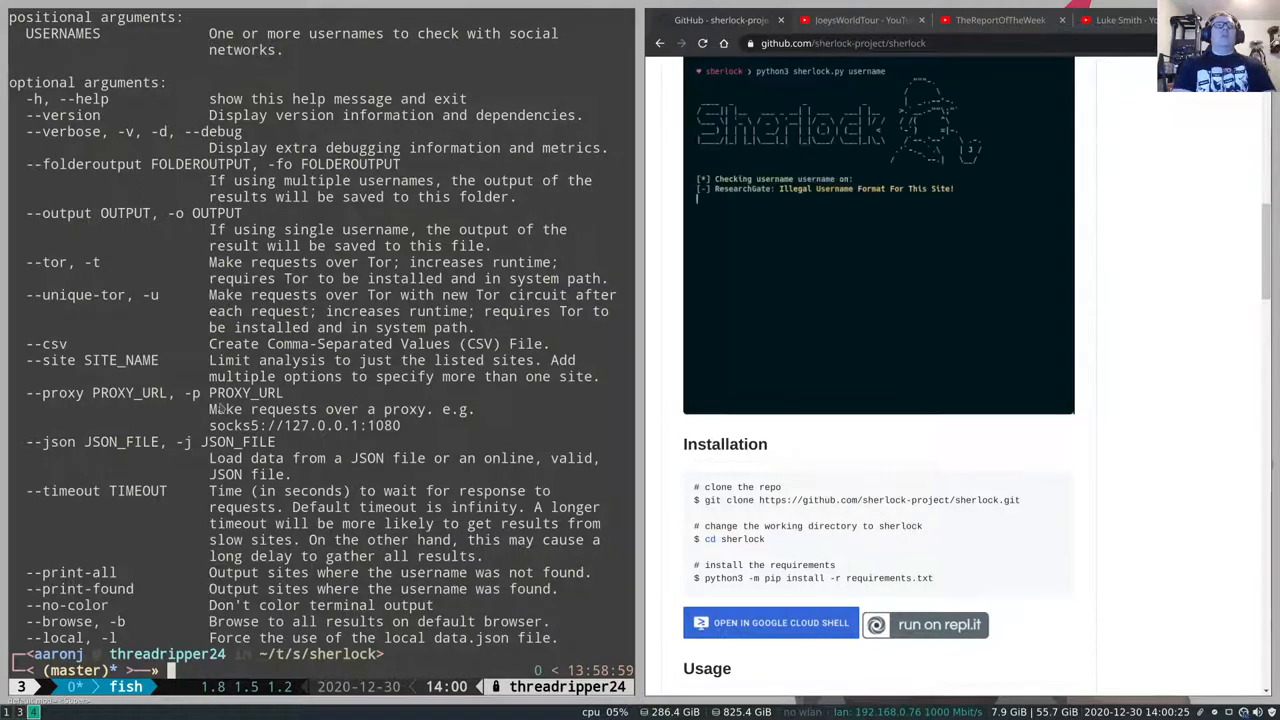
{"action": "type", "text": "python3 s"}
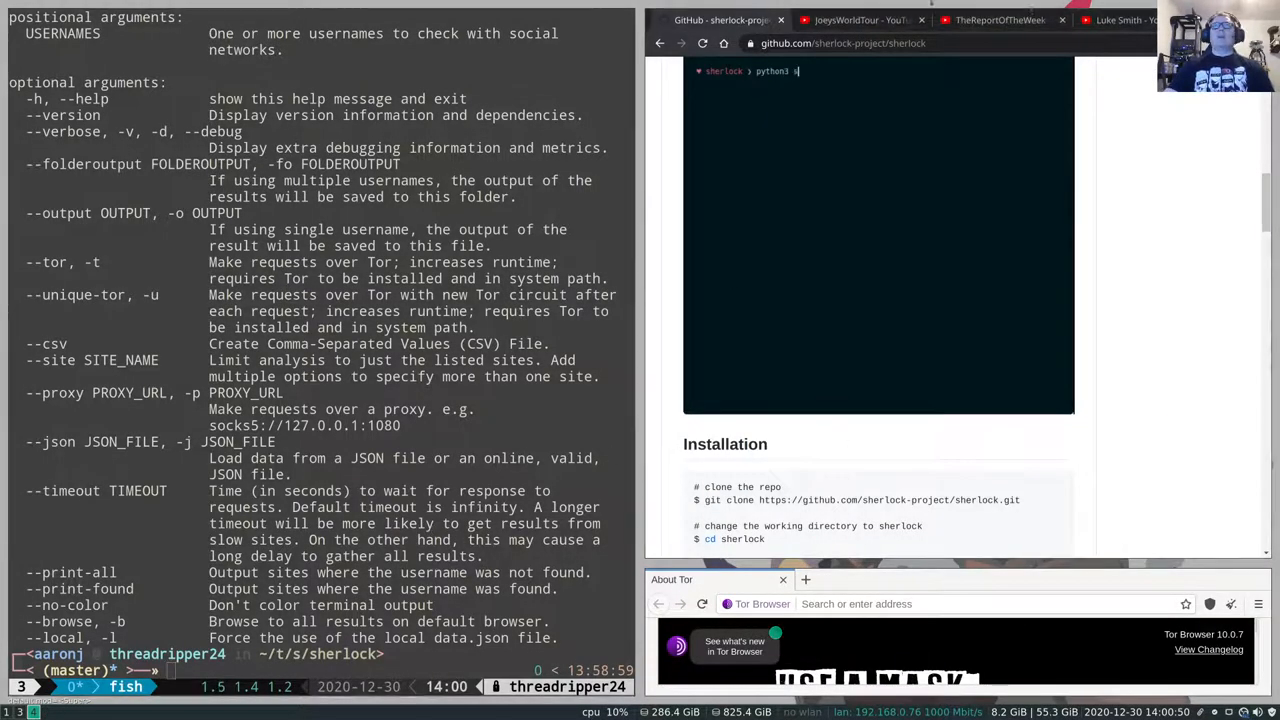
- Copy the JoeysWorldTour channel name and type ./sherlock.py --tor JoeysWorldTour
{"action": "left_click", "coordinate": [860, 20]}
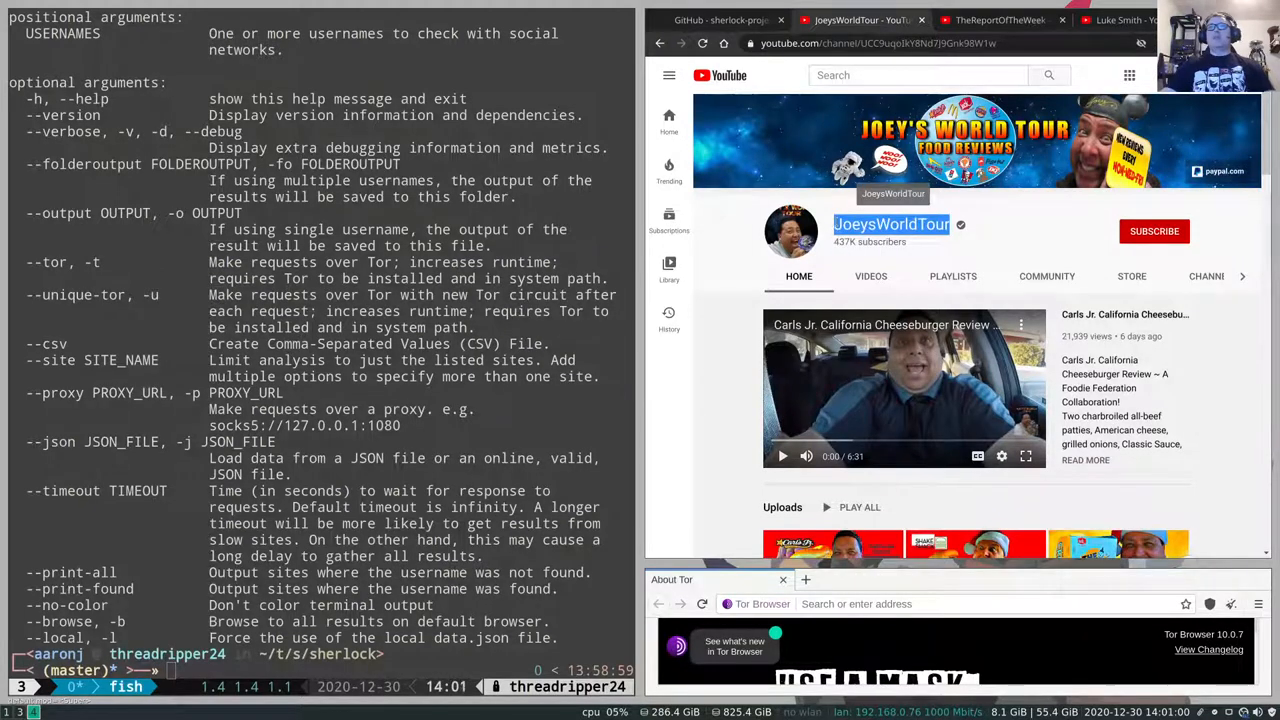
{"action": "left_click", "coordinate": [877, 42]}
{"action": "type", "text": "./sherlock.py"}
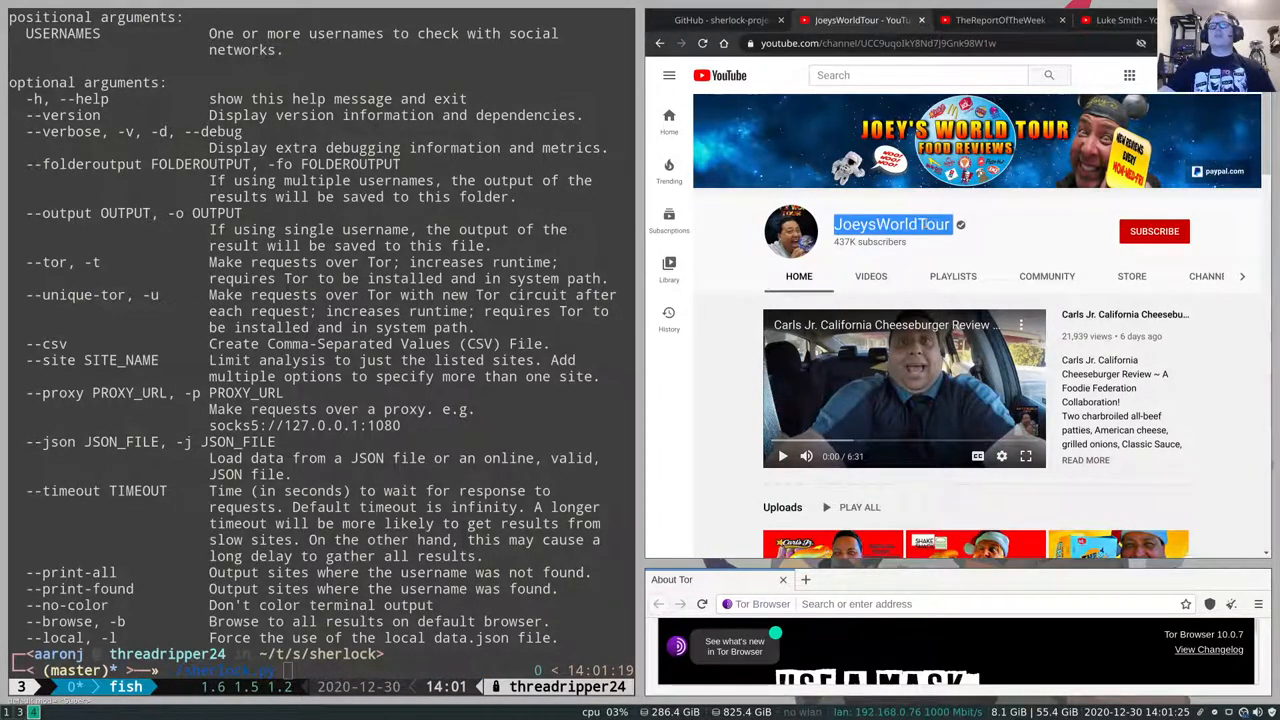
{"action": "double_click", "coordinate": [890, 224]}
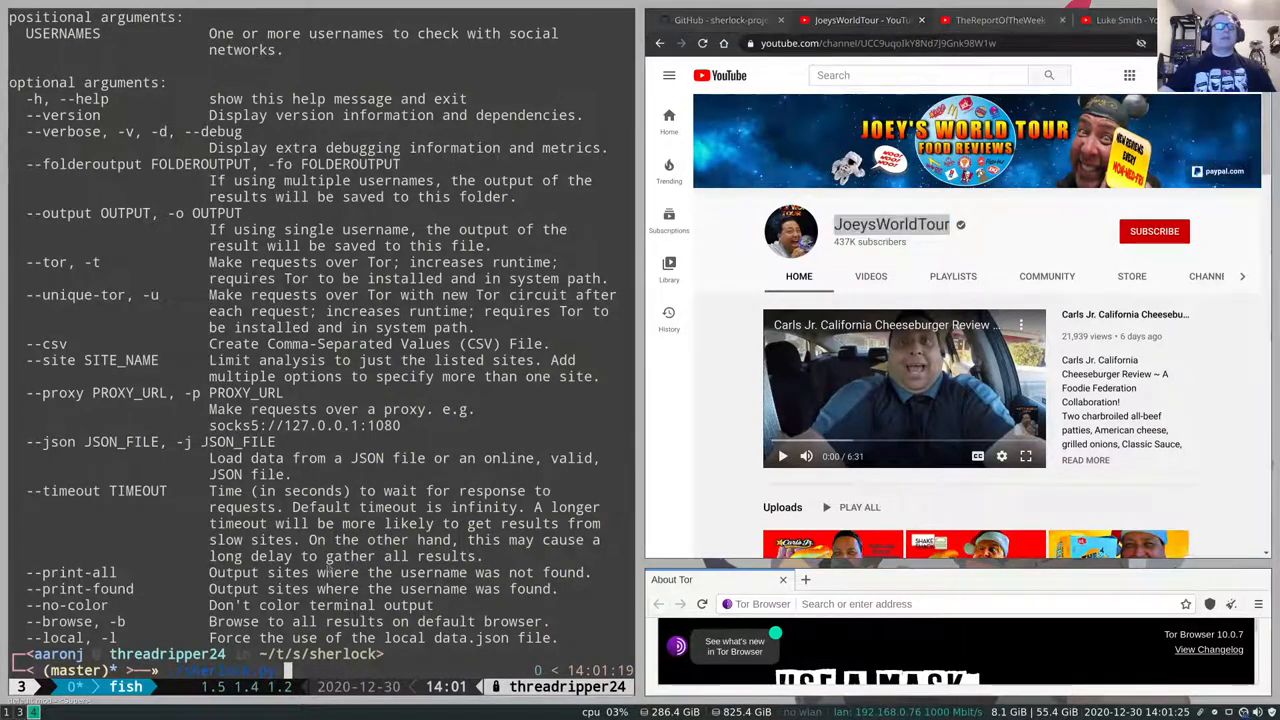
{"action": "type", "text": "-t"}
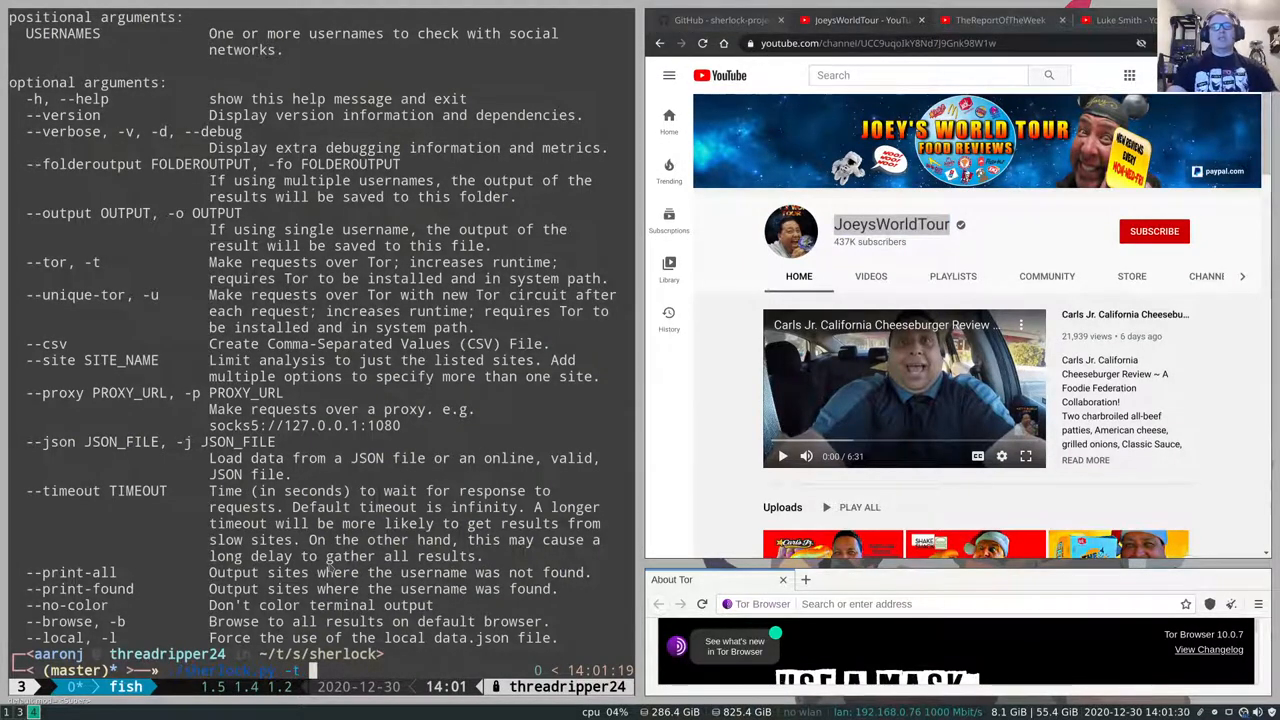
{"action": "type", "text": "JoeysWorldTour"}
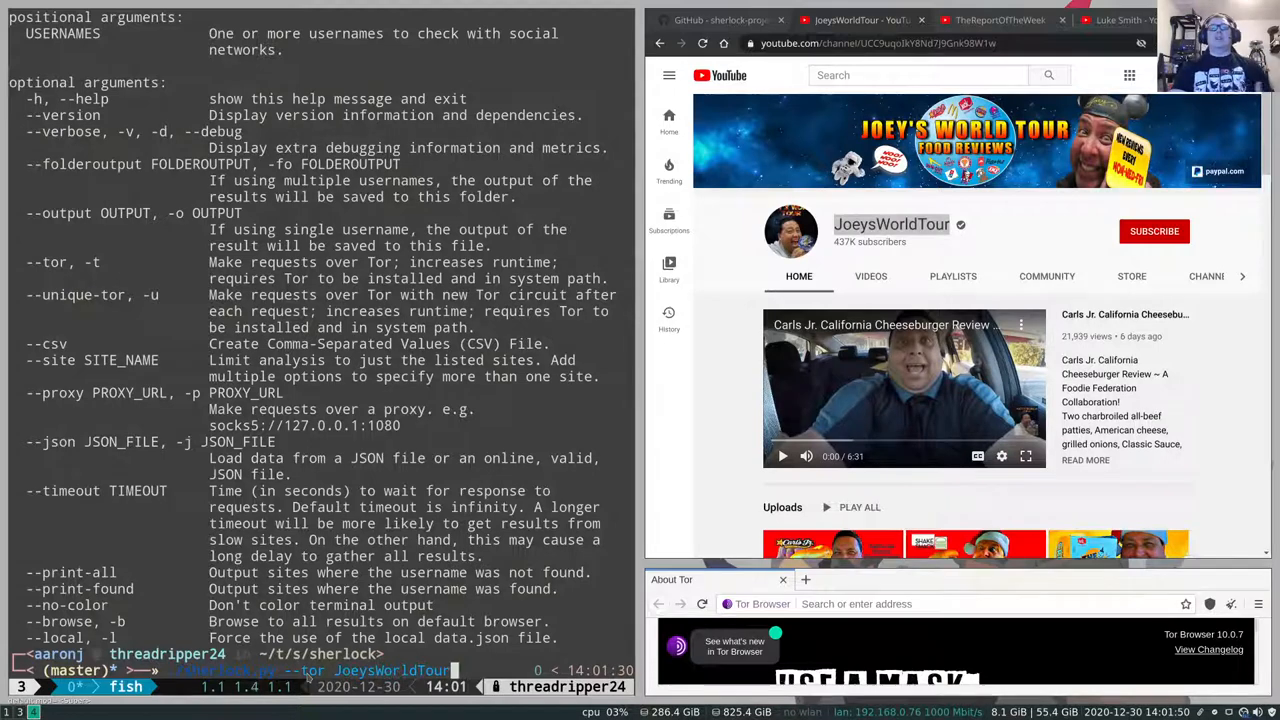
- Run sherlock.py --tor JoeysWorldTour and scroll through the found accounts
{"action": "key", "text": "Return"}
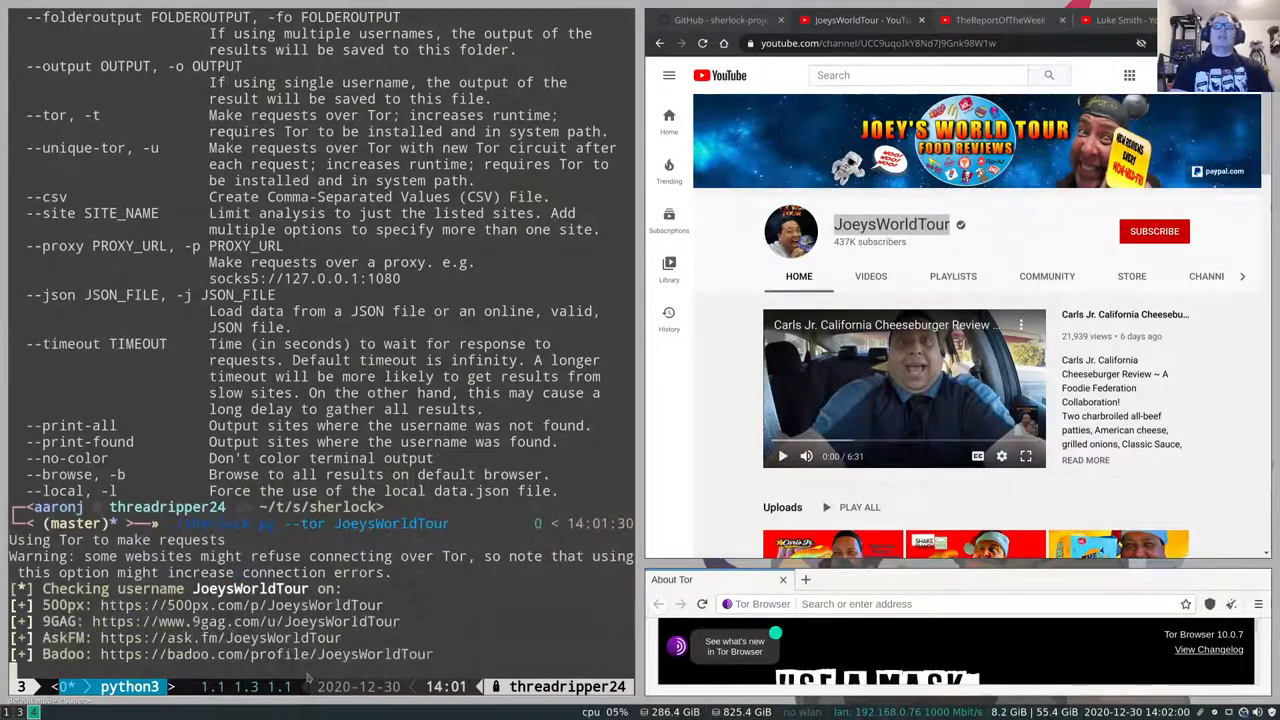
{"action": "scroll", "scroll_direction": "down", "scroll_amount": 3}
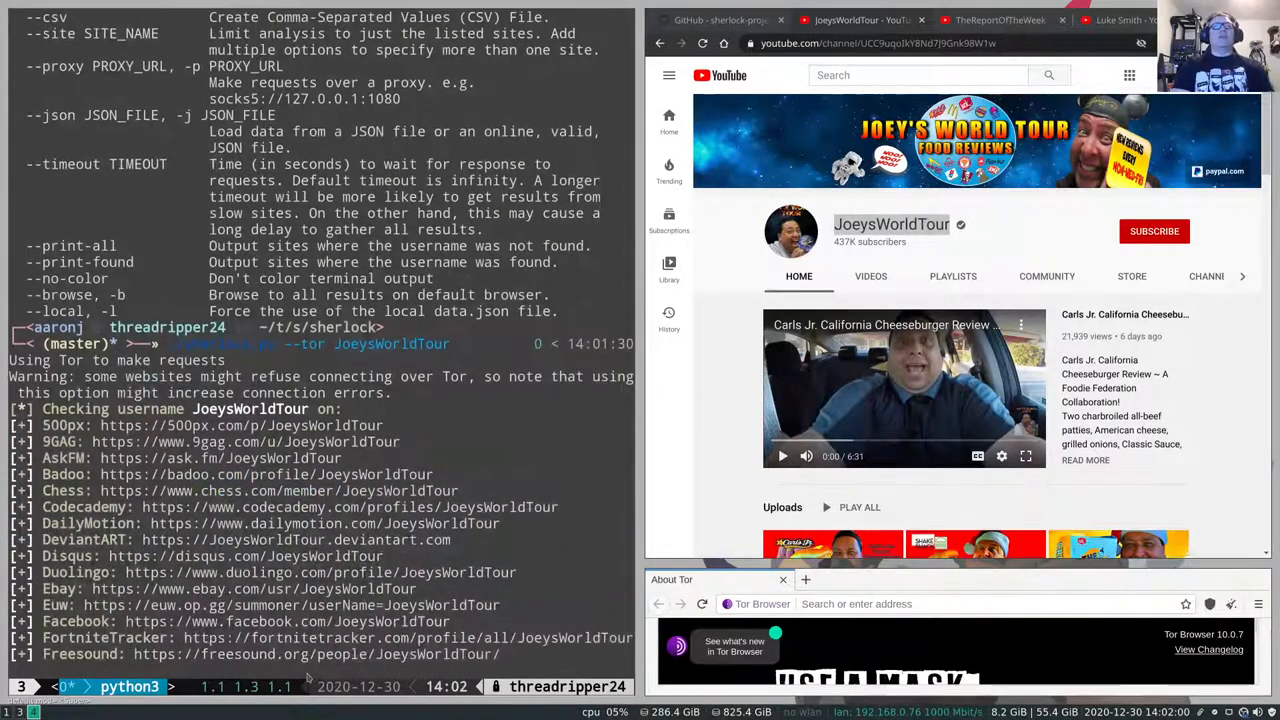
{"action": "scroll", "scroll_direction": "down", "scroll_amount": 3}
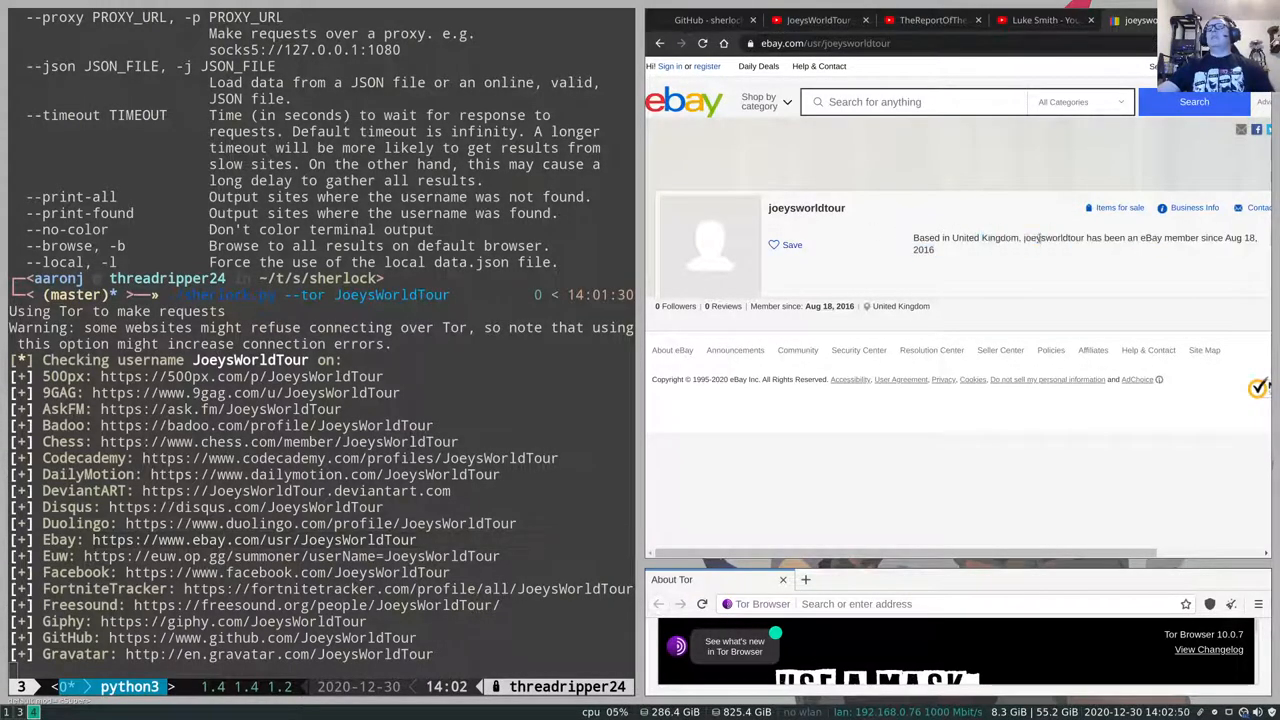
{"action": "mouse_move", "coordinate": [953, 255]}
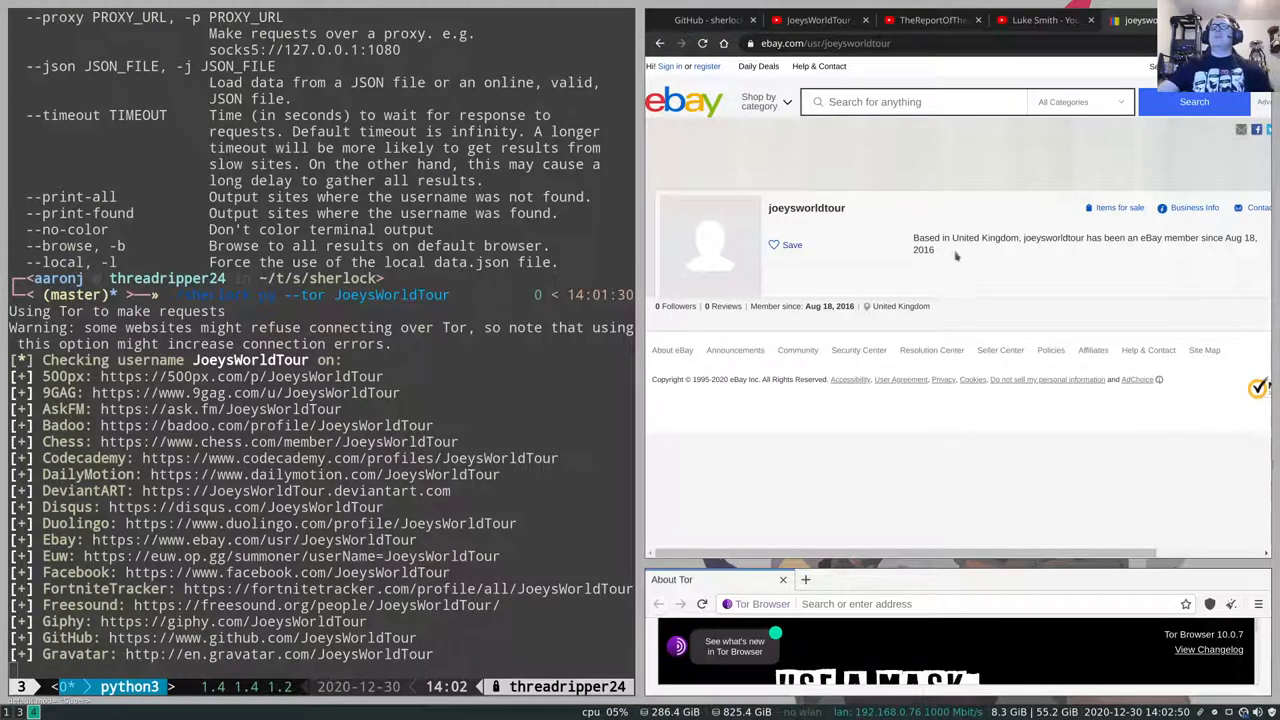
{"action": "mouse_move", "coordinate": [890, 321]}
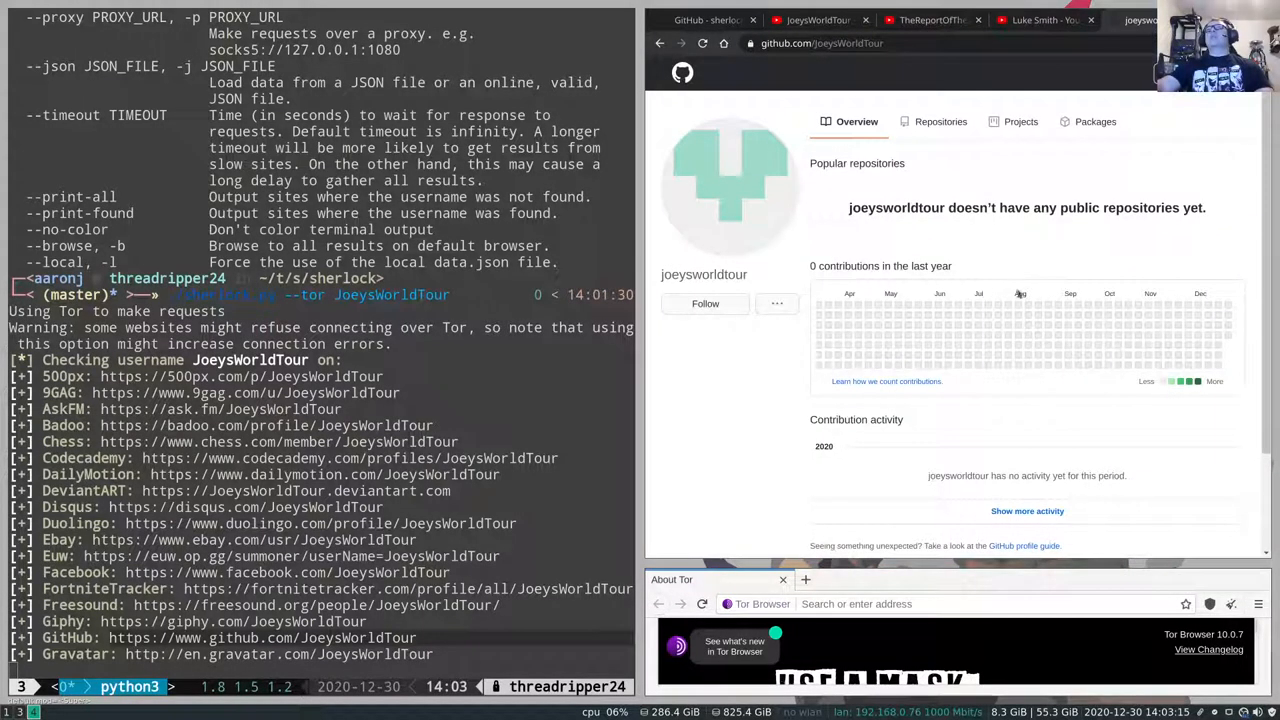
{"action": "mouse_move", "coordinate": [805, 158]}
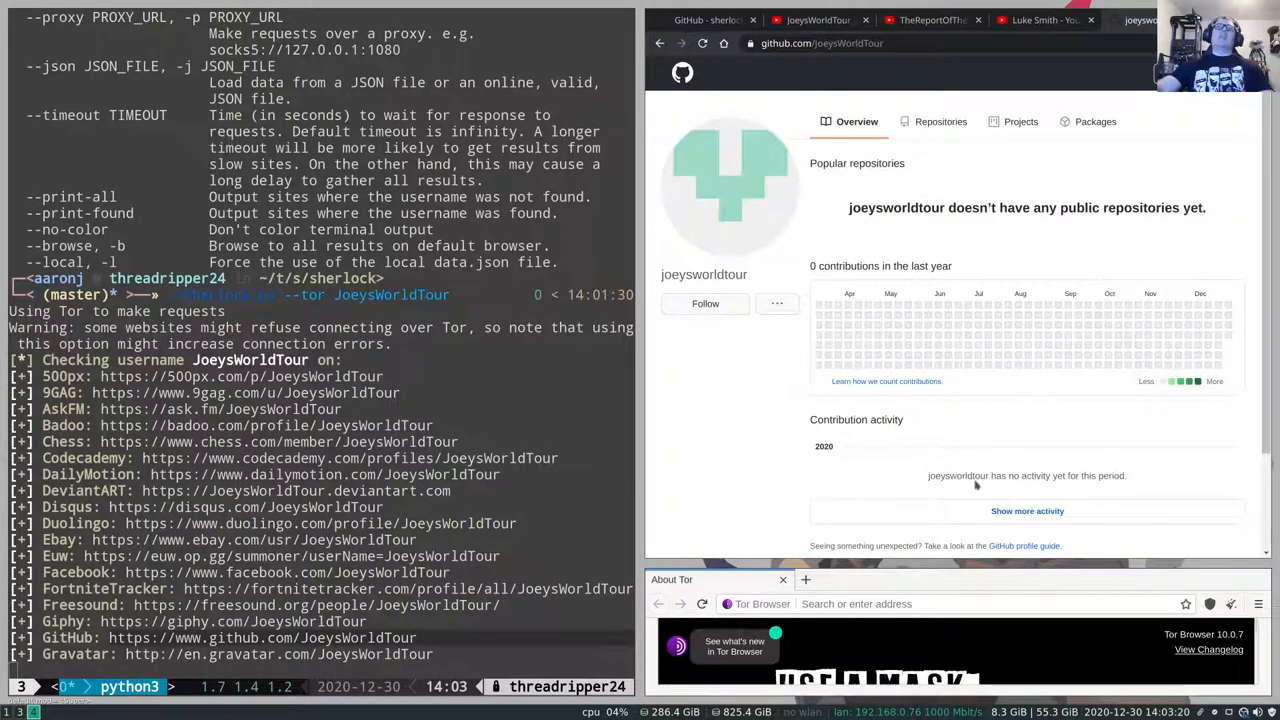
{"action": "mouse_move", "coordinate": [969, 237]}
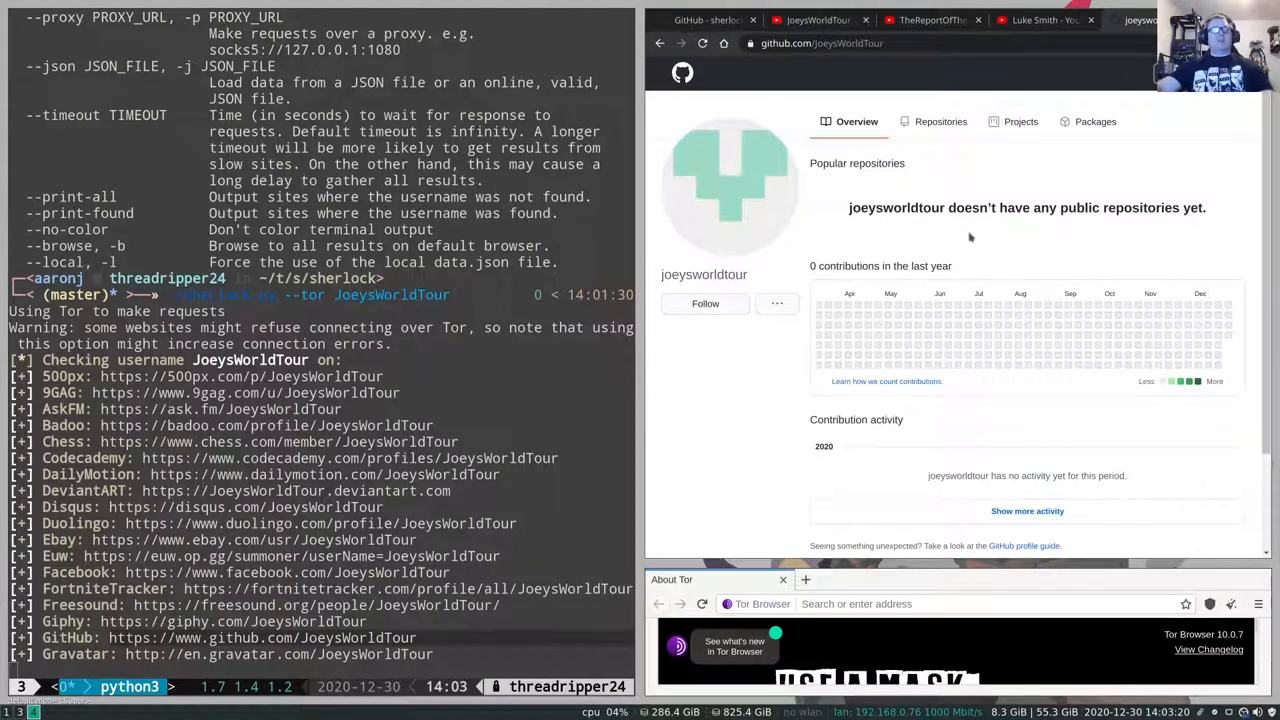
- Show TheReportOfTheWeek's YouTube channel and interrupt the JoeysWorldTour search with Ctrl+C
{"action": "left_click", "coordinate": [820, 20]}
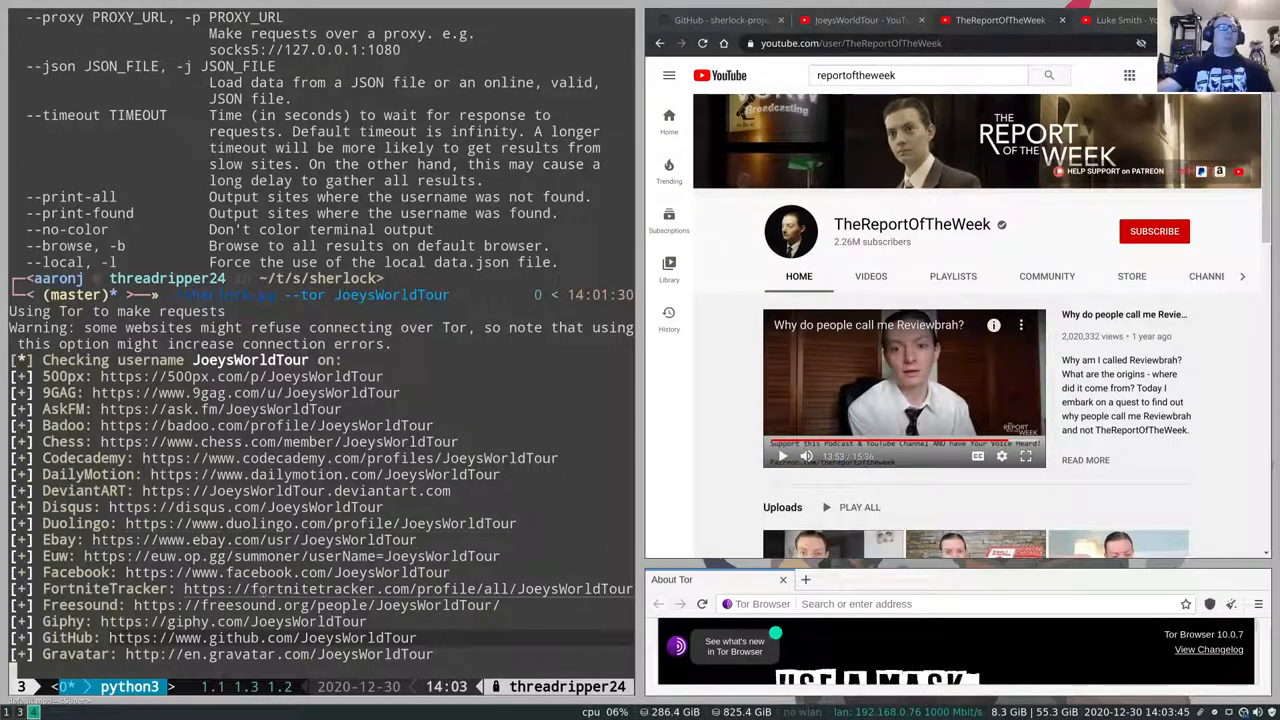
{"action": "key", "text": "ctrl+c"}
{"action": "type", "text": "./sherlock.py --tor"}
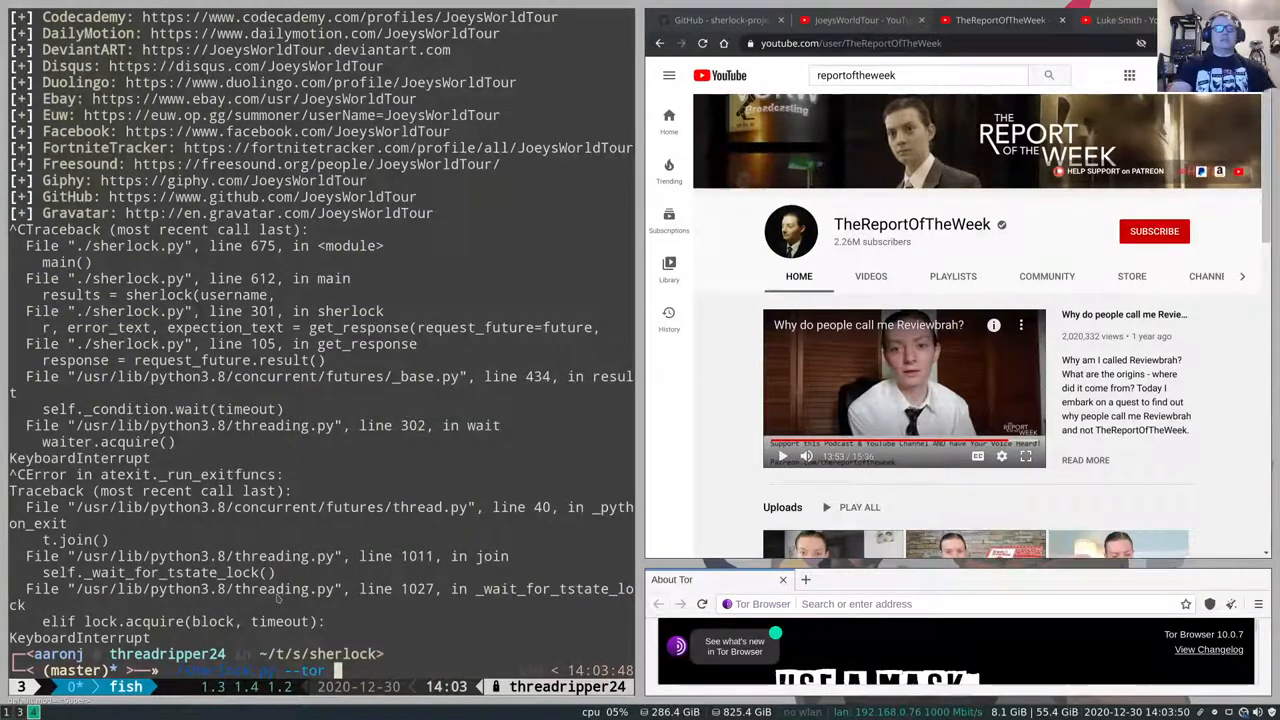
- Run ./sherlock.py --tor TheReportOfTheWeek, listing accounts like 500px, AskFM and Blogger
{"action": "type", "text": "TheReportOfTheWeek"}
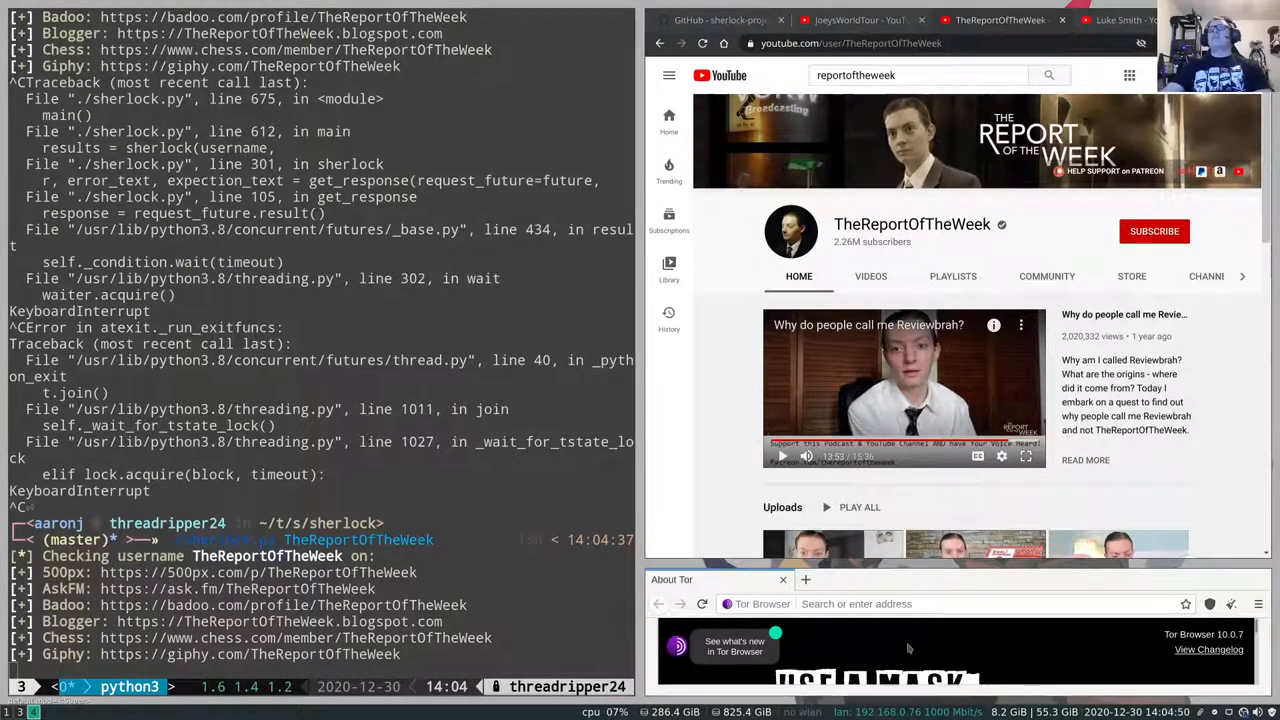
{"action": "scroll", "scroll_direction": "down", "scroll_amount": 3}
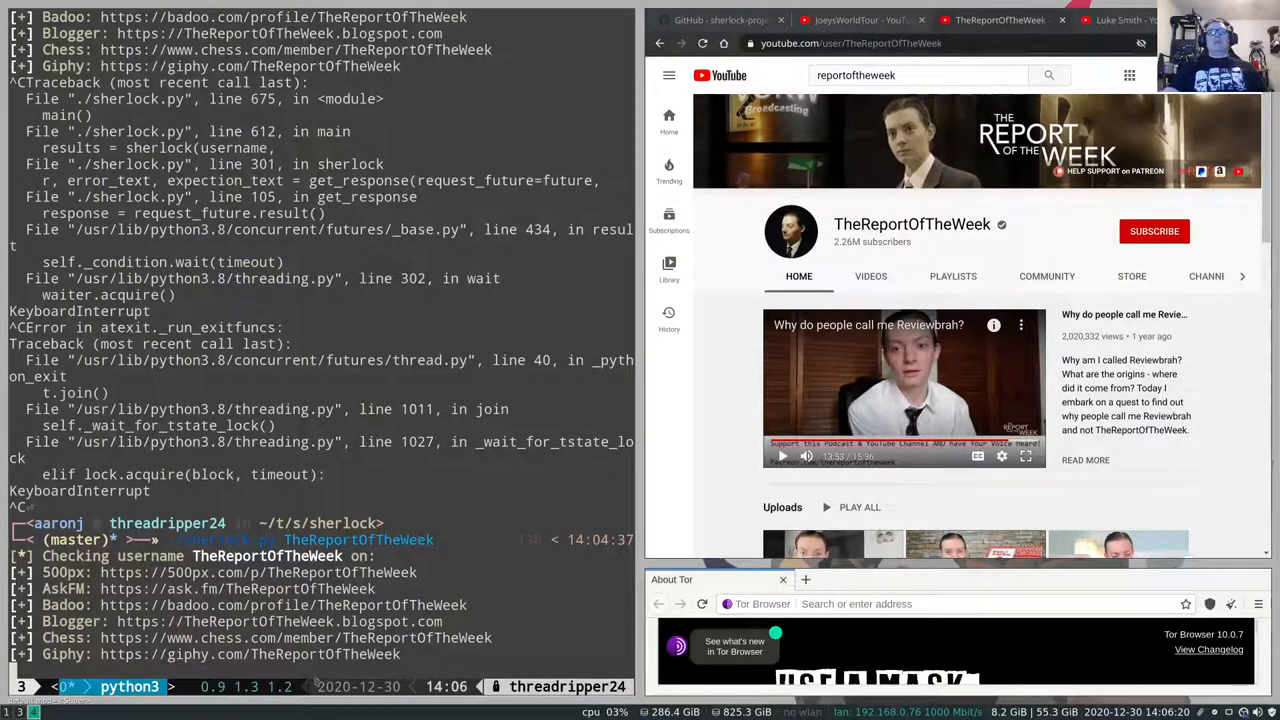
{"action": "mouse_move", "coordinate": [495, 618]}
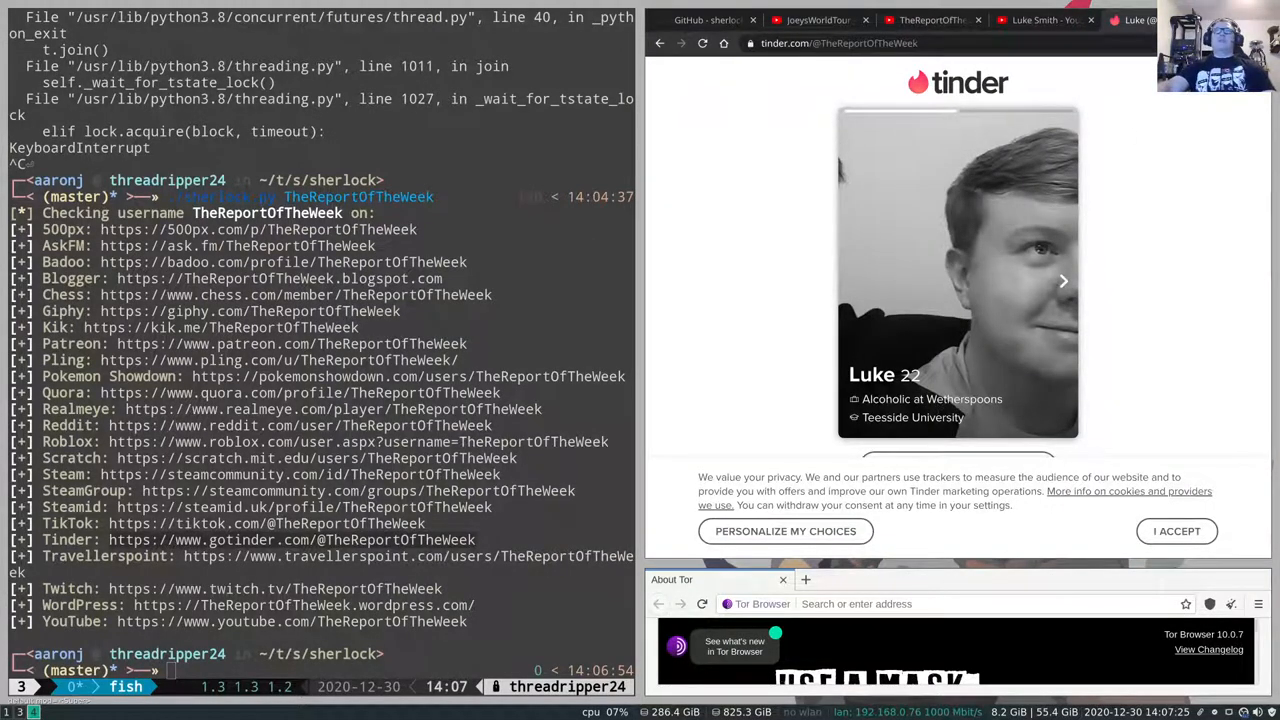
- Browse The Report of the Week WordPress blog and follow its YouTube icon link
{"action": "left_click", "coordinate": [978, 19]}
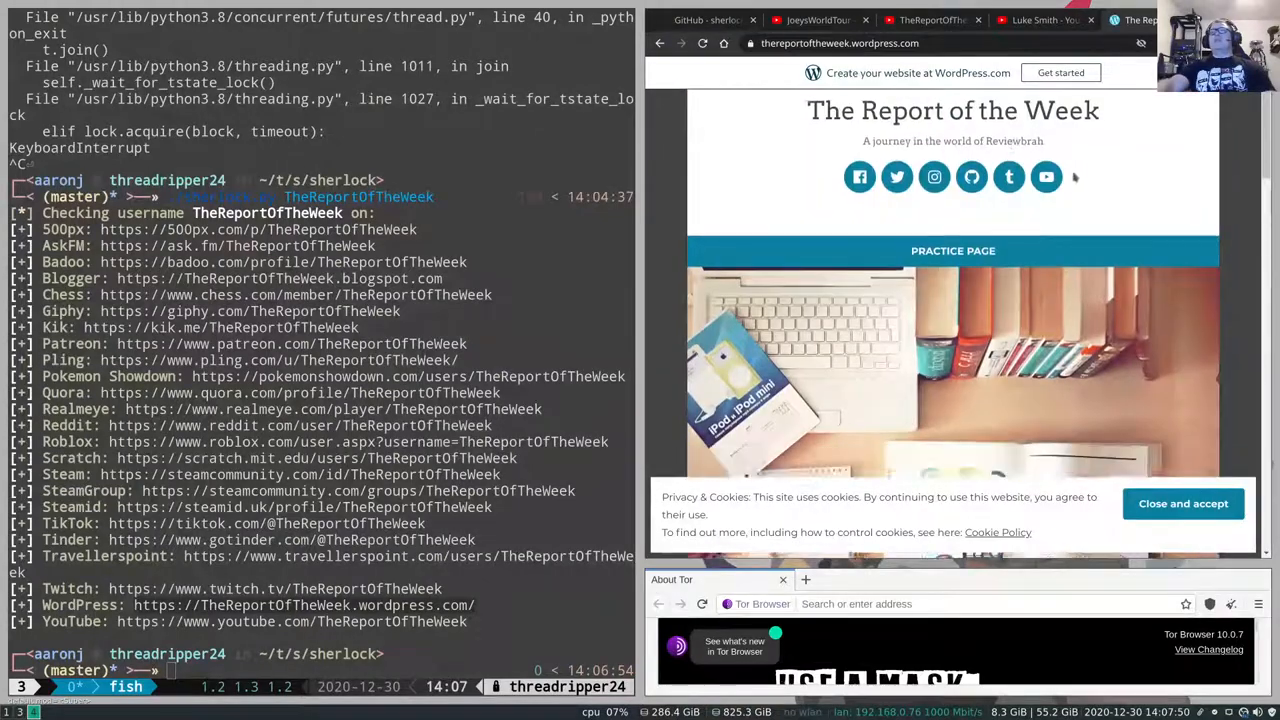
{"action": "scroll", "scroll_direction": "down", "scroll_amount": 3}
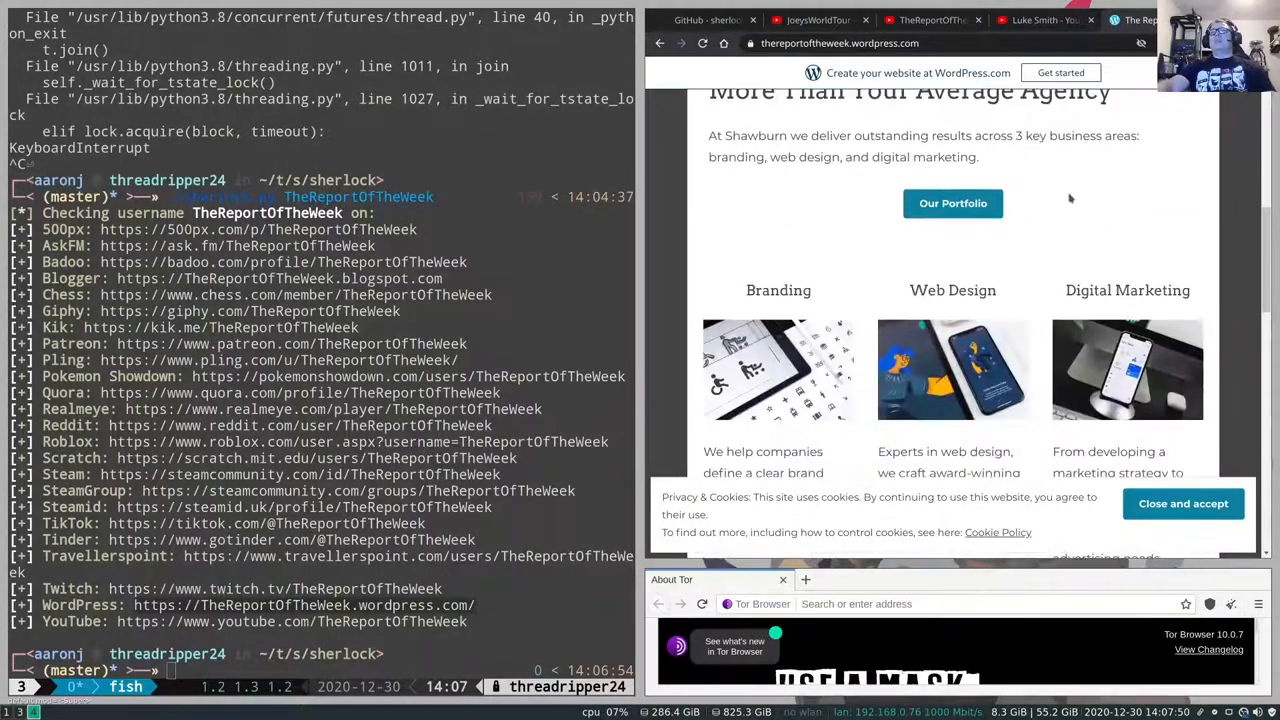
{"action": "scroll", "scroll_direction": "down", "scroll_amount": 3}
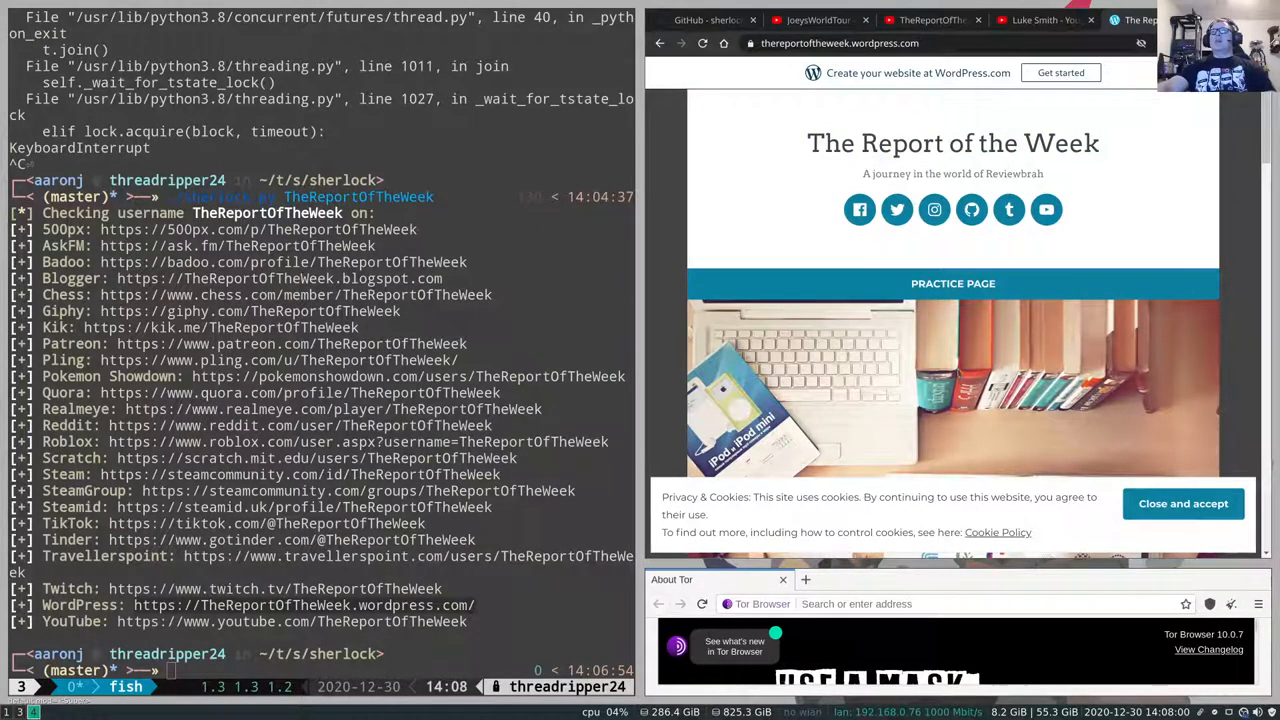
{"action": "mouse_move", "coordinate": [896, 209]}
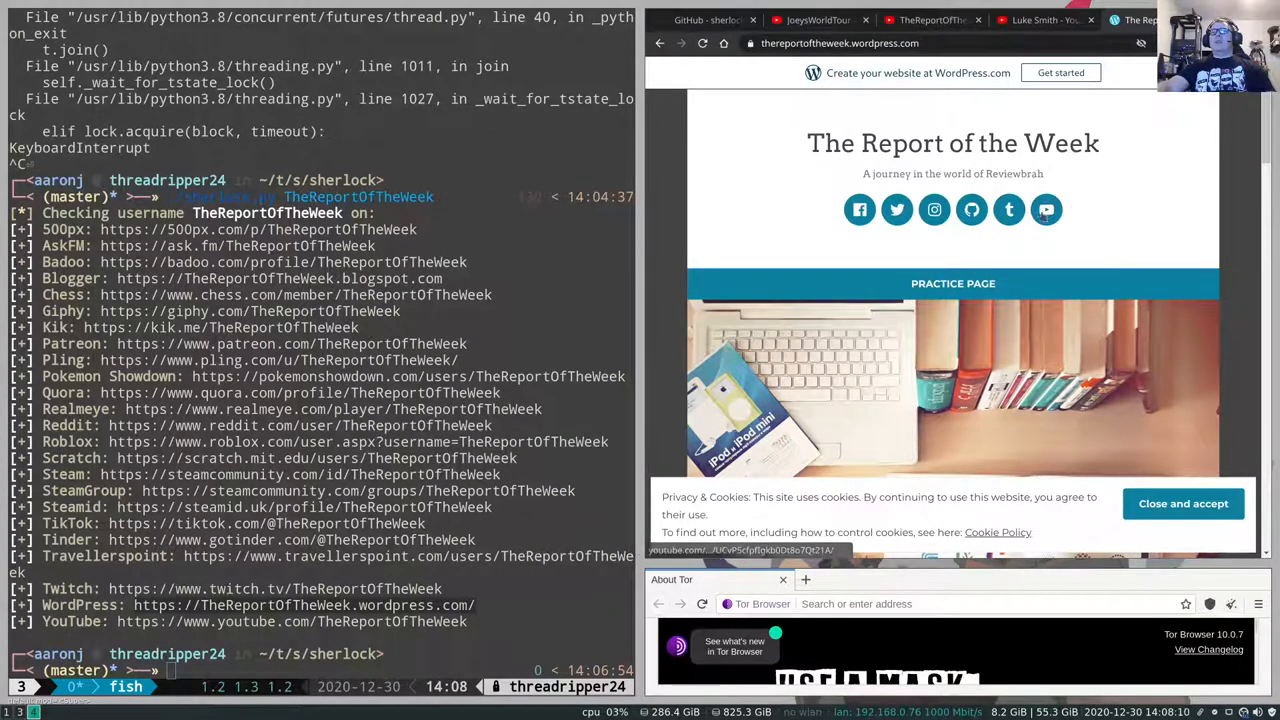
{"action": "left_click", "coordinate": [1046, 210]}
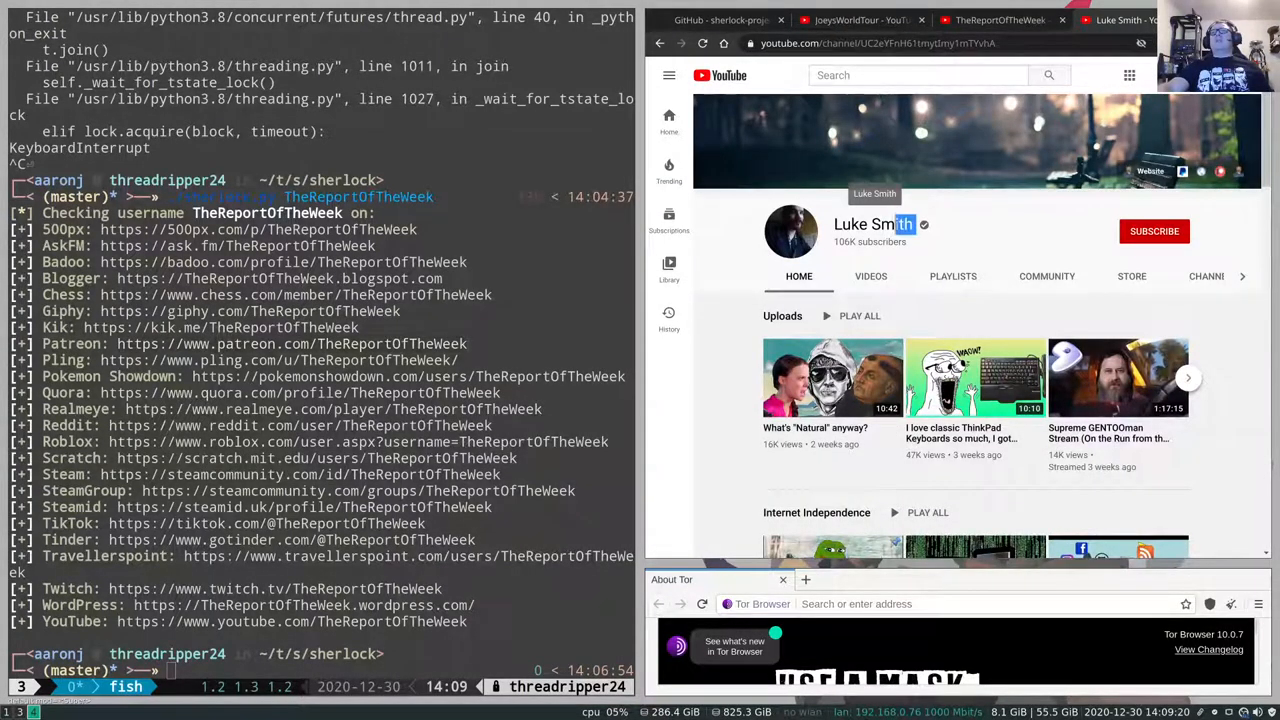
{"action": "mouse_move", "coordinate": [873, 224]}
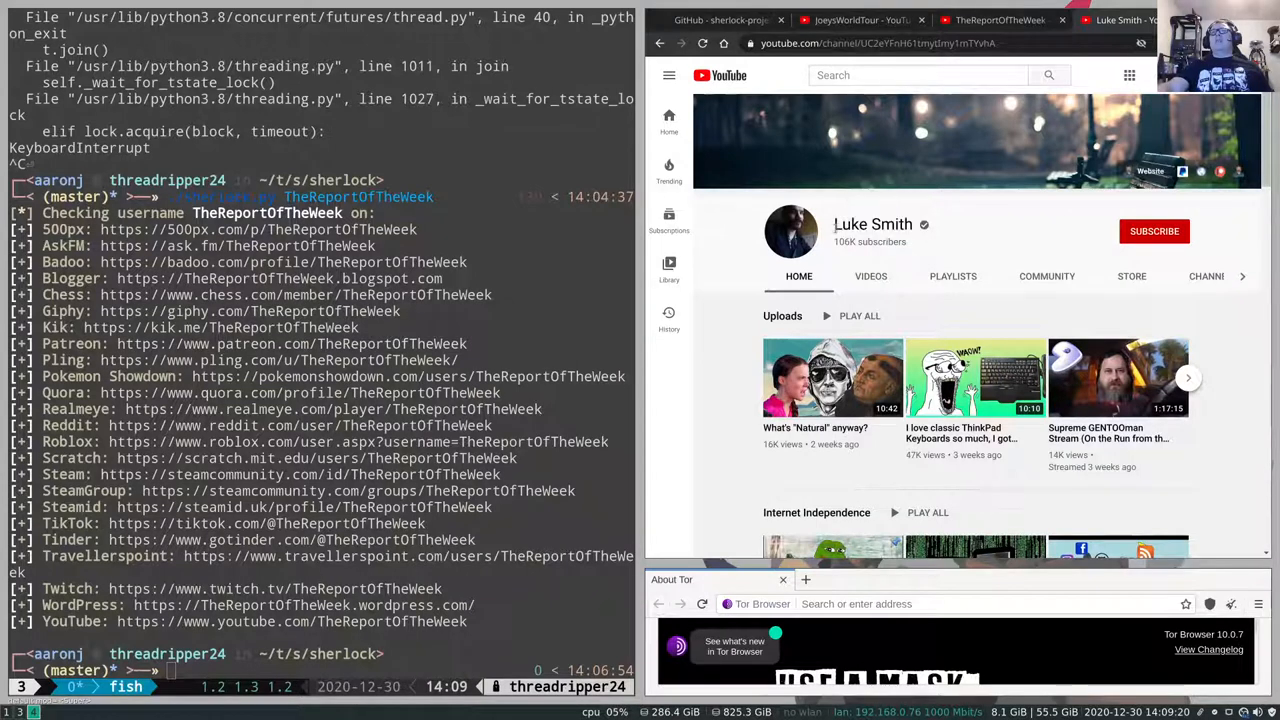
- Select the Luke Smith channel name and open the video What's "Natural" anyway?
{"action": "double_click", "coordinate": [872, 224]}
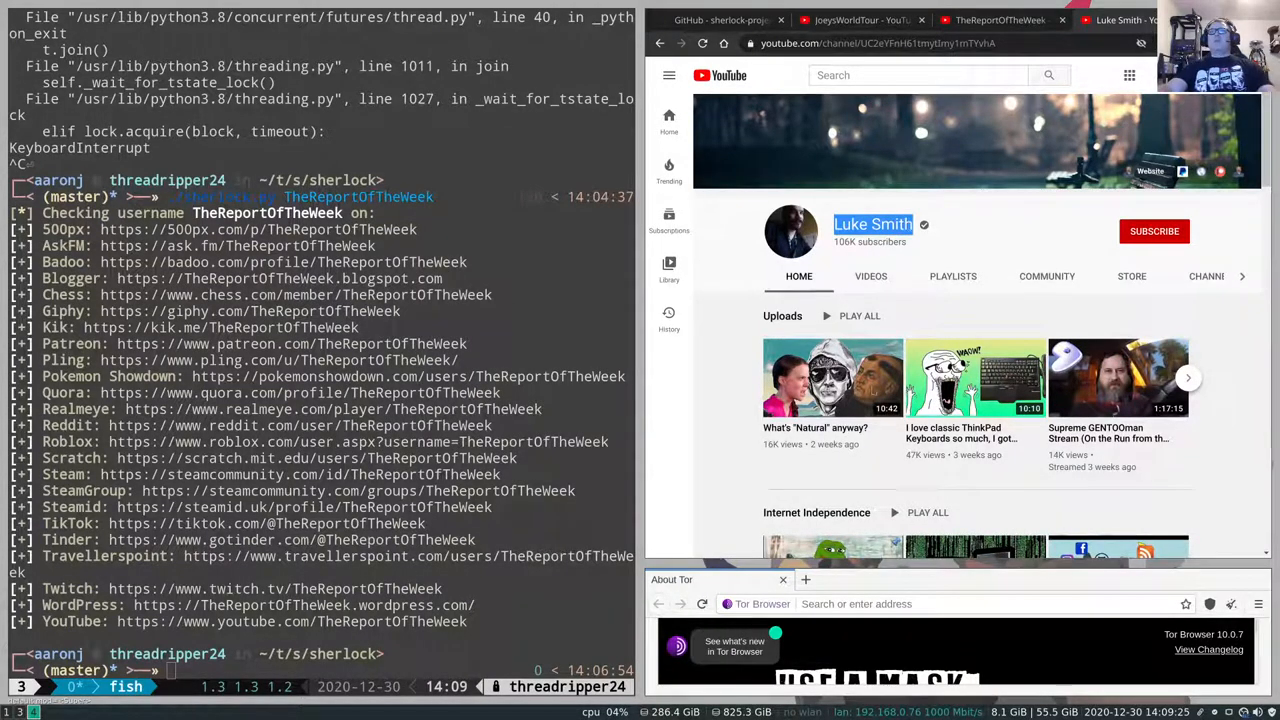
{"action": "left_click", "coordinate": [833, 378]}
{"action": "type", "text": "./sherlock.py -t"}
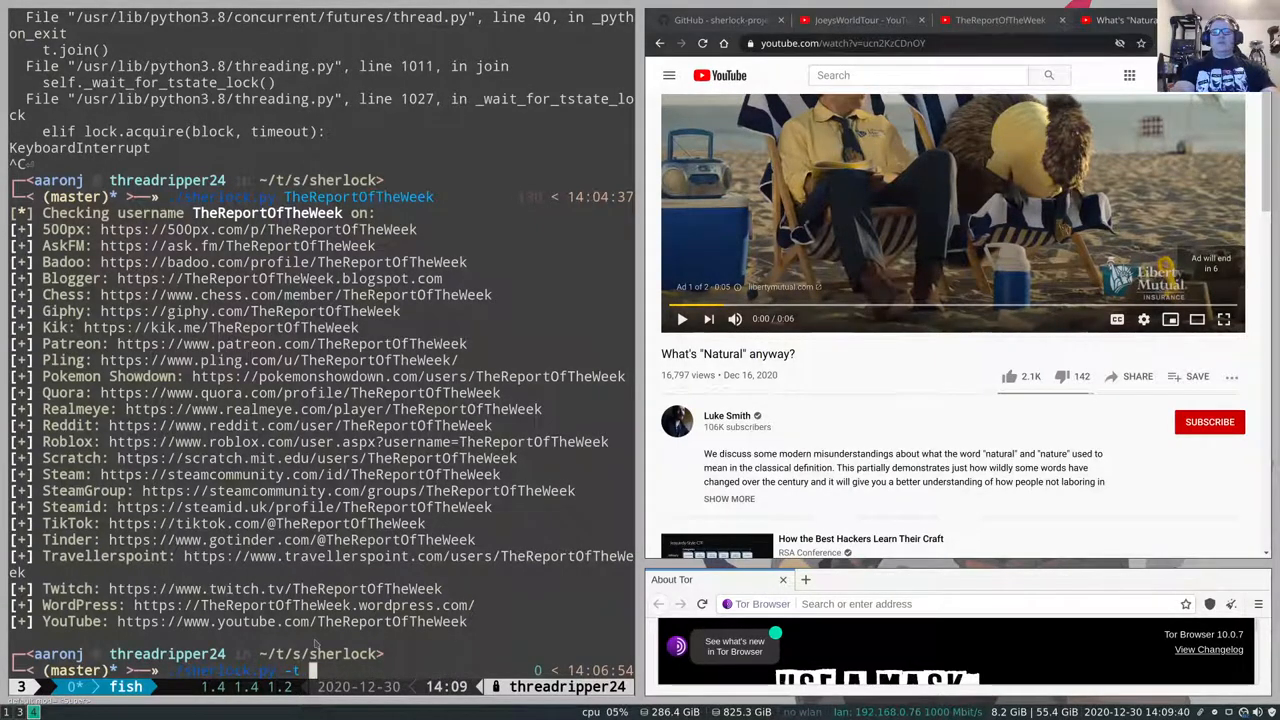
{"action": "type", "text": "Luke Smith"}
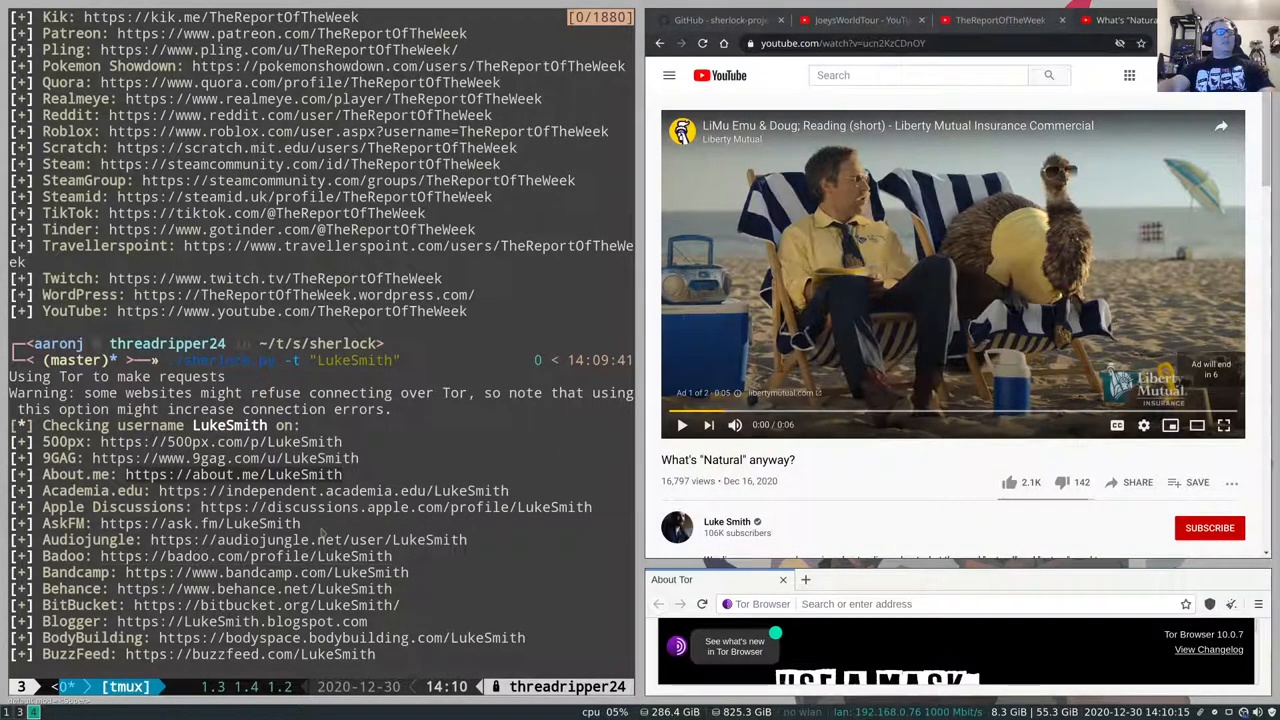
{"action": "scroll", "scroll_direction": "down", "scroll_amount": 3}
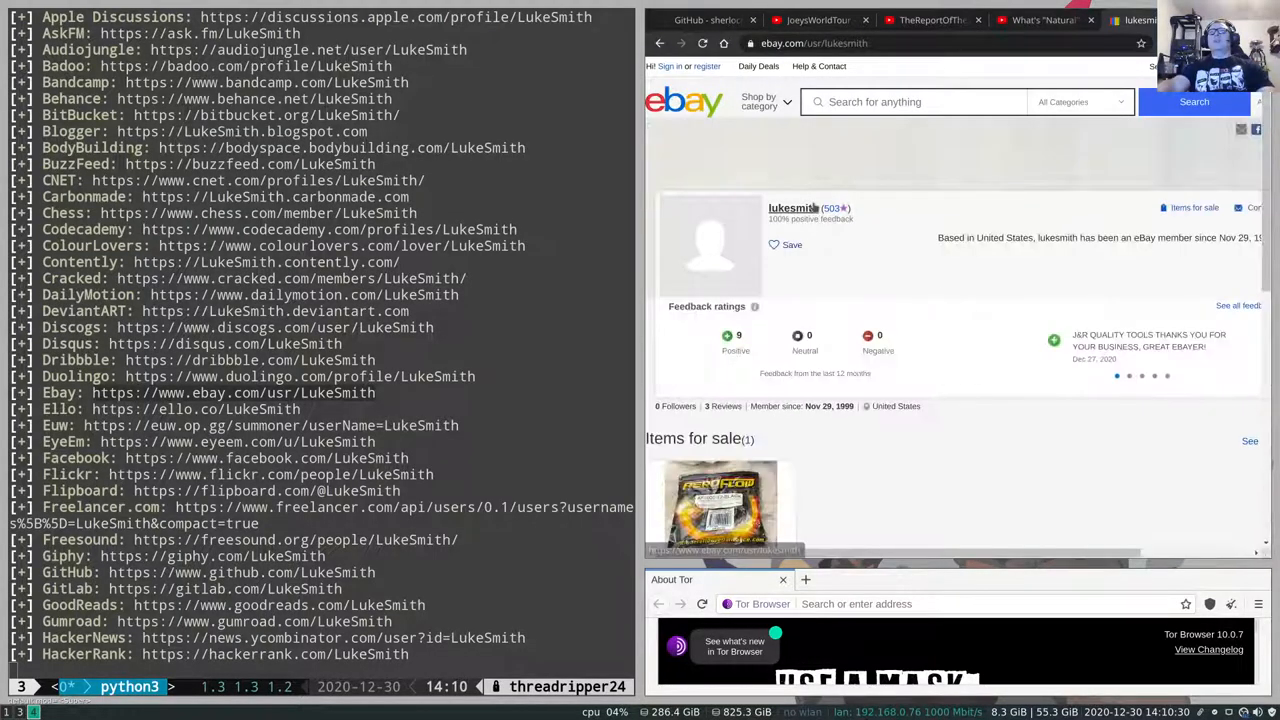
{"action": "scroll", "scroll_direction": "down", "scroll_amount": 3}
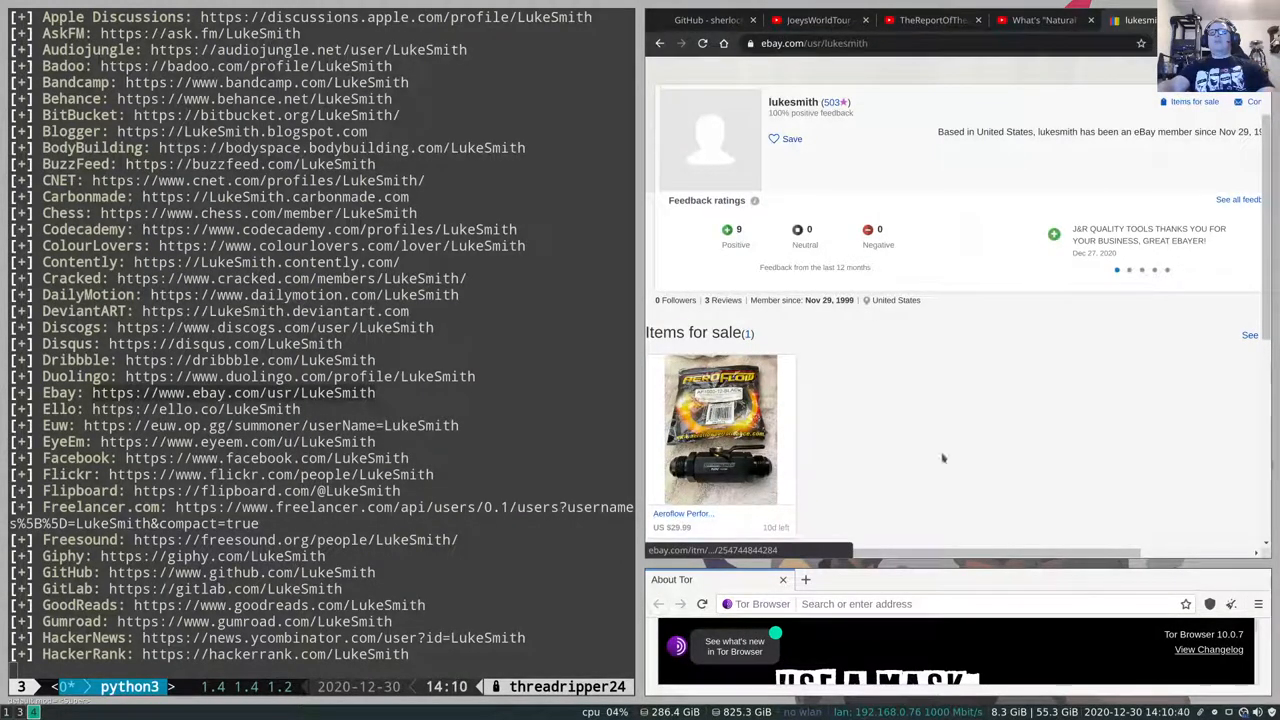
{"action": "scroll", "scroll_direction": "down", "scroll_amount": 3}
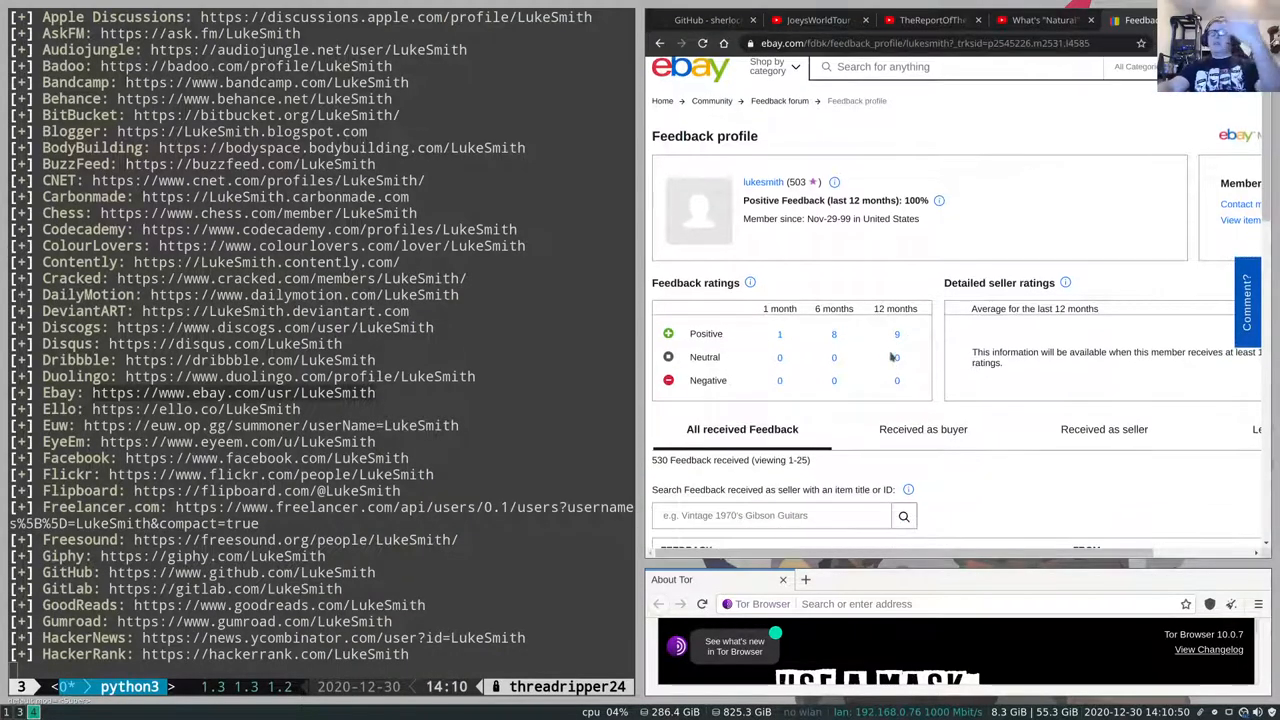
{"action": "scroll", "scroll_direction": "down", "scroll_amount": 3}
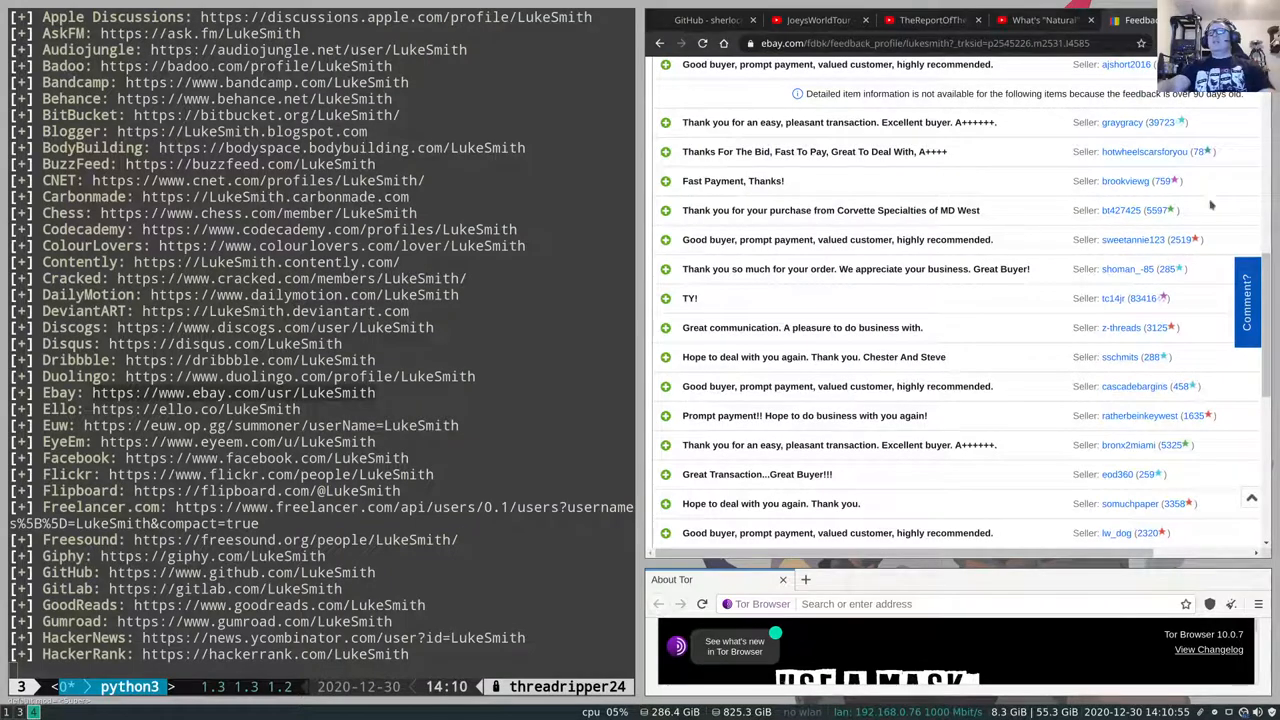
- Open several trading partners' profiles from the feedback list
{"action": "left_click", "coordinate": [1133, 239]}
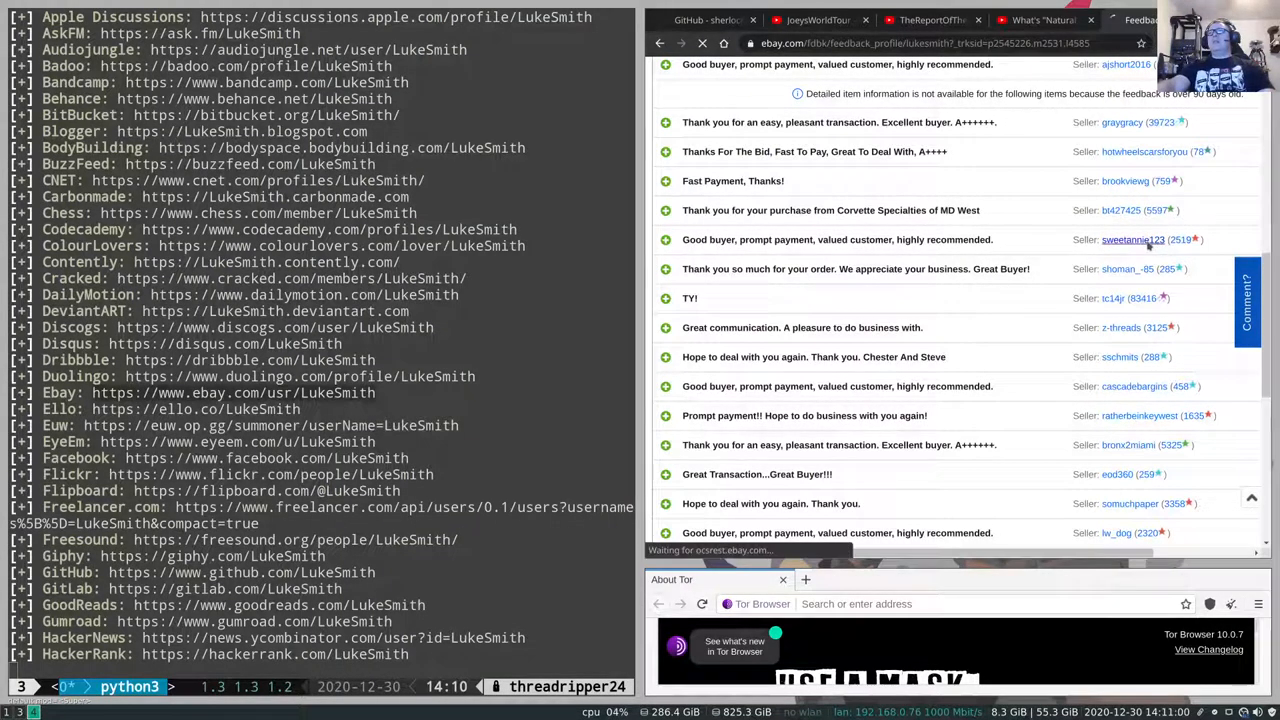
{"action": "left_click", "coordinate": [1133, 239]}
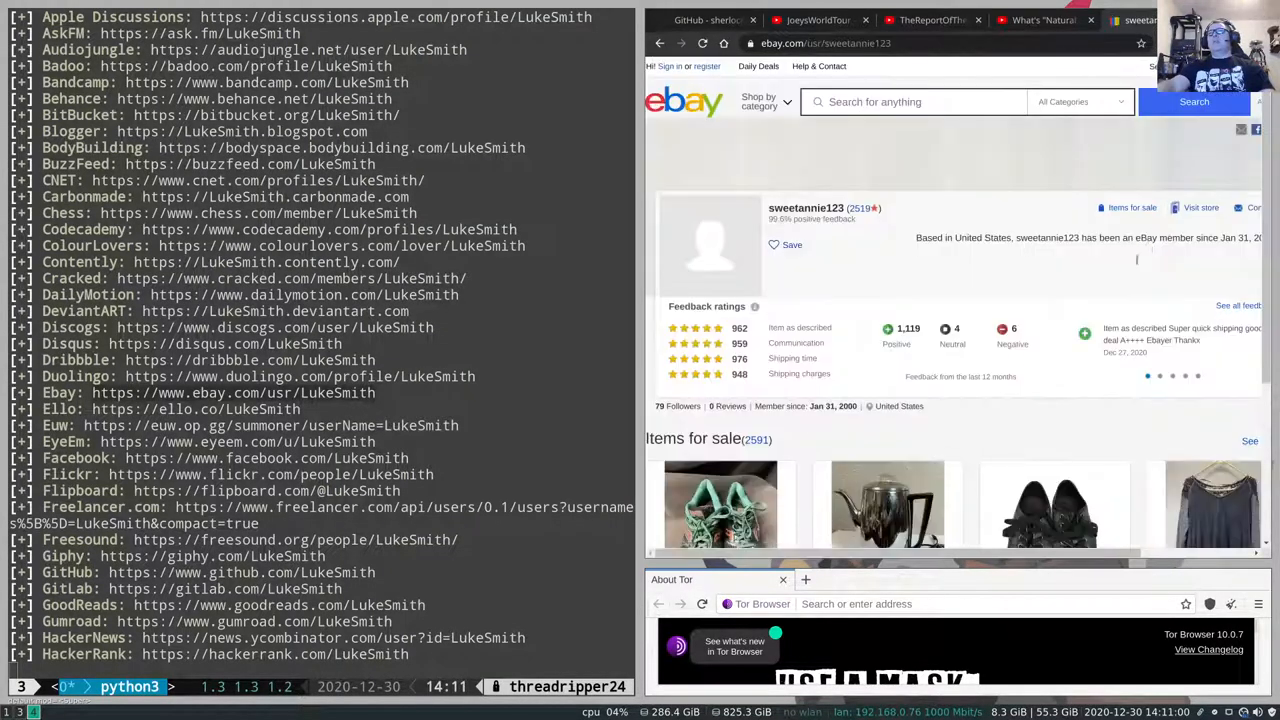
{"action": "scroll", "scroll_direction": "down", "scroll_amount": 3}
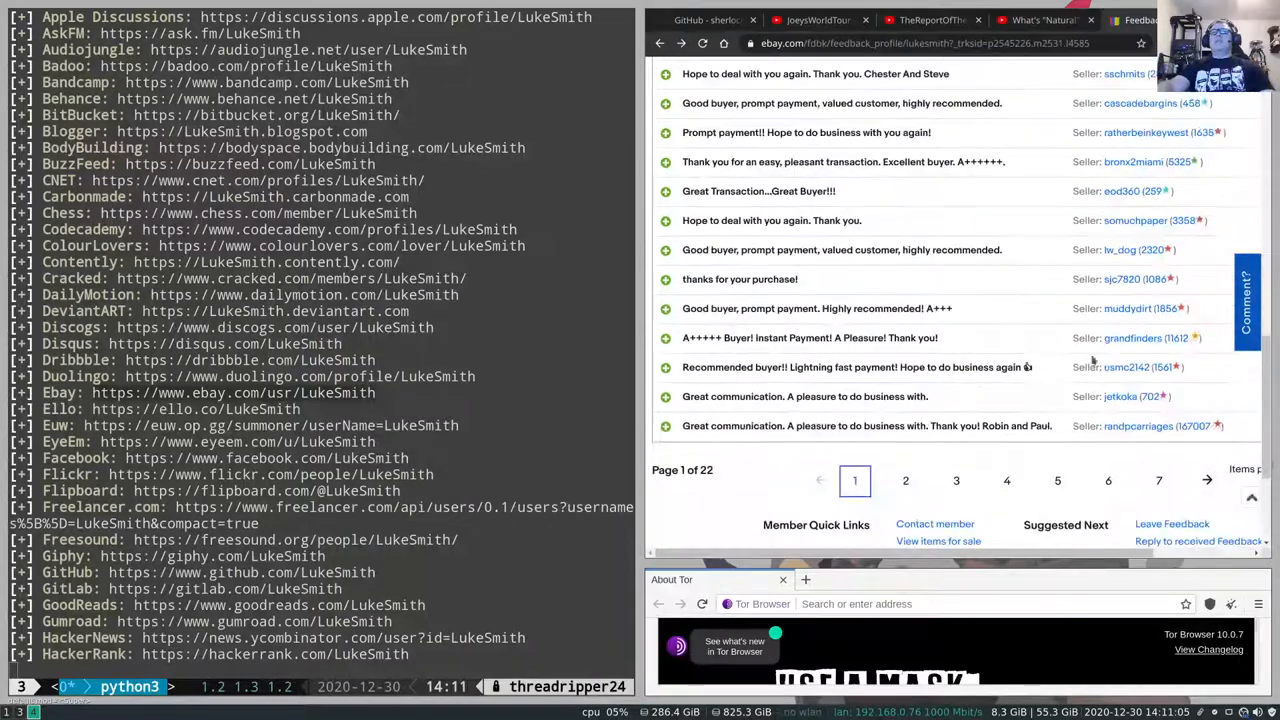
{"action": "left_click", "coordinate": [1126, 367]}
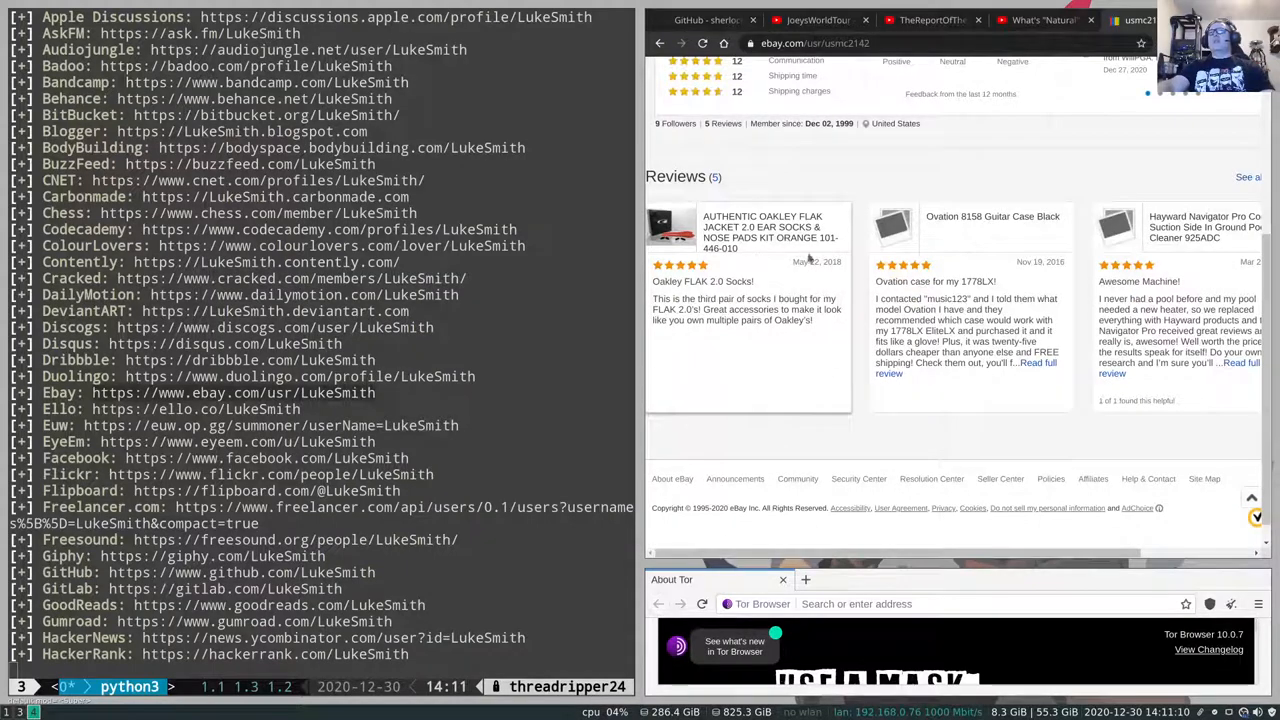
{"action": "mouse_move", "coordinate": [1070, 245]}
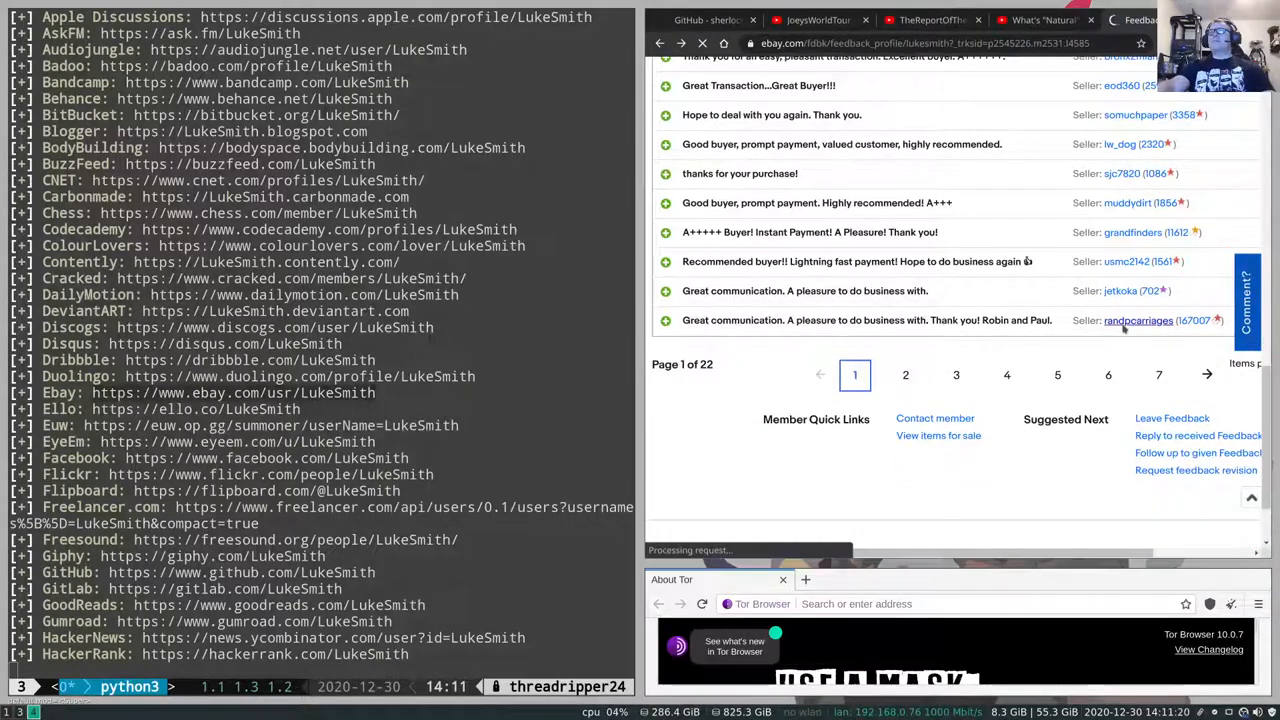
{"action": "left_click", "coordinate": [1137, 320]}
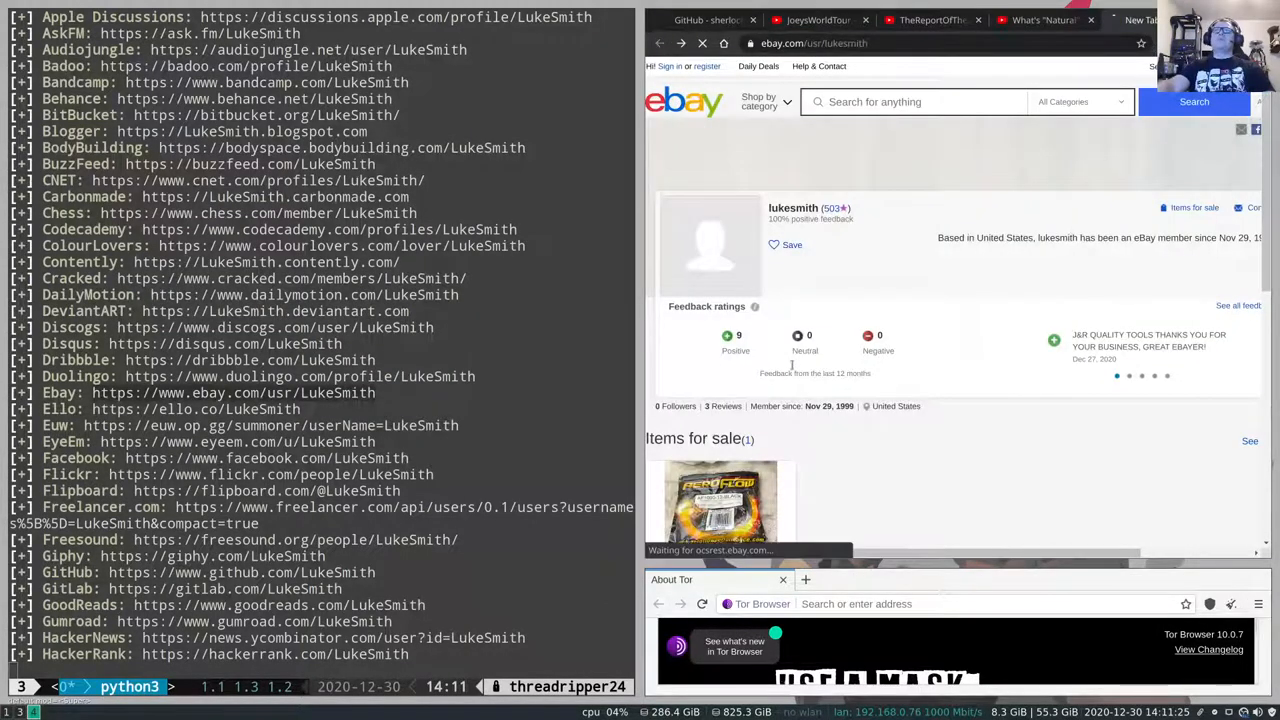
- View the lukesmith Hacker News profile, then bring up TheReportOfTheWeek's YouTube channel
{"action": "left_click", "coordinate": [1043, 19]}
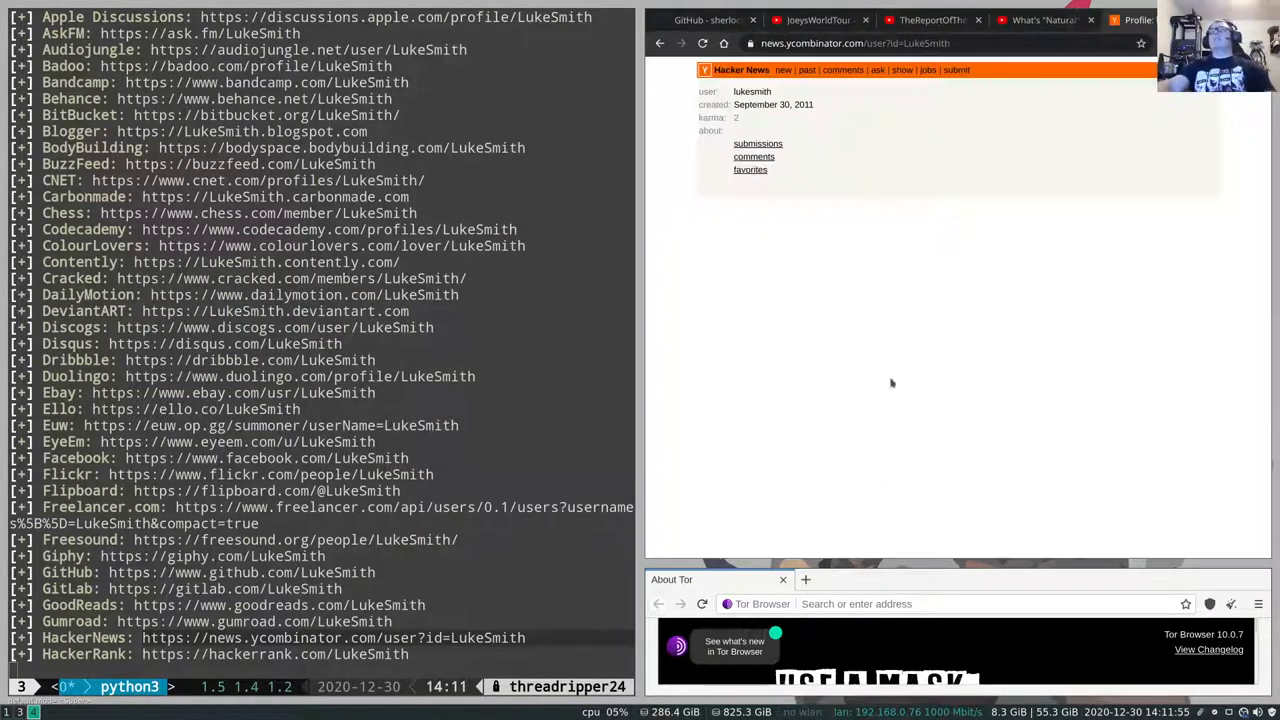
{"action": "mouse_move", "coordinate": [750, 169]}
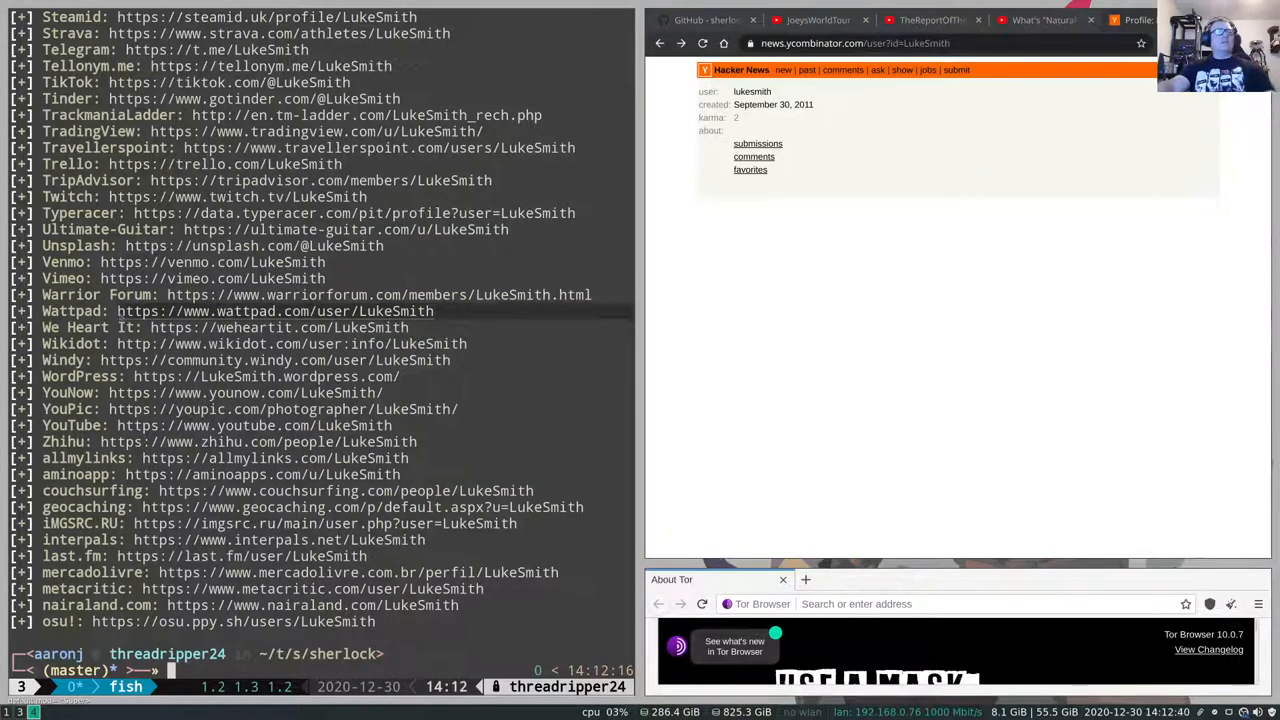
{"action": "mouse_move", "coordinate": [460, 314]}
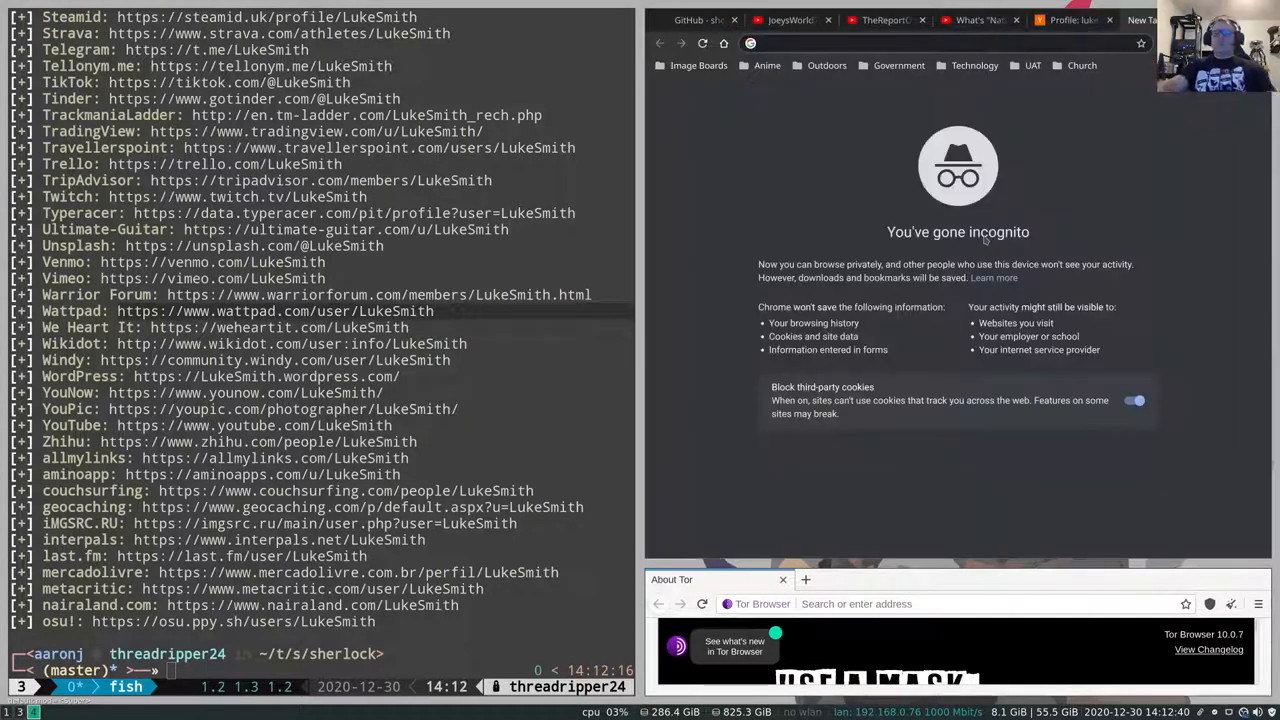
{"action": "left_click", "coordinate": [270, 311]}
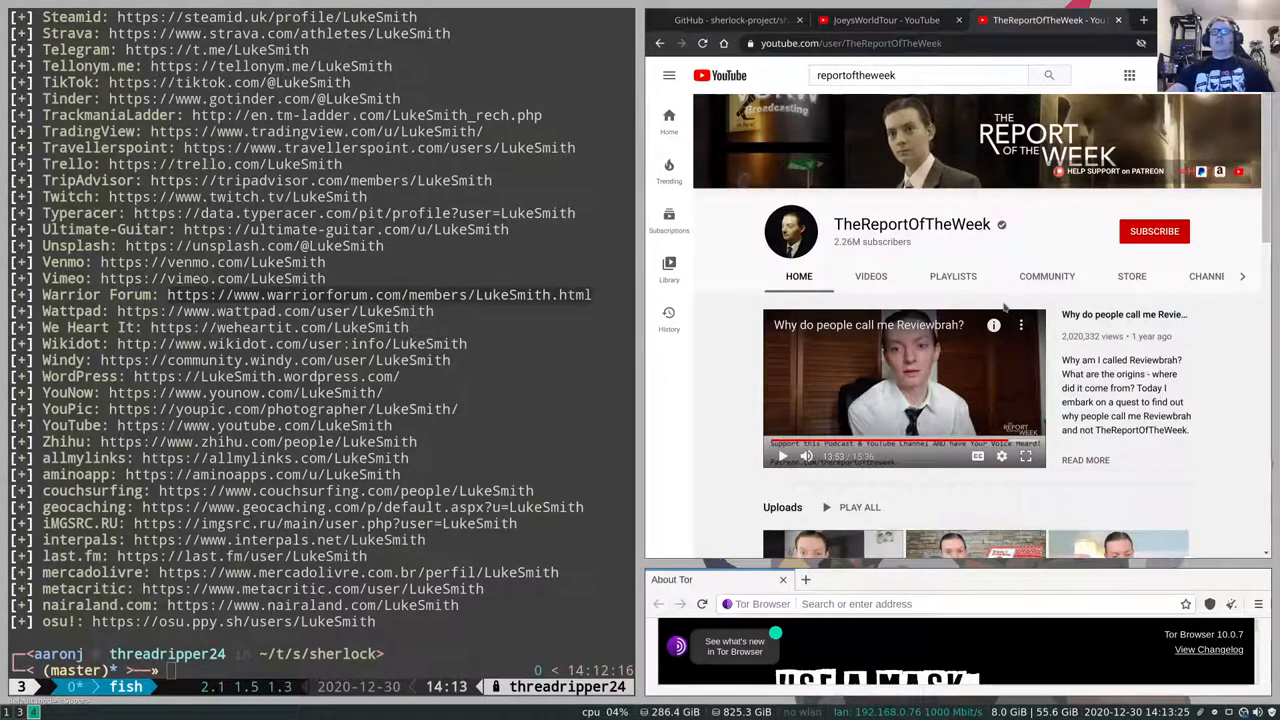
{"action": "double_click", "coordinate": [1157, 416]}
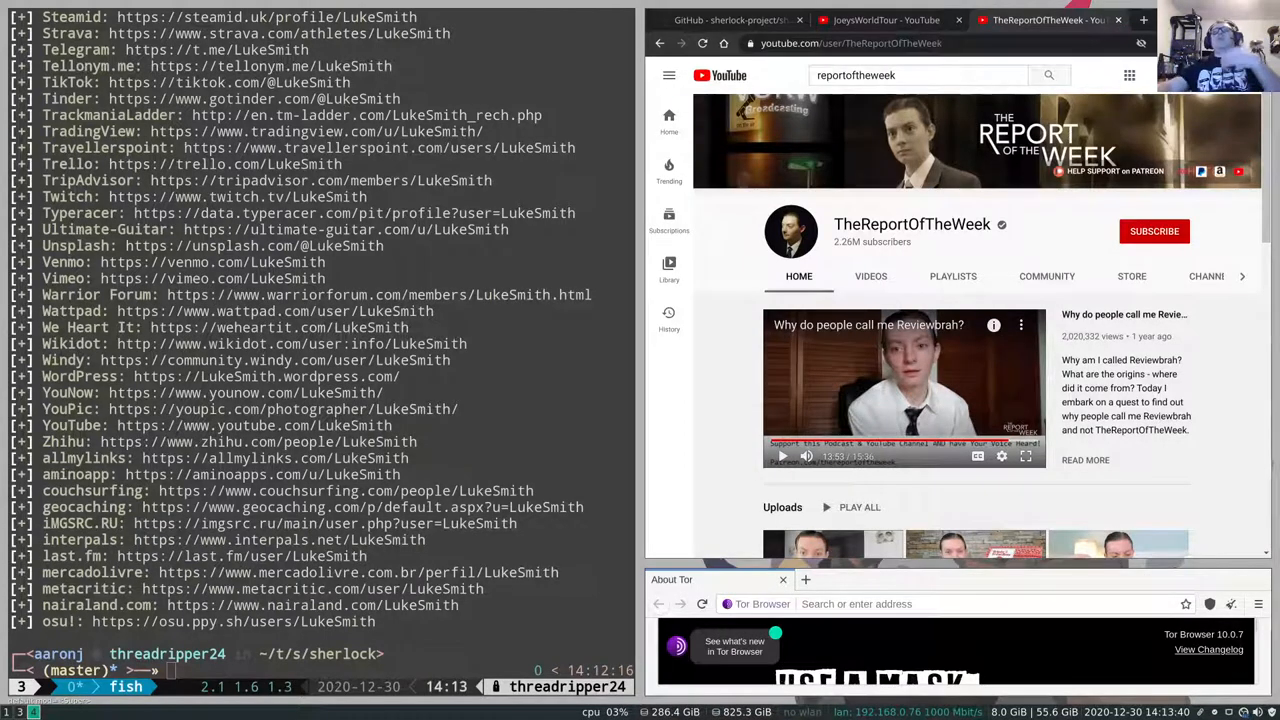
{"action": "double_click", "coordinate": [893, 224]}
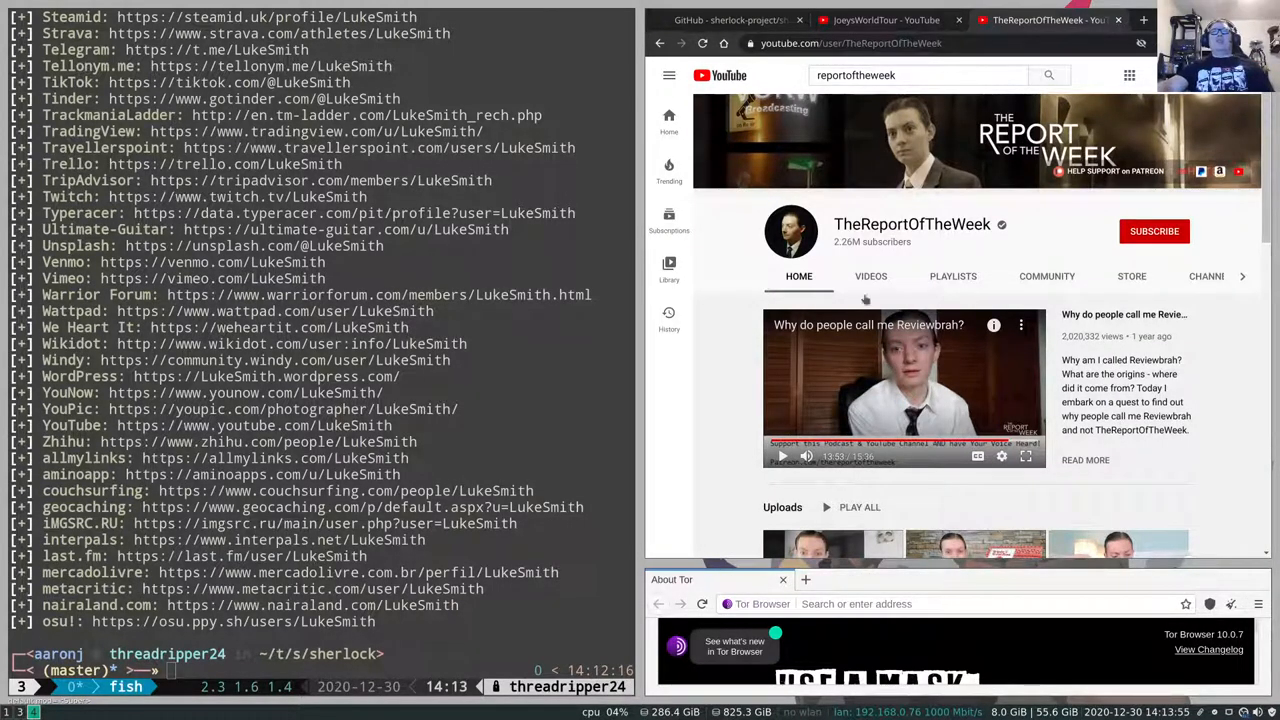
- Switch to the sherlock-project GitHub tab and scroll through its usage, Docker and contributing sections
{"action": "left_click", "coordinate": [730, 20]}
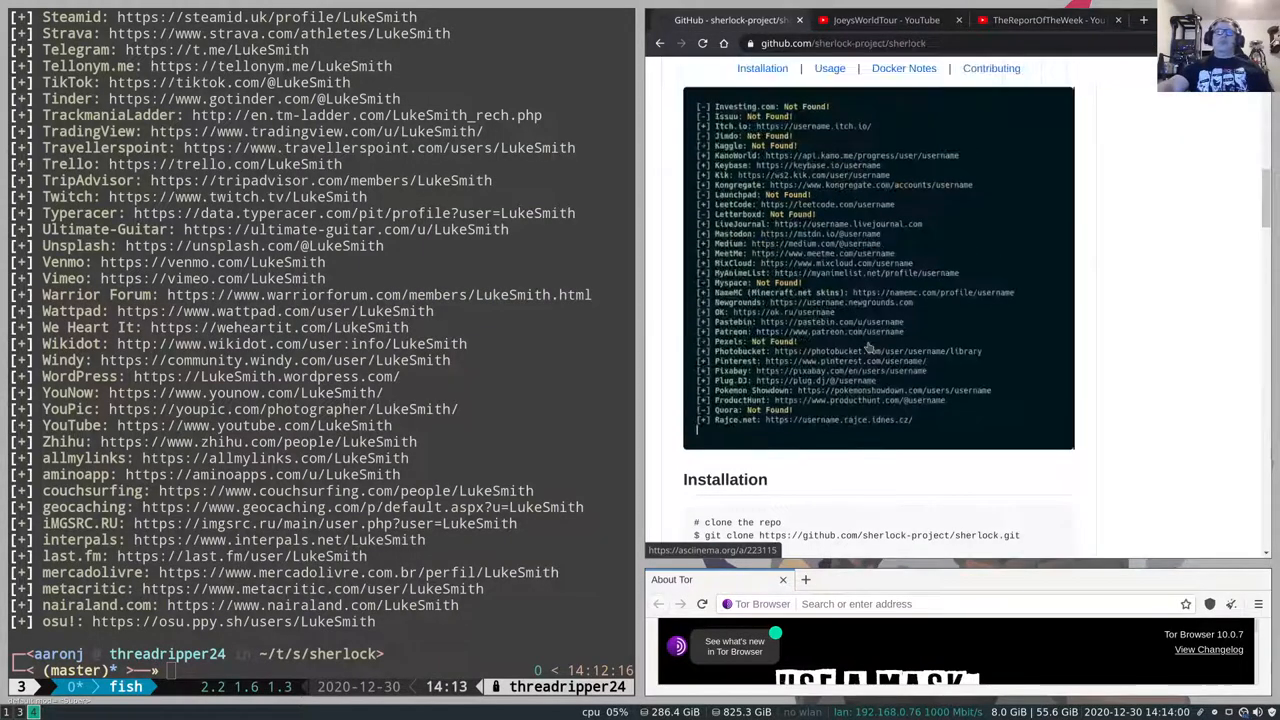
{"action": "scroll", "scroll_direction": "down", "scroll_amount": 3}
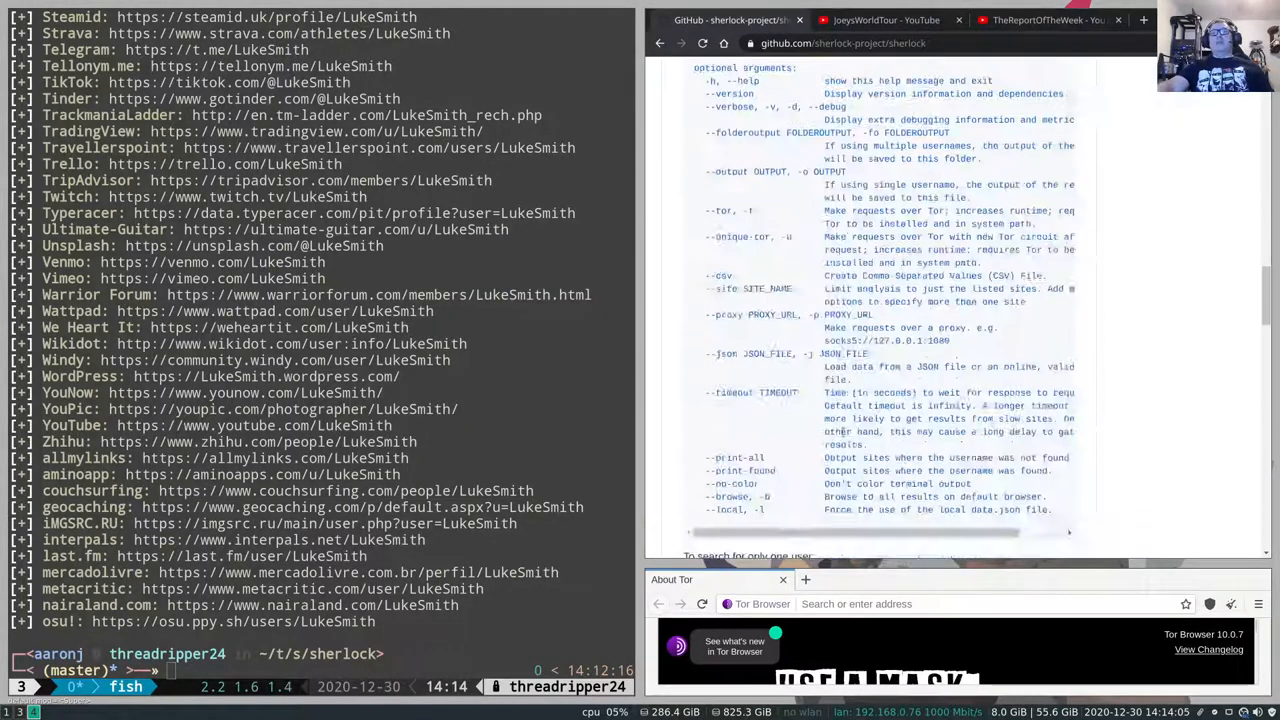
{"action": "scroll", "scroll_direction": "down", "scroll_amount": 3}
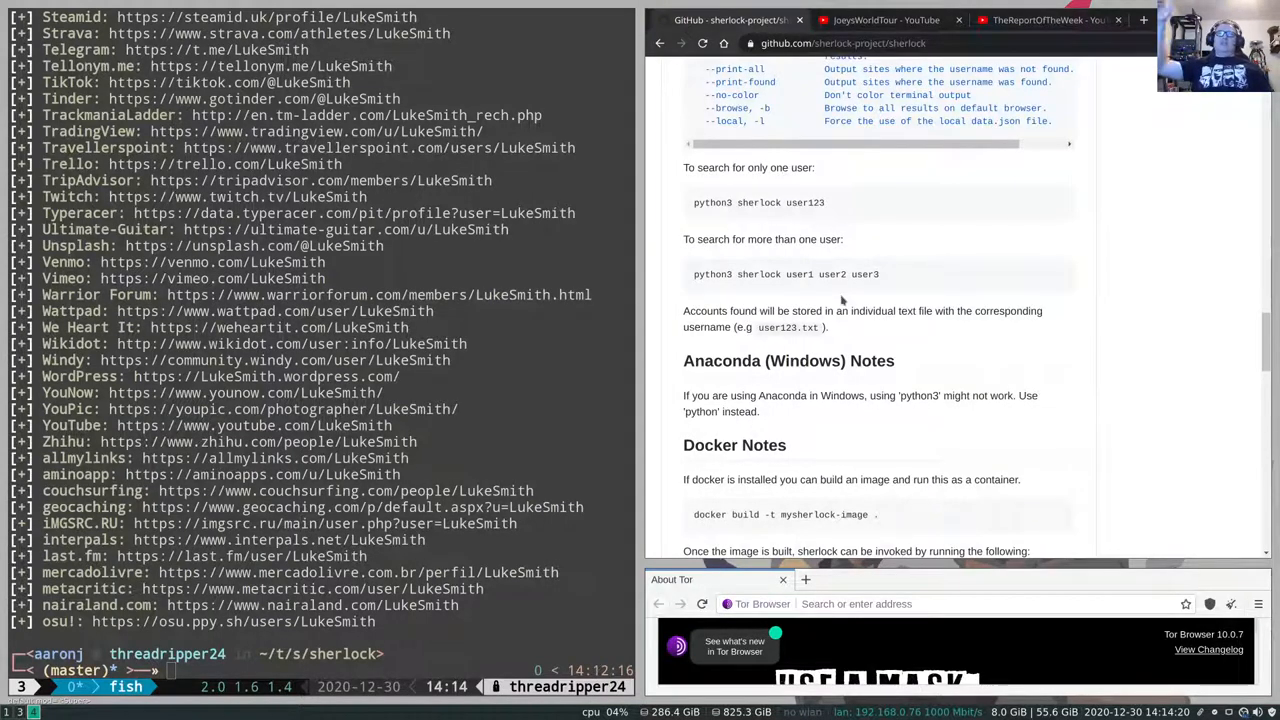
{"action": "scroll", "scroll_direction": "down", "scroll_amount": 3}
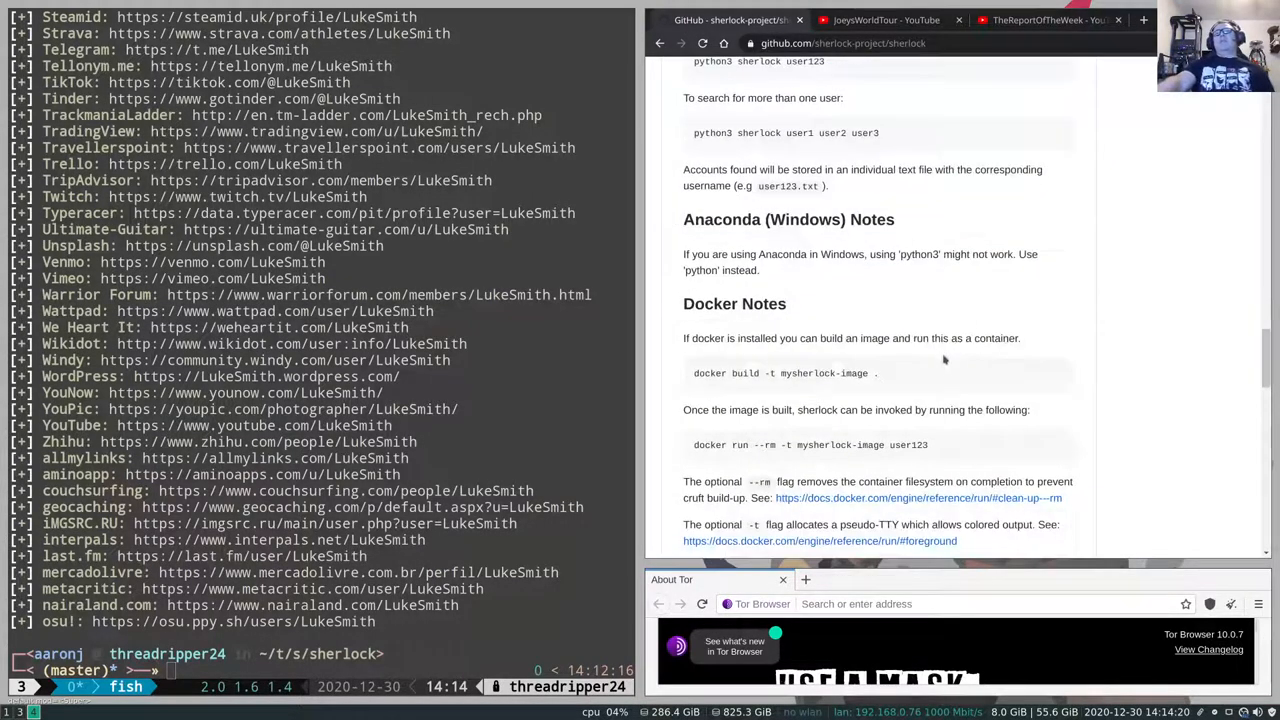
{"action": "scroll", "scroll_direction": "down", "scroll_amount": 3}
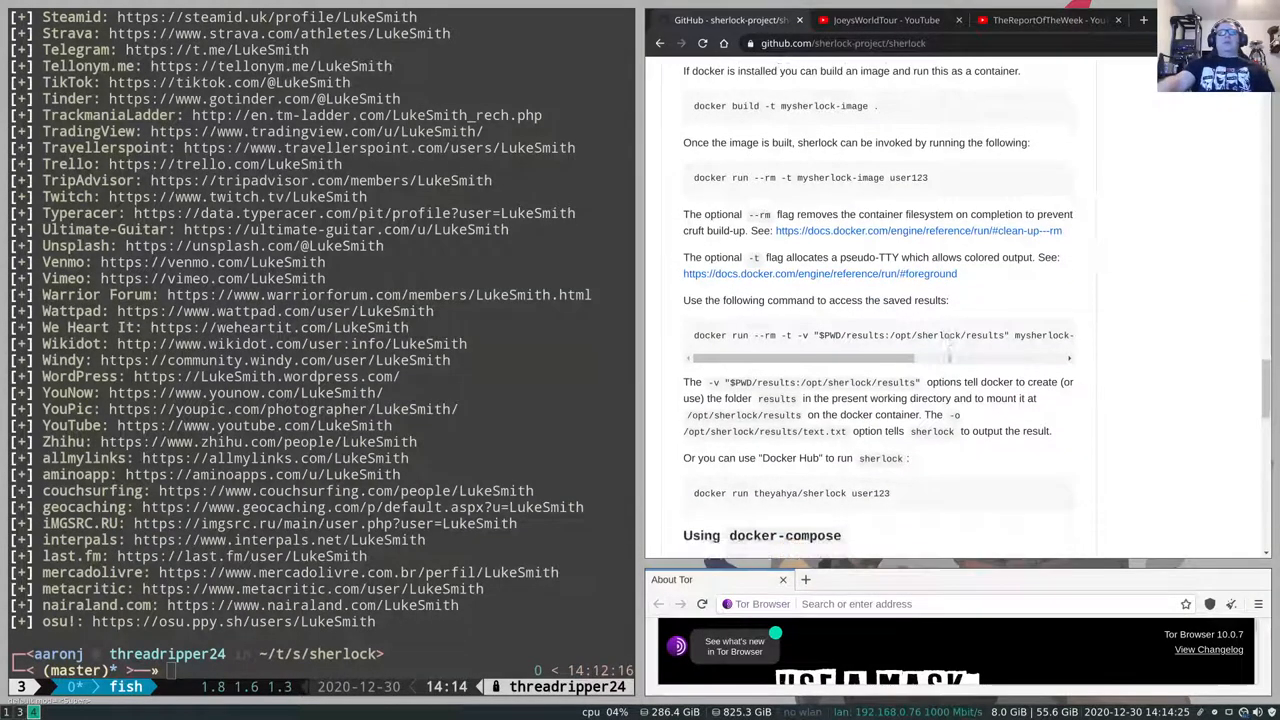
{"action": "scroll", "scroll_direction": "down", "scroll_amount": 3}
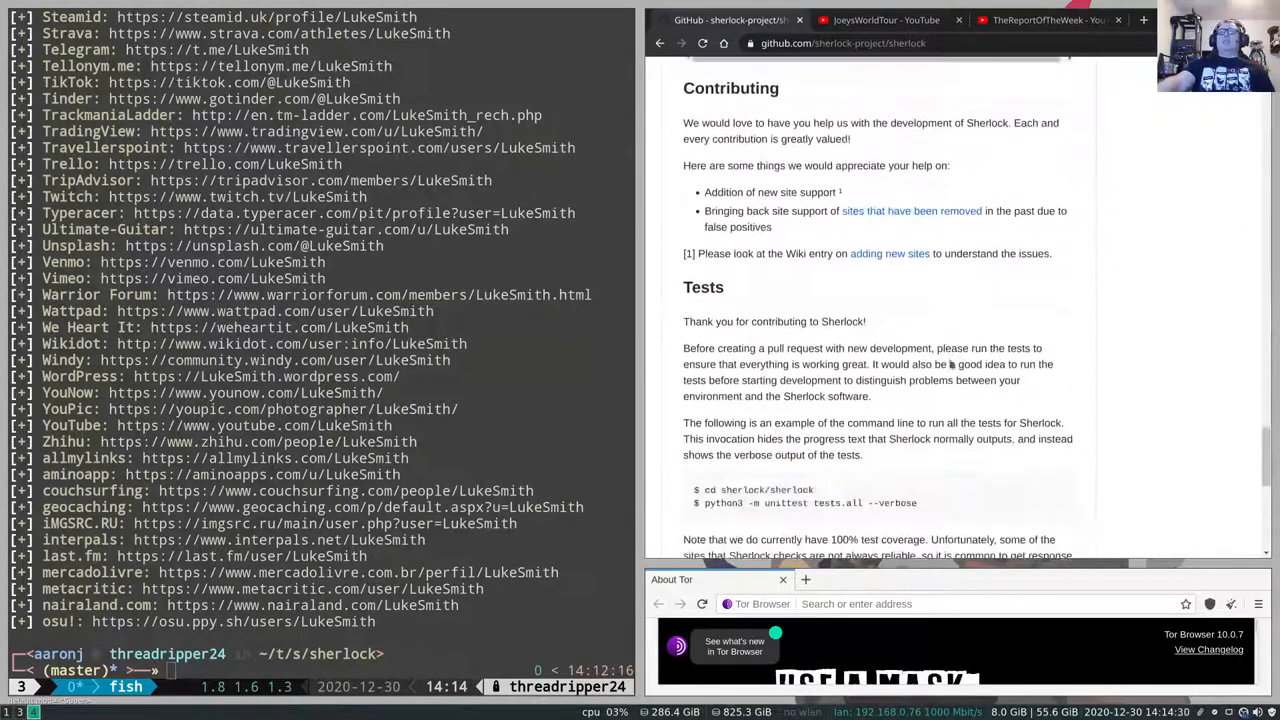
{"action": "scroll", "scroll_direction": "down", "scroll_amount": 3}
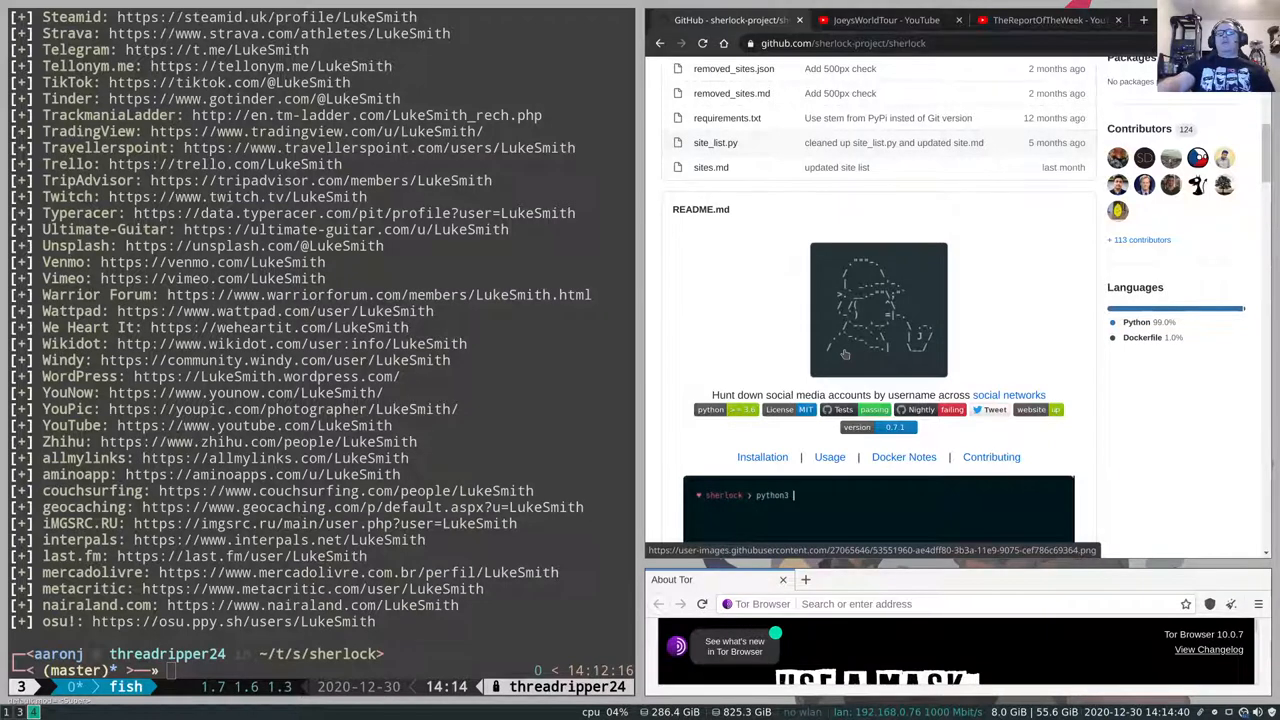
{"action": "type", "text": "sherlock.py username"}
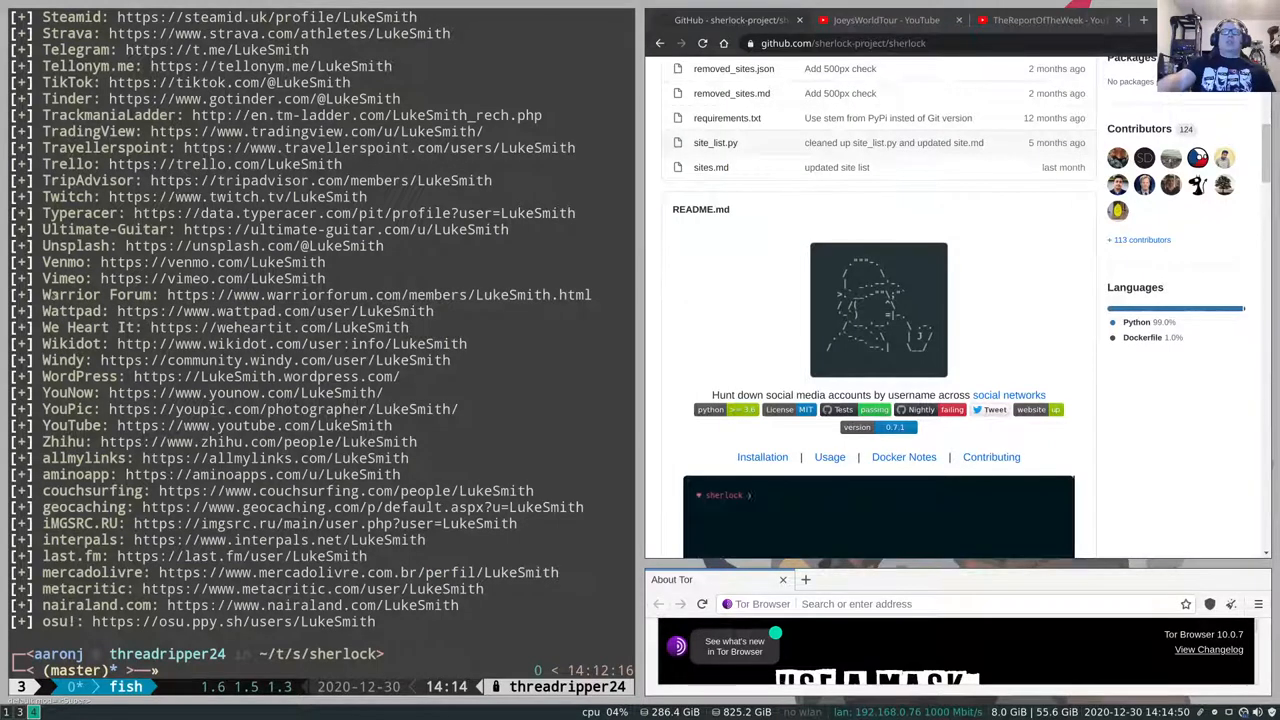
{"action": "type", "text": "python3 sherlock.py"}
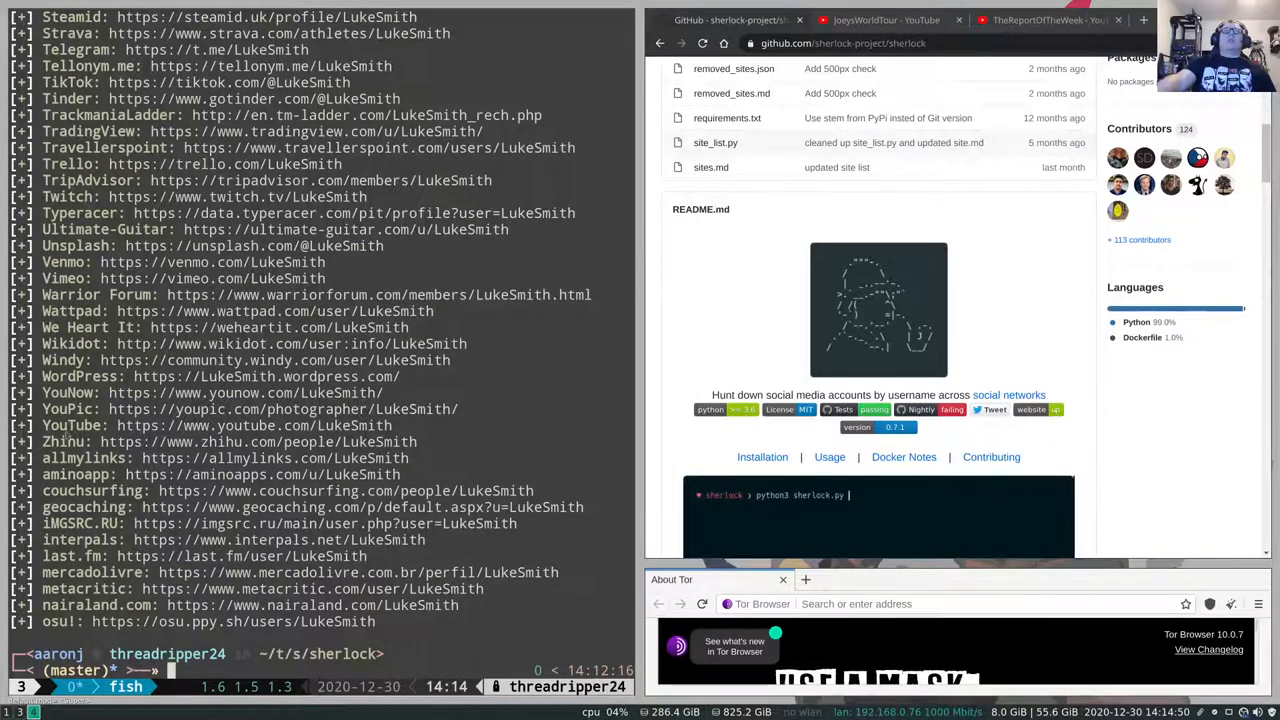
{"action": "type", "text": "username"}
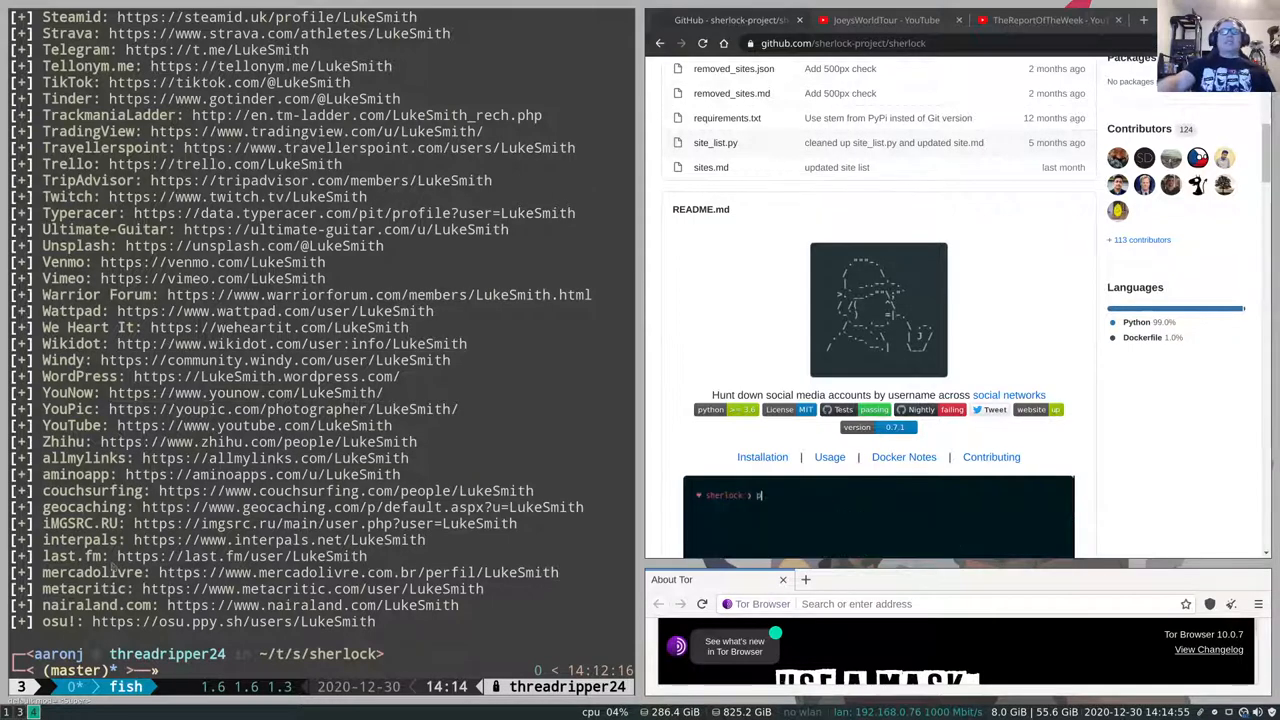
{"action": "type", "text": "python3 sherlock.py"}
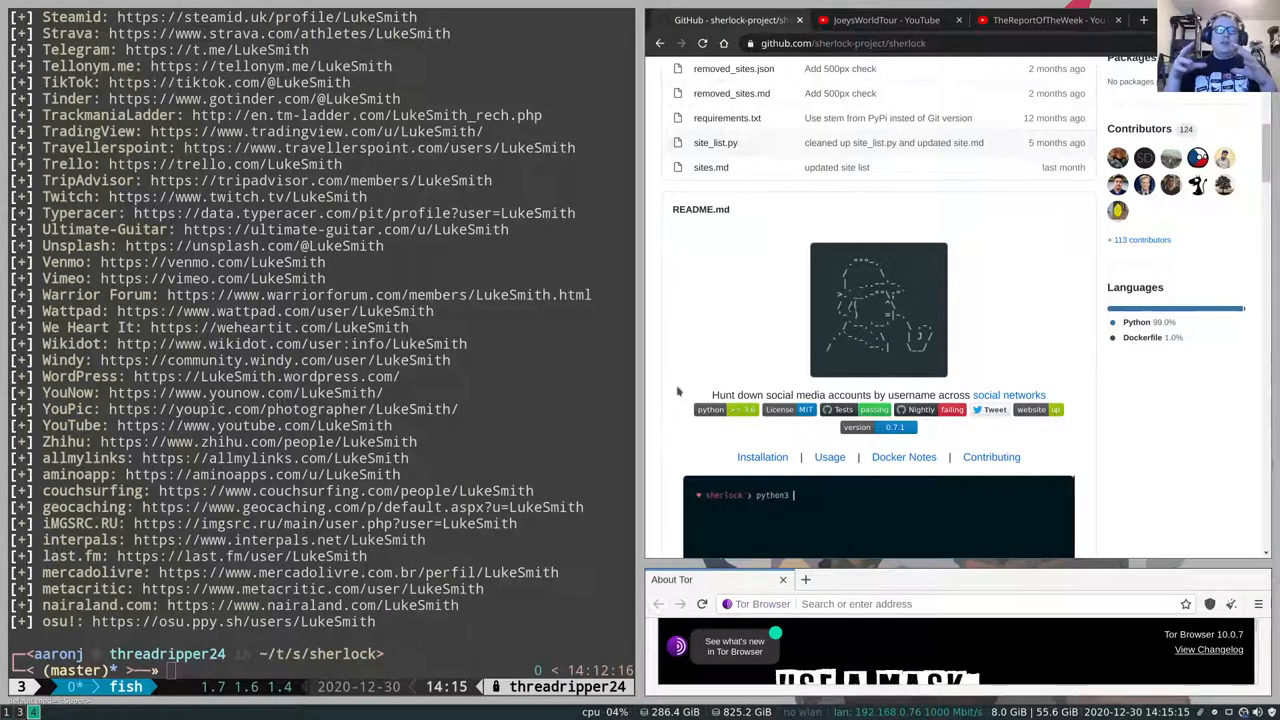
- Let the README demo play its 'sherlock.py userna' search through to found and not-found results
{"action": "type", "text": "sherlock.py userna"}
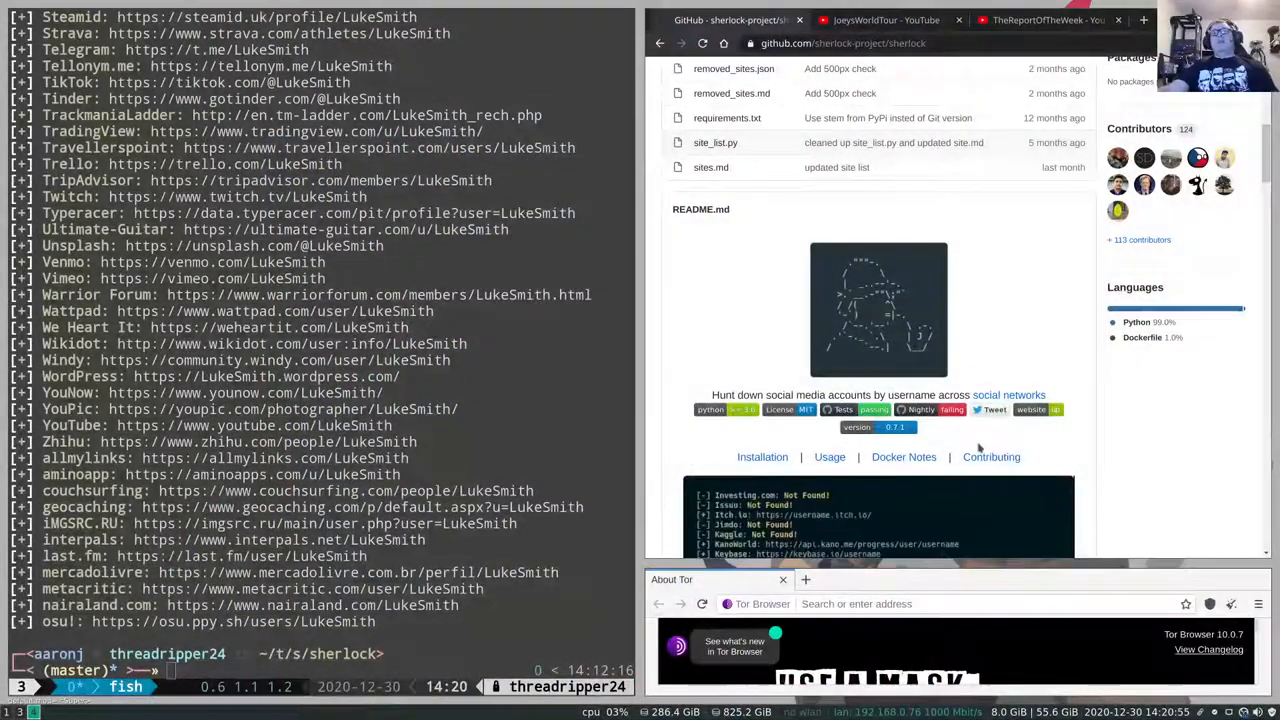
- Scroll the README to the demo animation replaying the 'python3 sherlock.py username' command
{"action": "scroll", "scroll_direction": "down", "scroll_amount": 3}
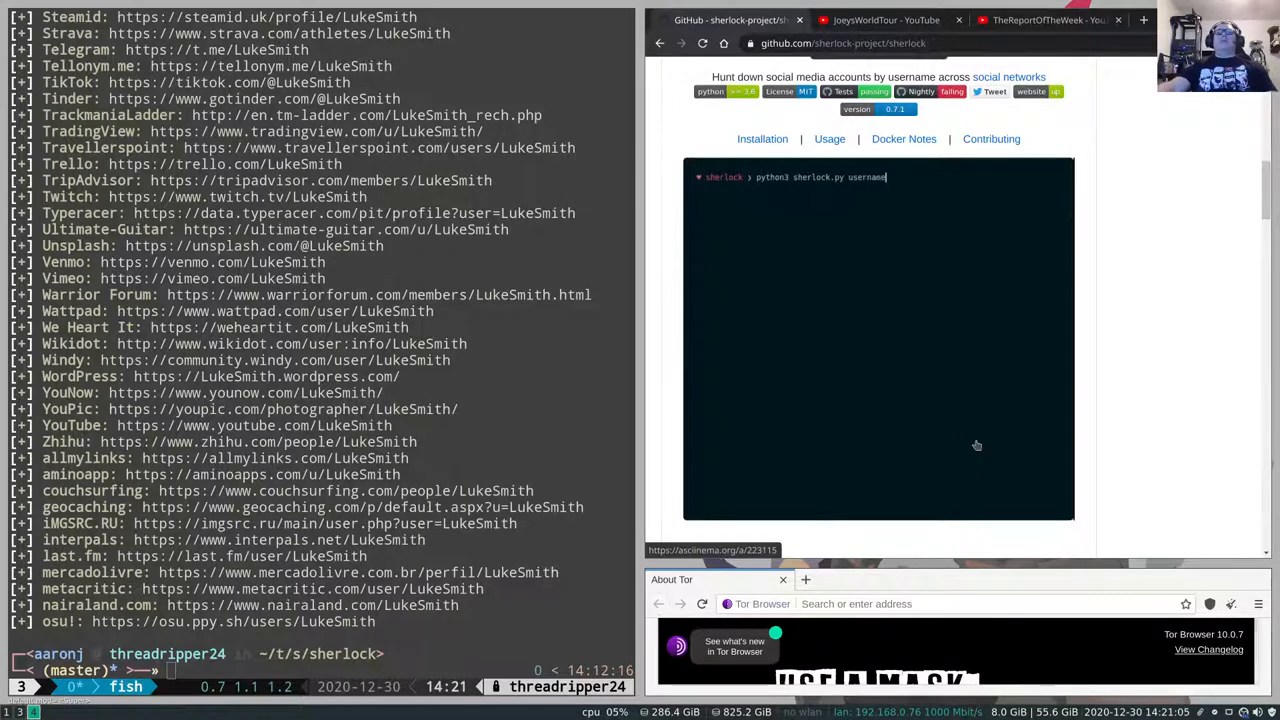
{"action": "key", "text": "Return"}
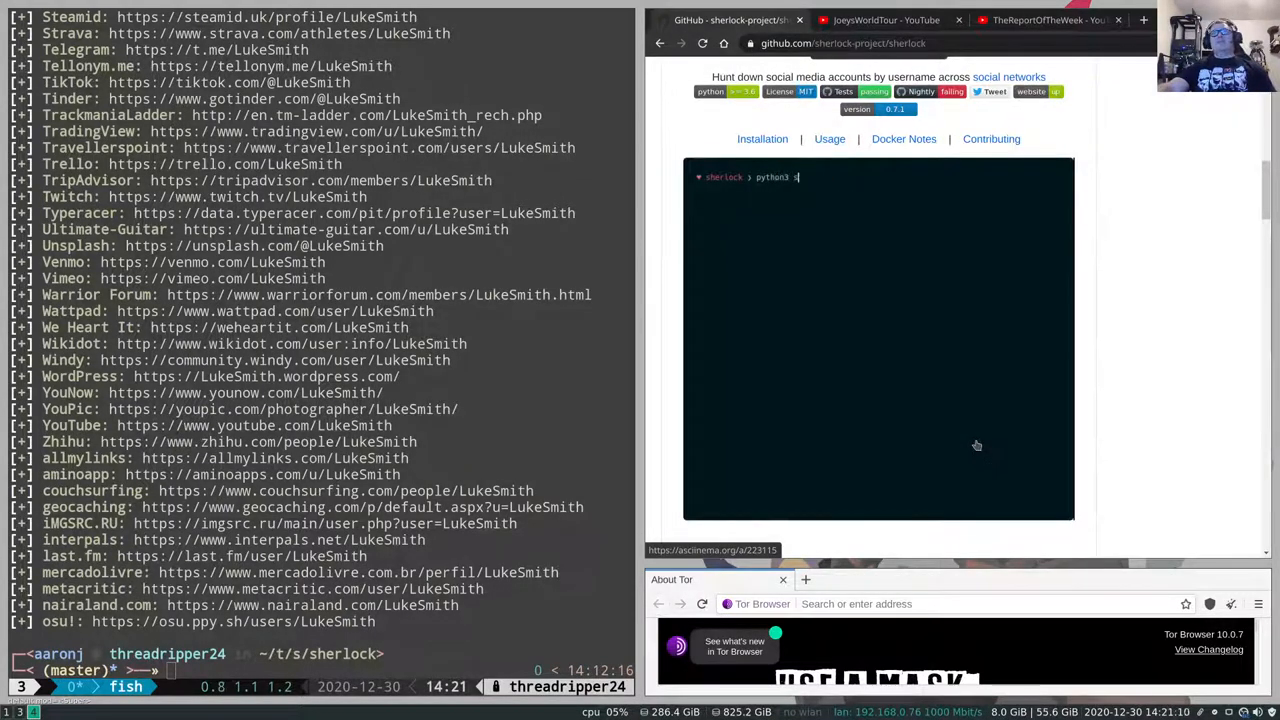
{"action": "type", "text": "herlock.py username"}
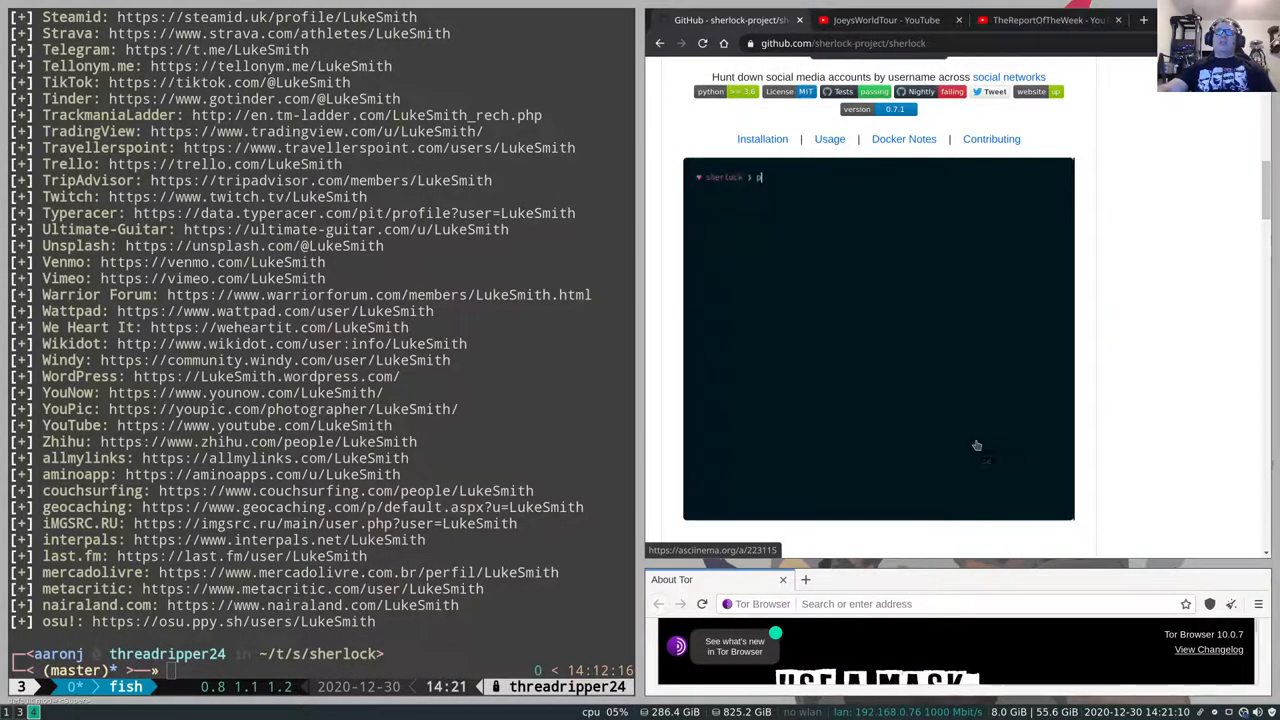
{"action": "type", "text": "python3 sherlock.py"}
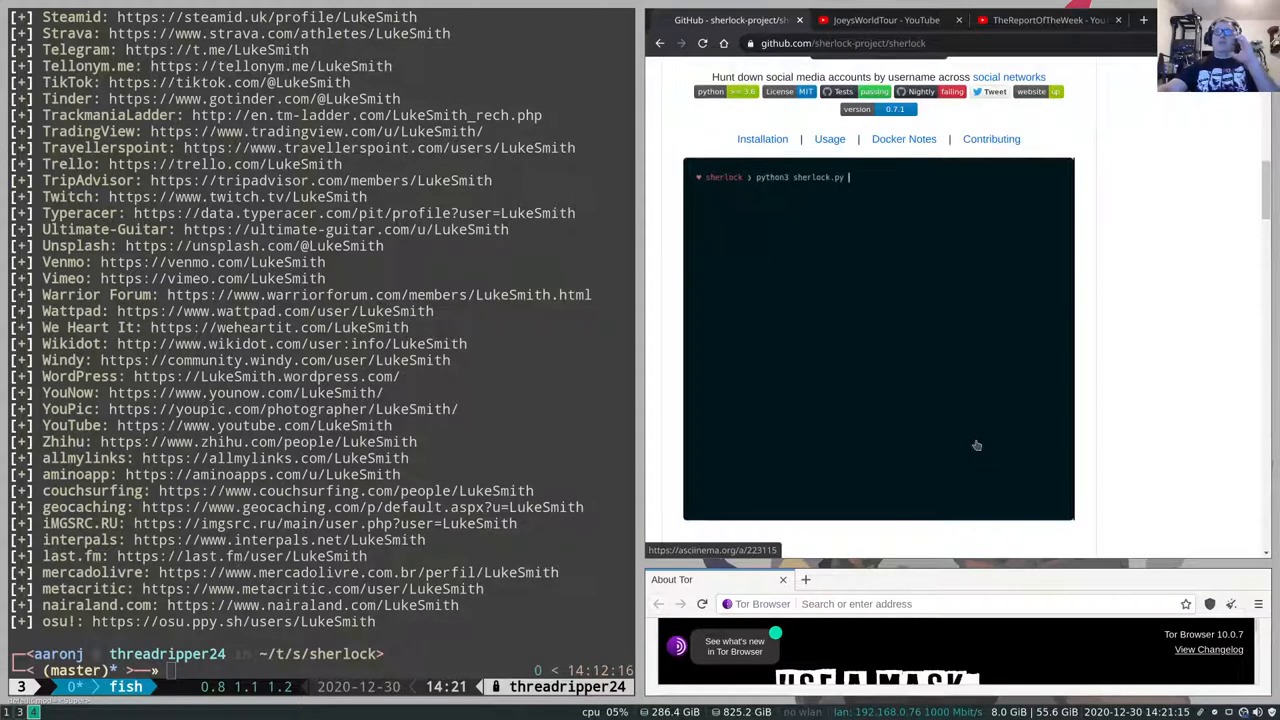